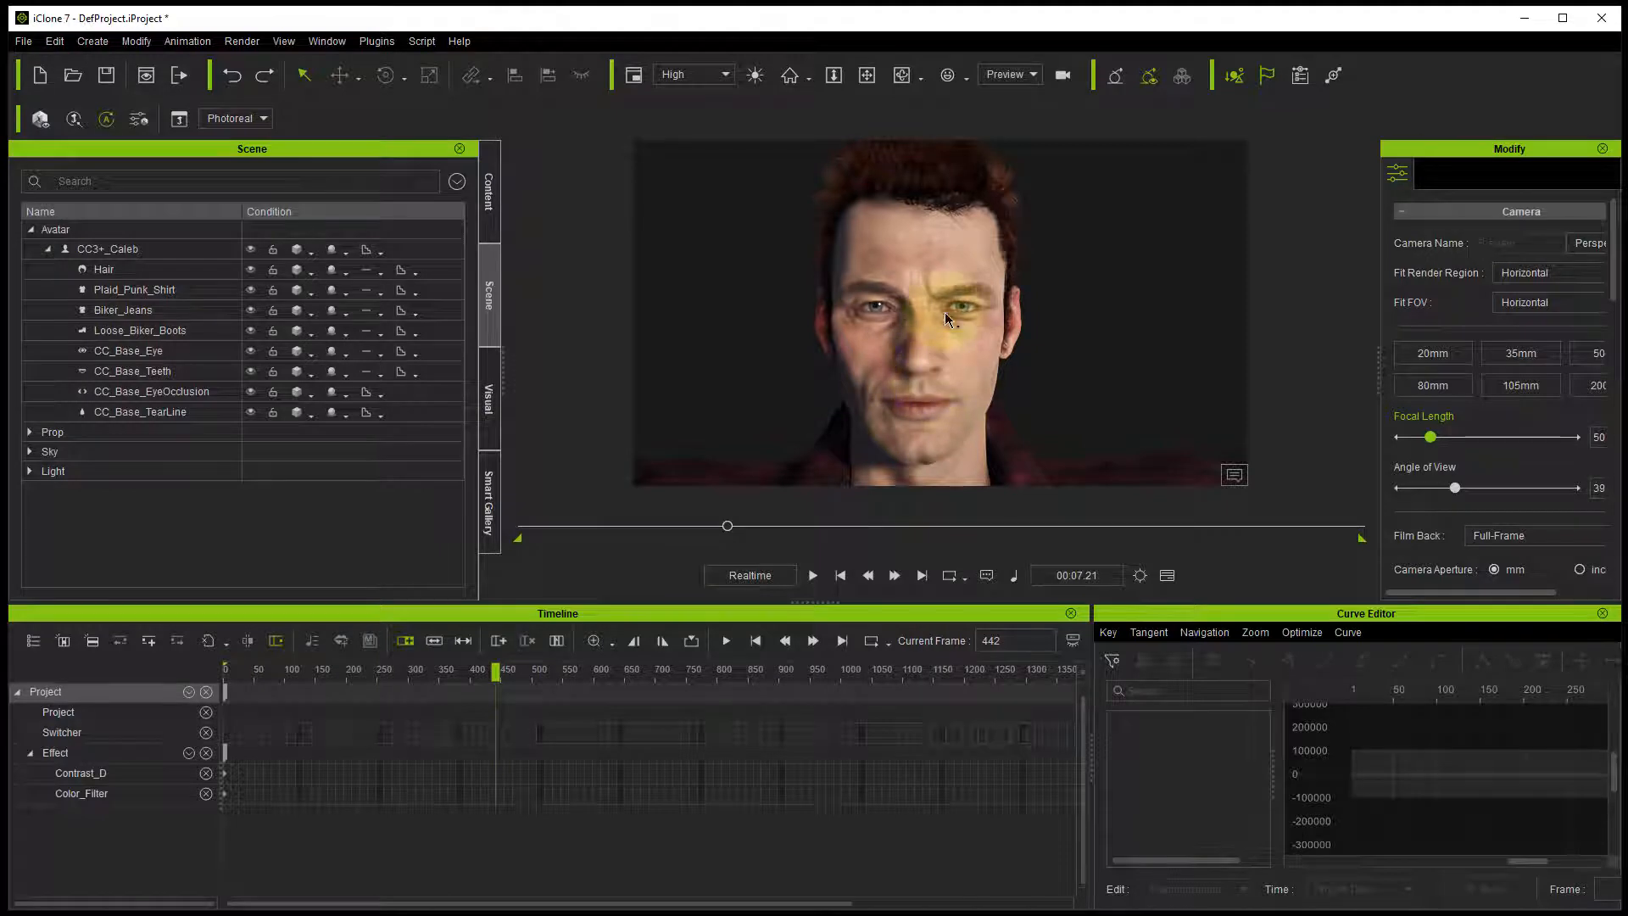
Step: Select CC3+_Caleb and export him as FBX with the Maya target preset
left_click(107, 248)
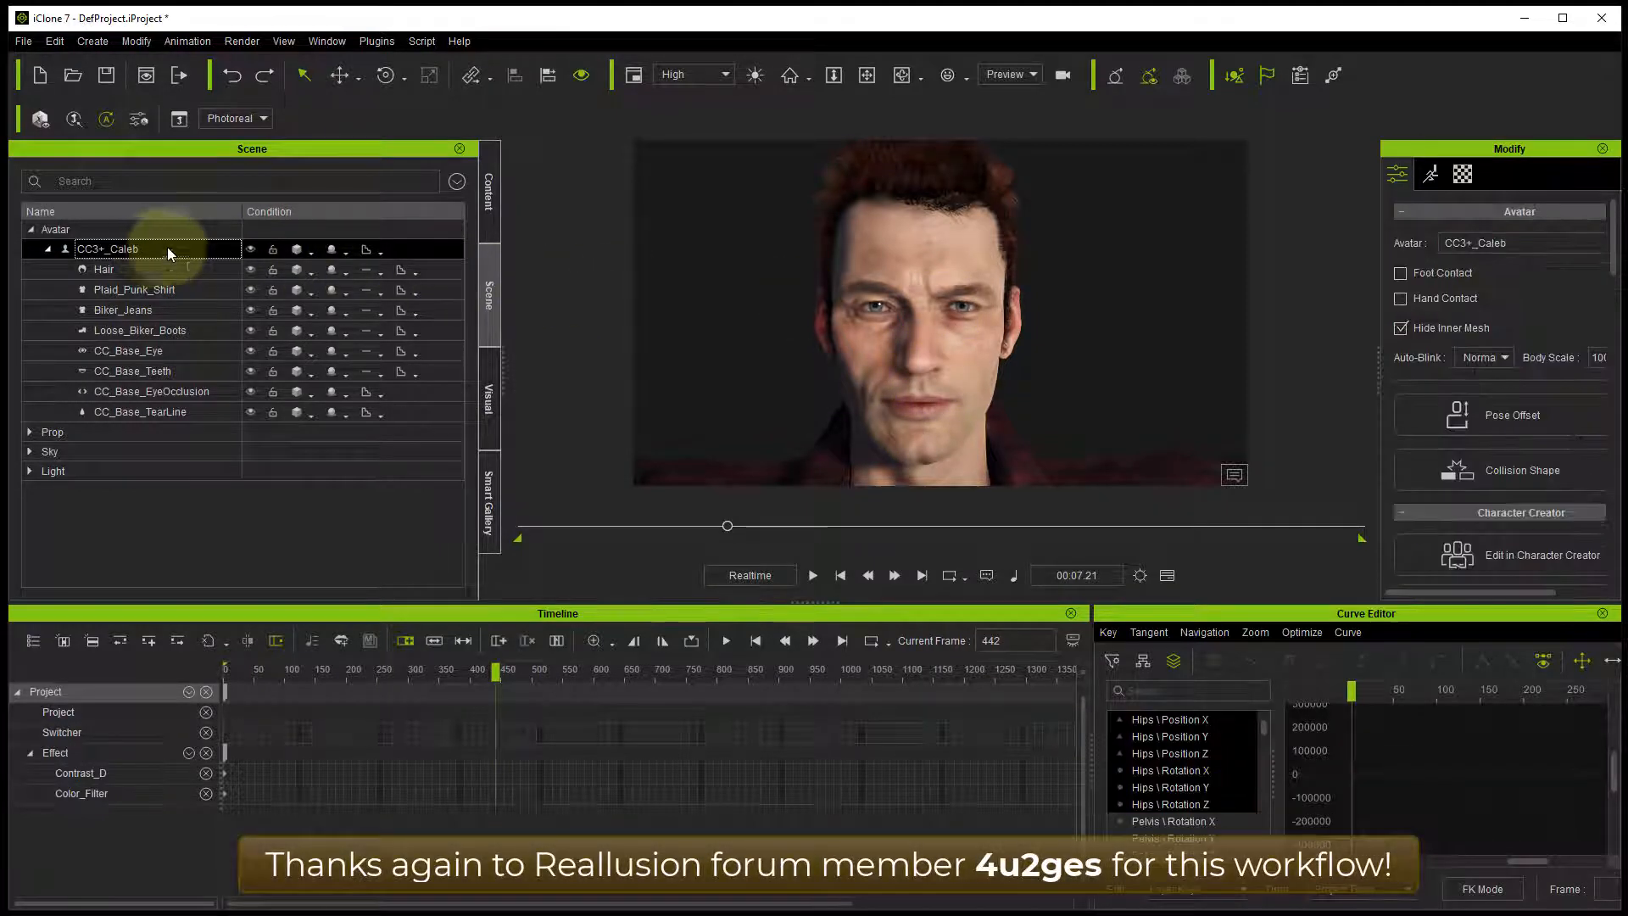
mouse_move(489, 191)
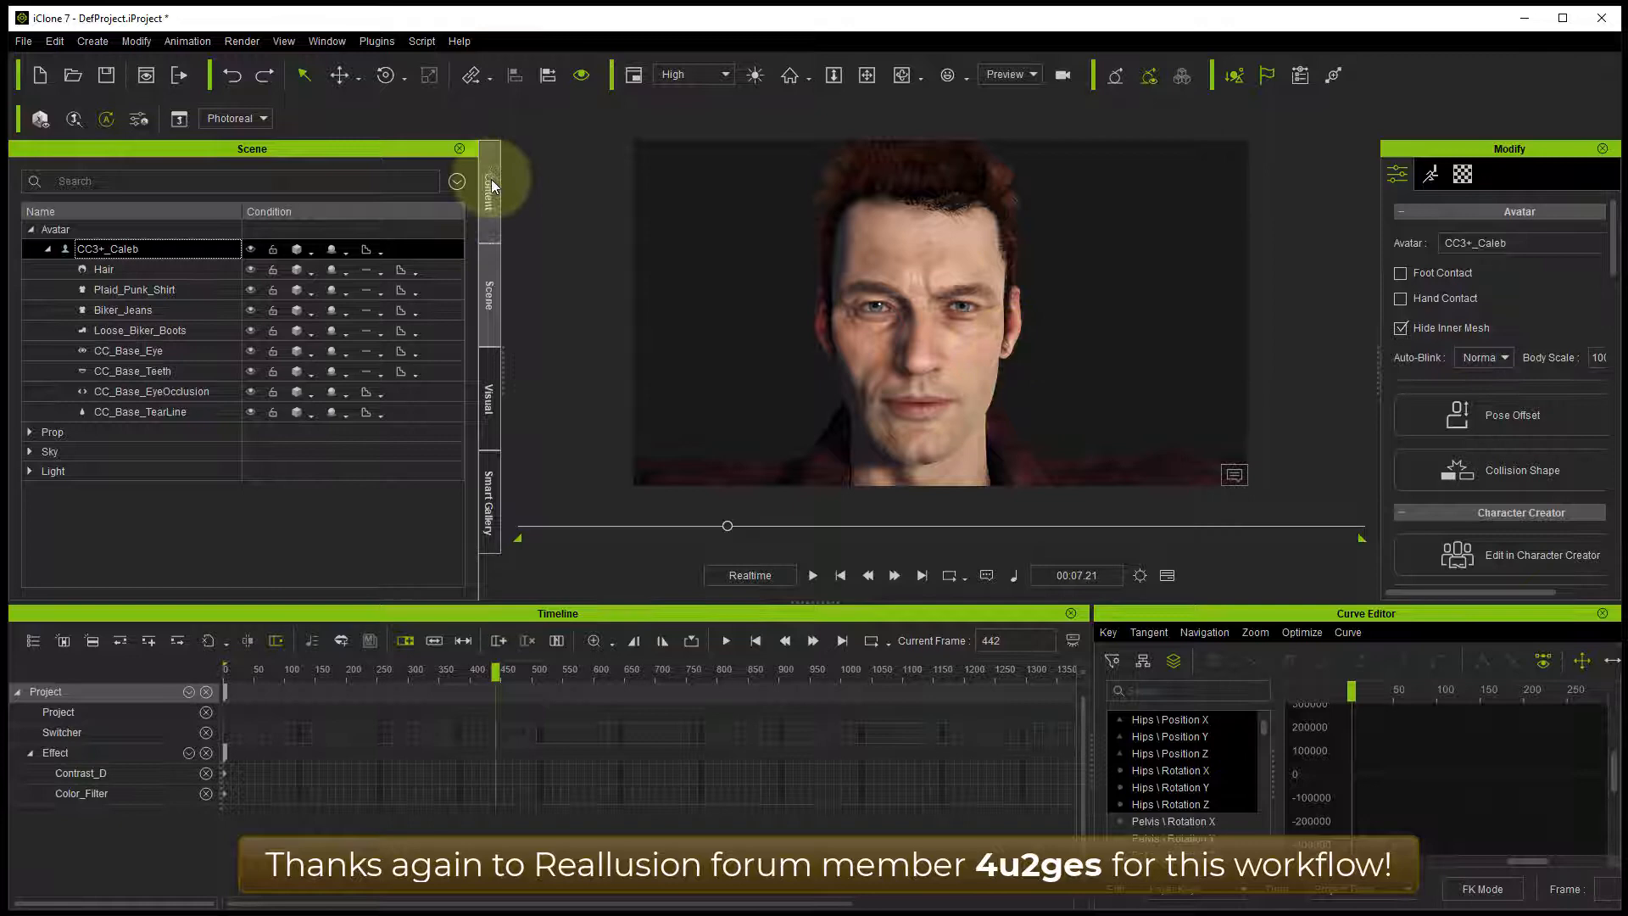
left_click(488, 181)
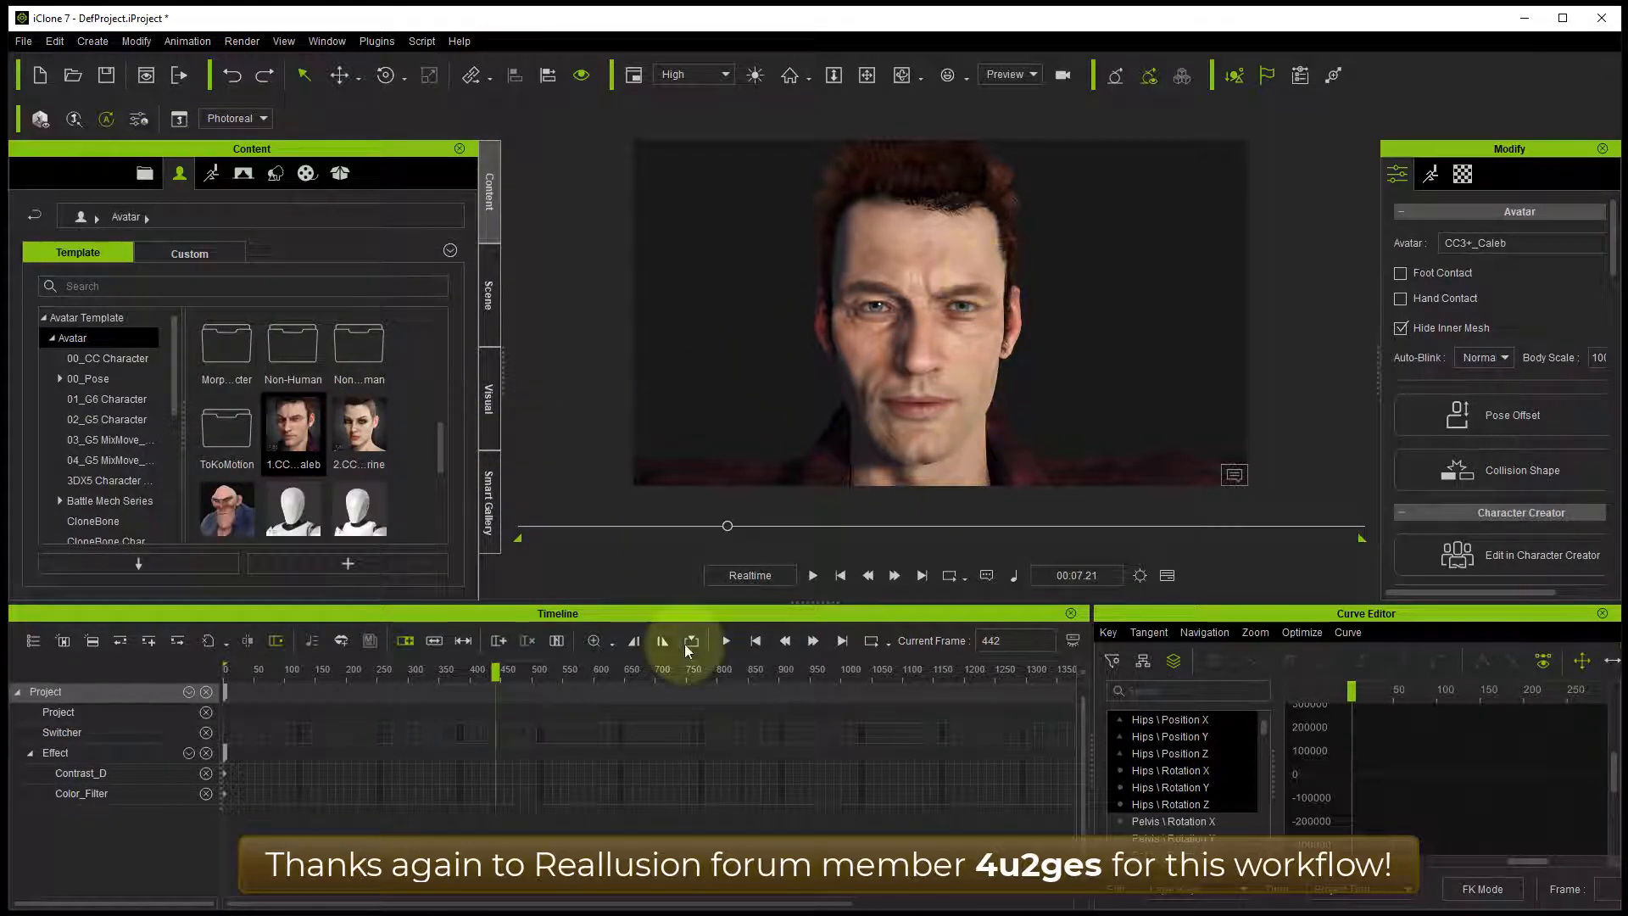
mouse_move(169, 809)
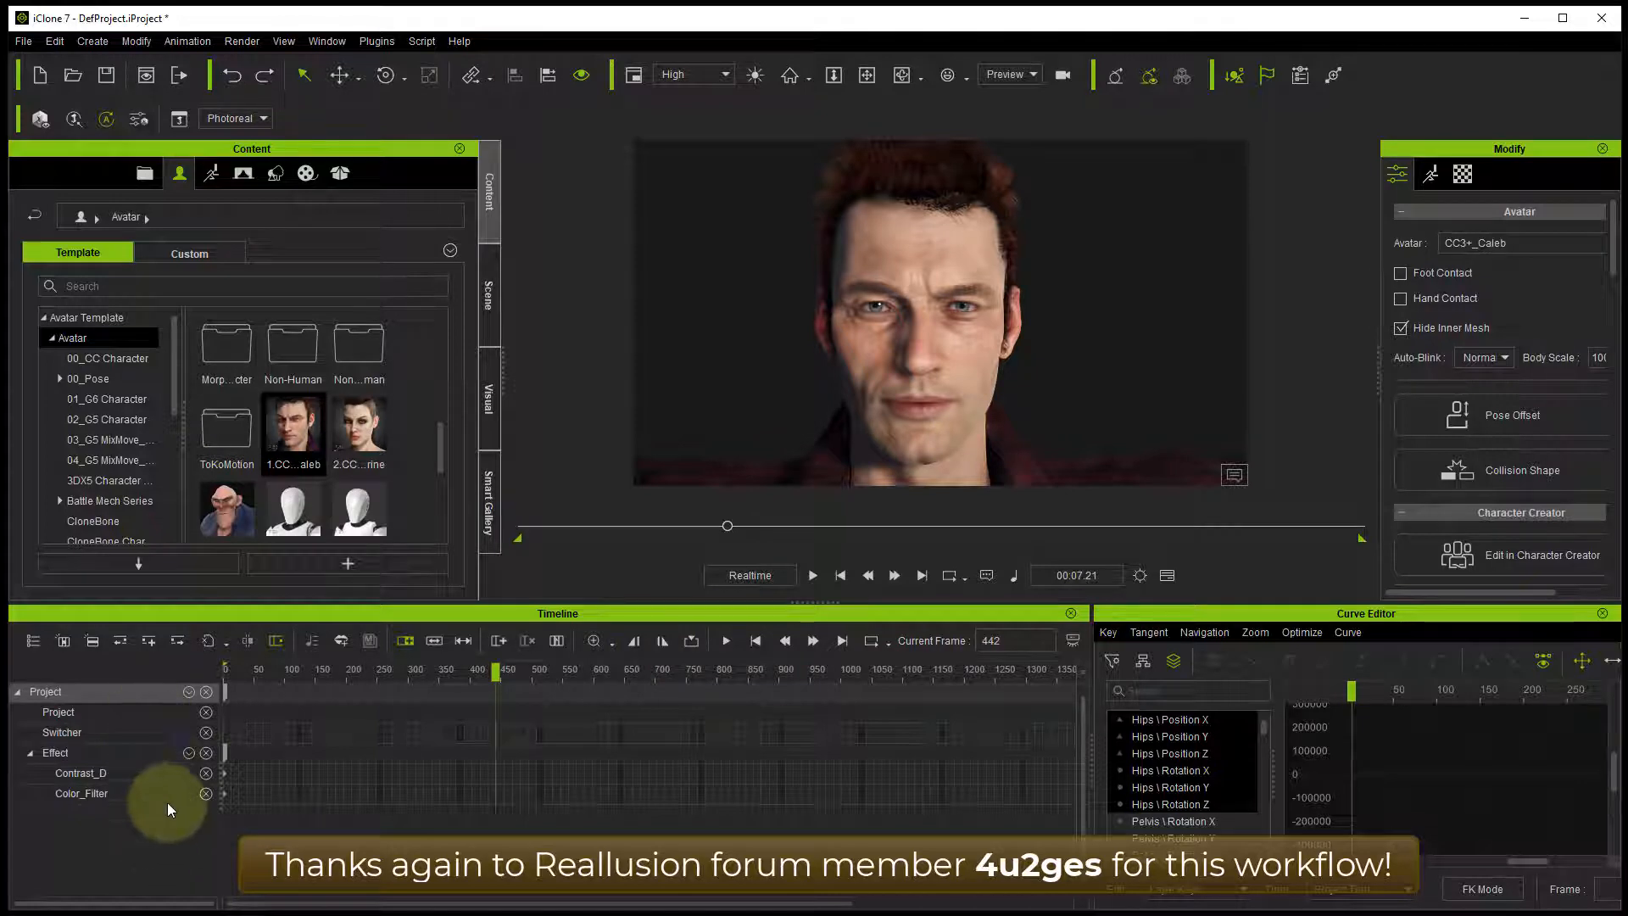
mouse_move(171, 797)
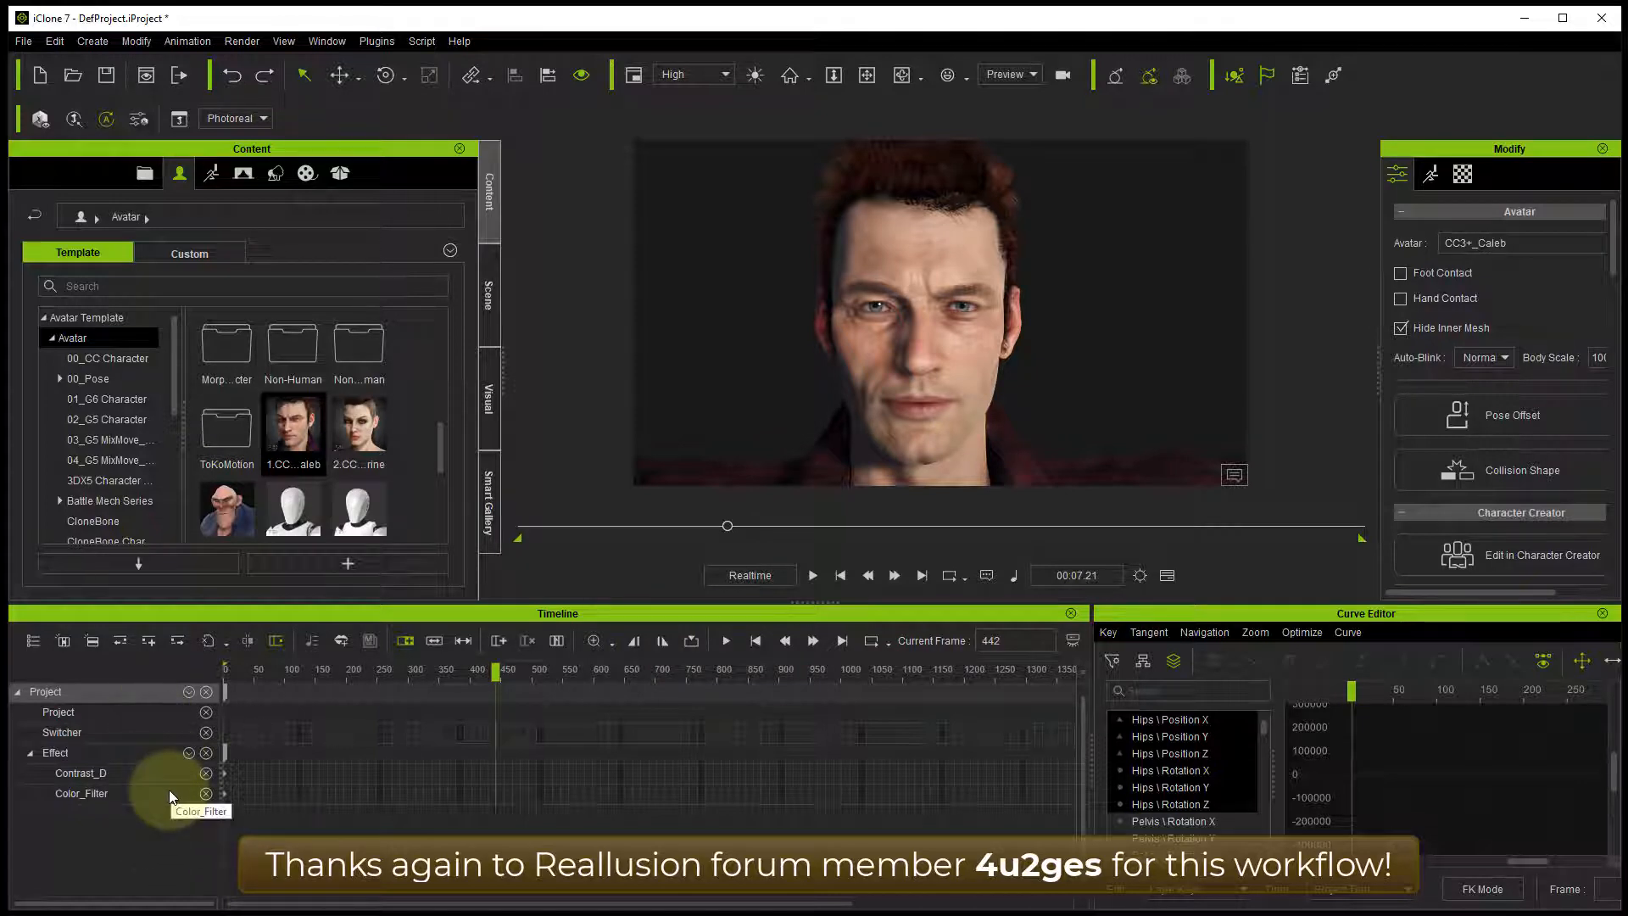
mouse_move(178, 422)
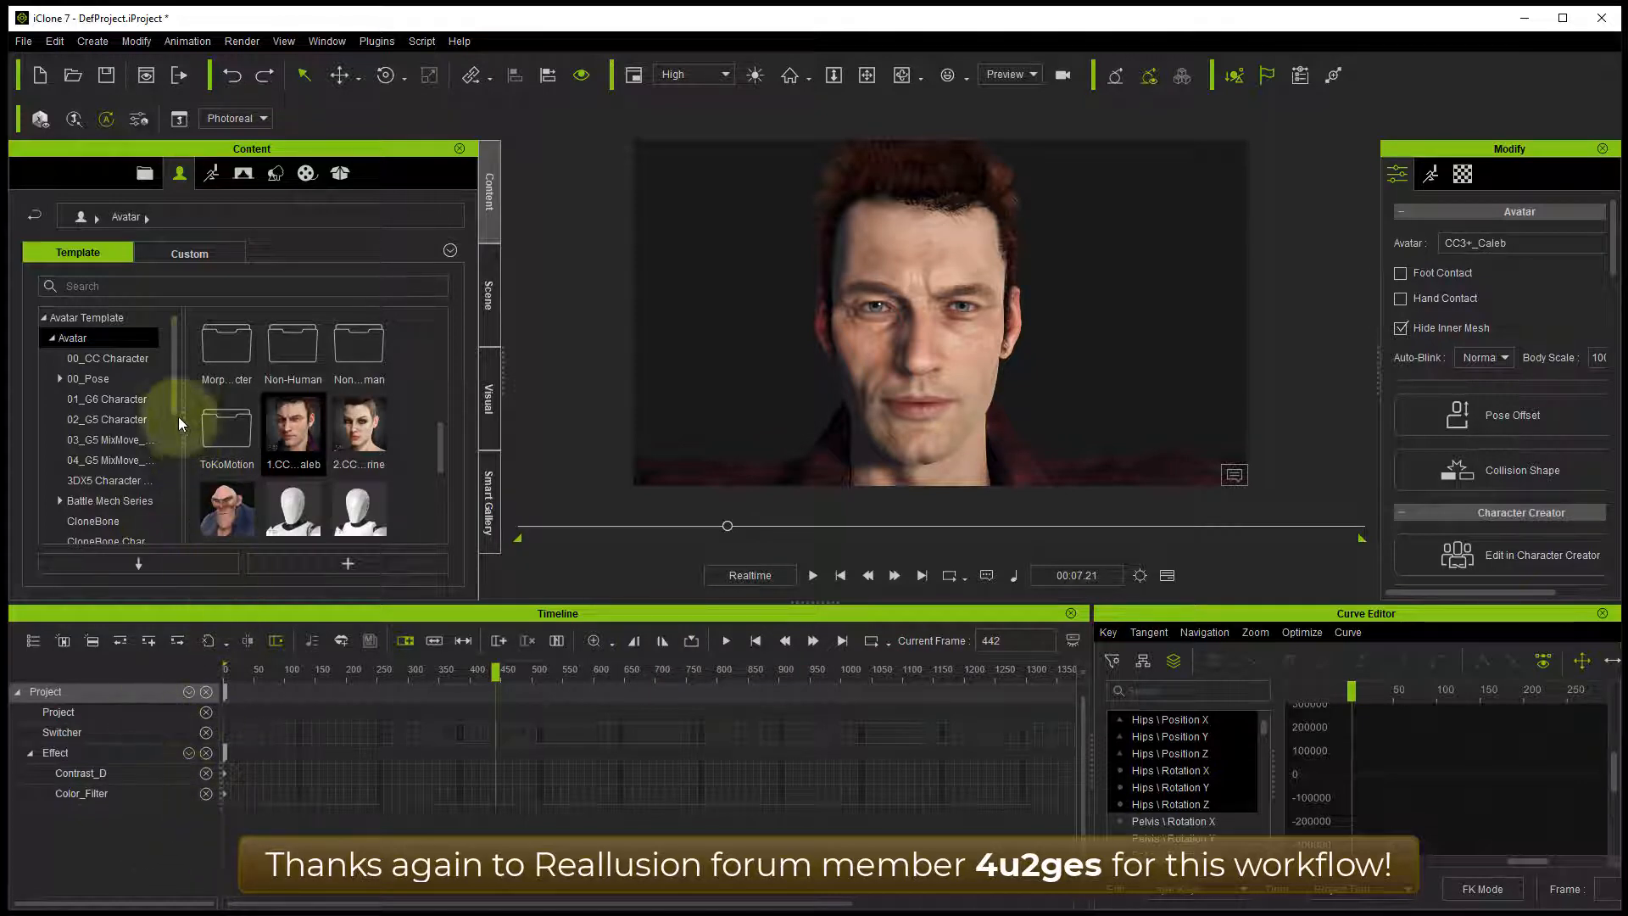
left_click(22, 40)
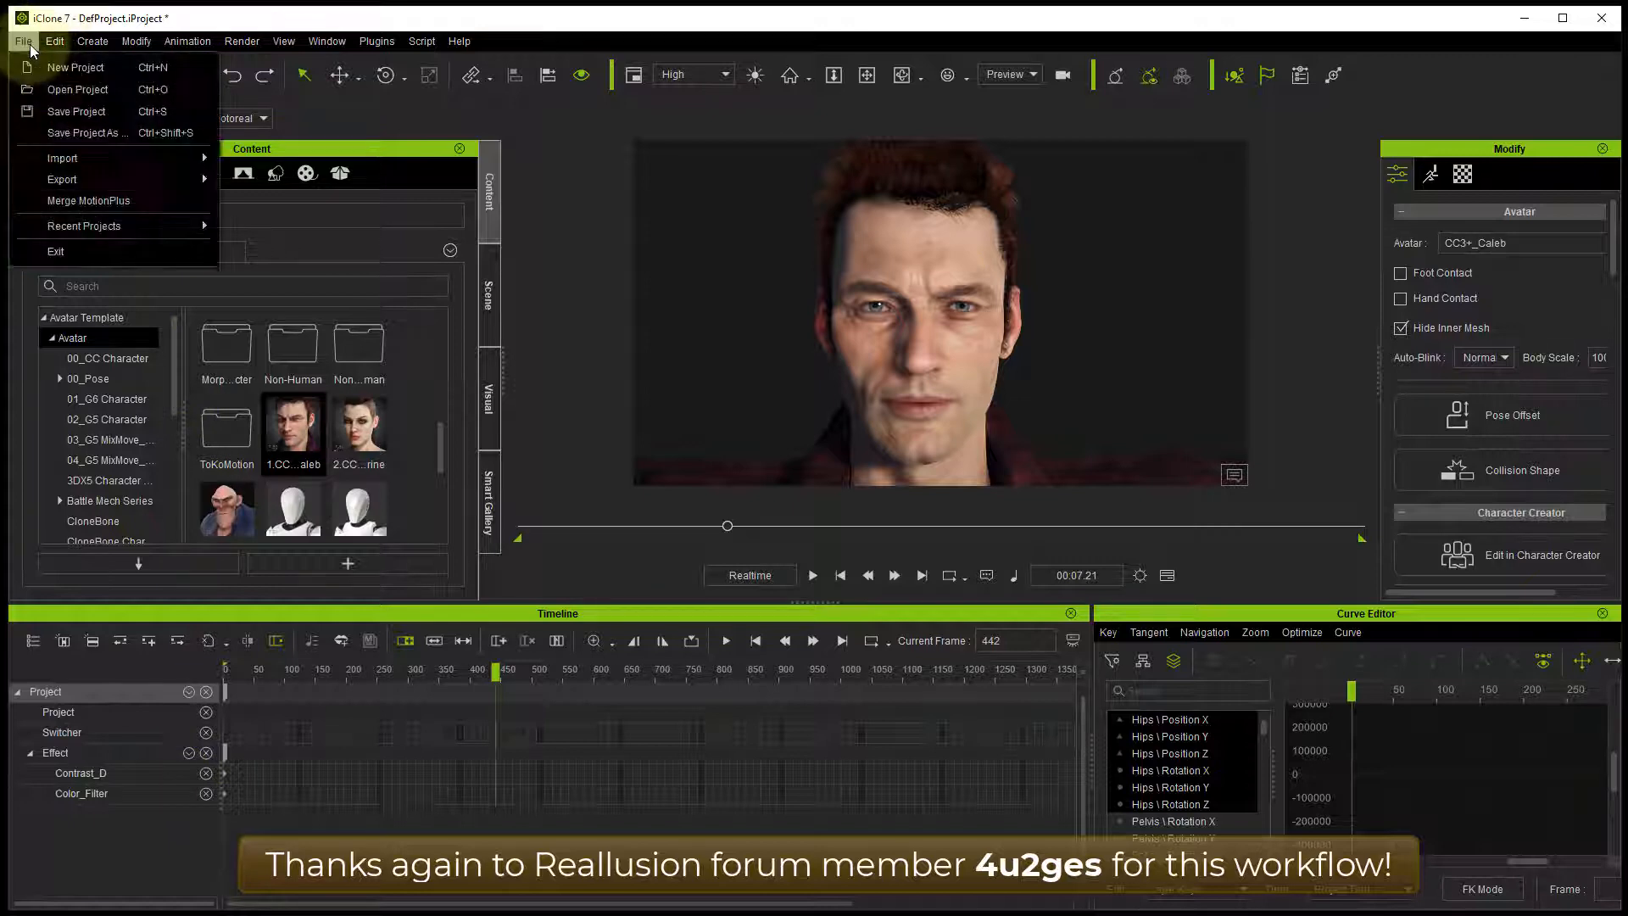
left_click(62, 178)
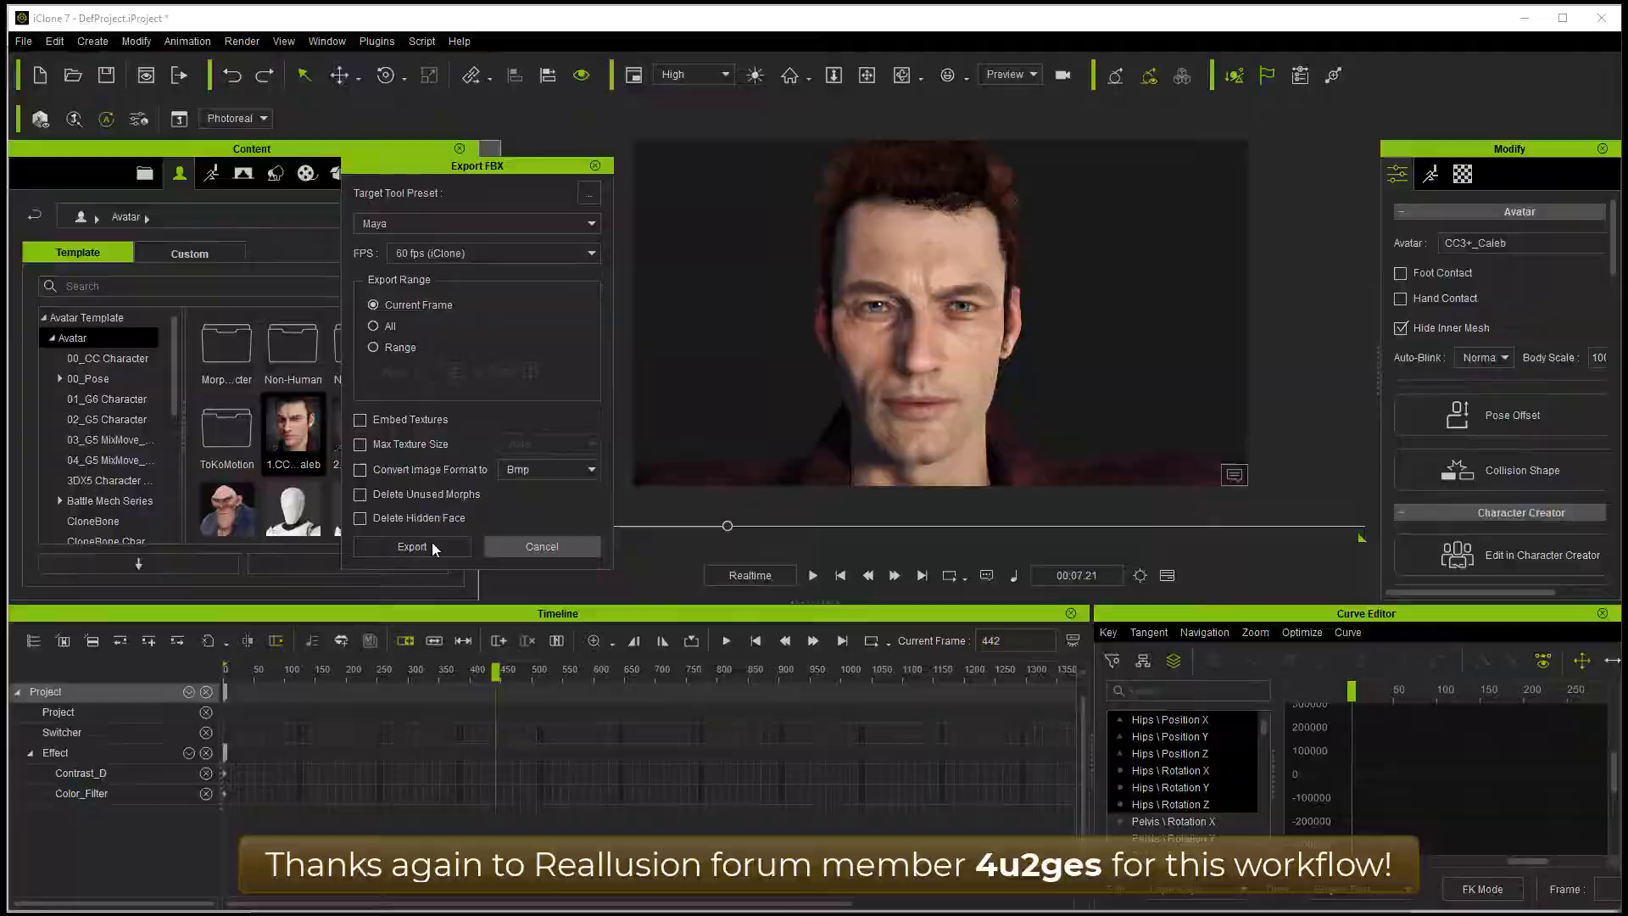
left_click(411, 546)
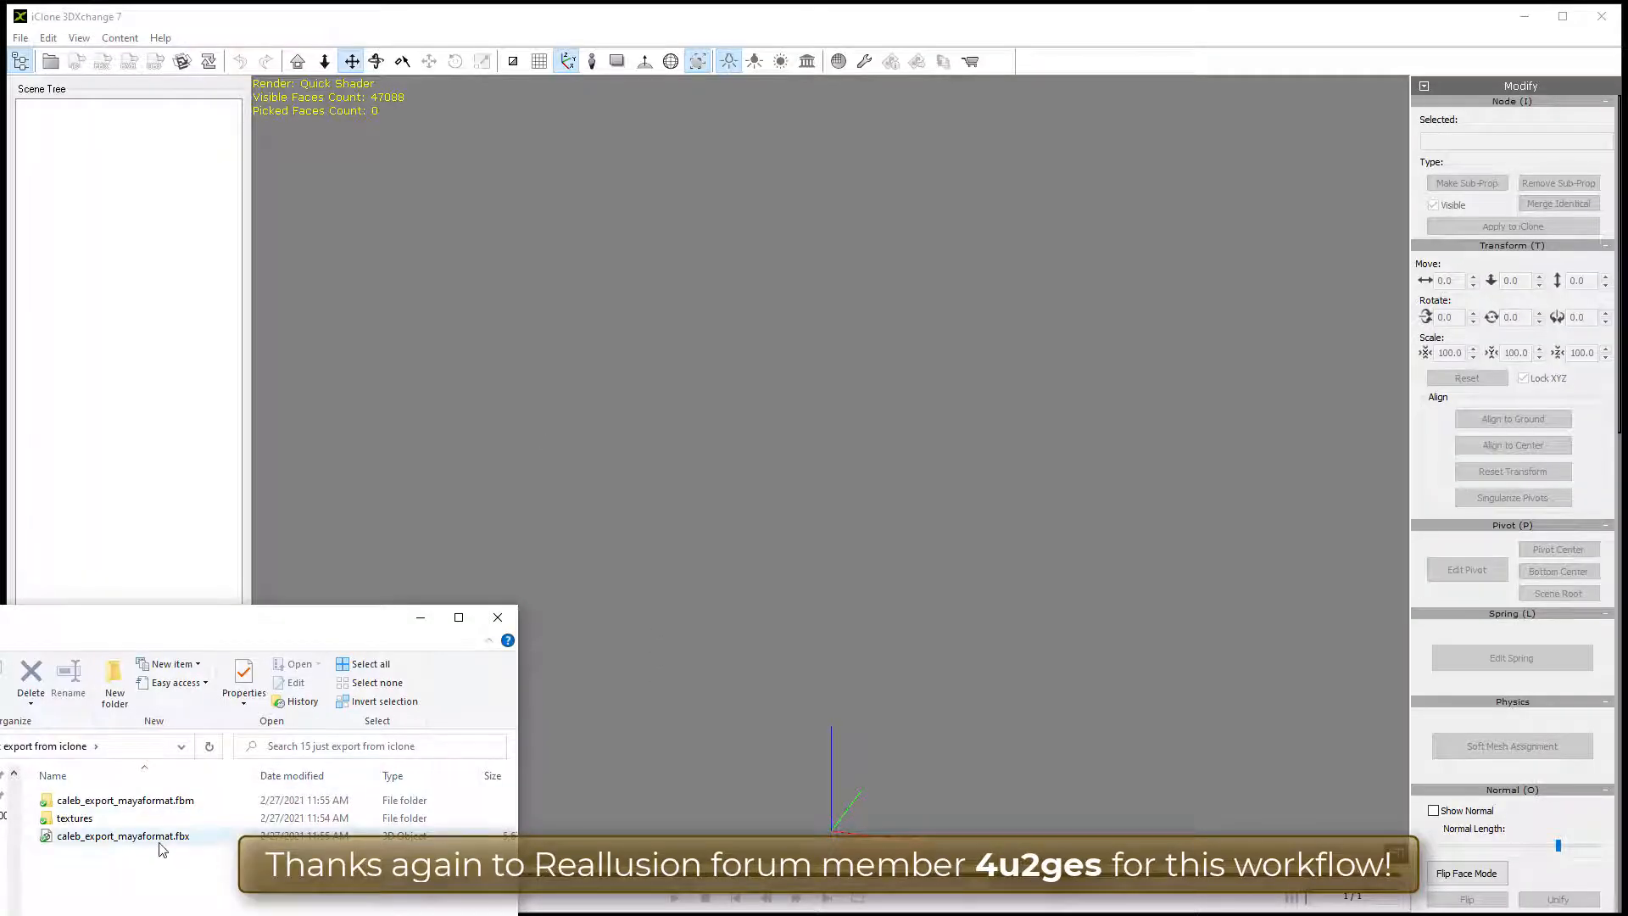
Step: Import caleb_export_mayaformat.fbx into 3DXchange, accepting the default import settings
double_click(122, 835)
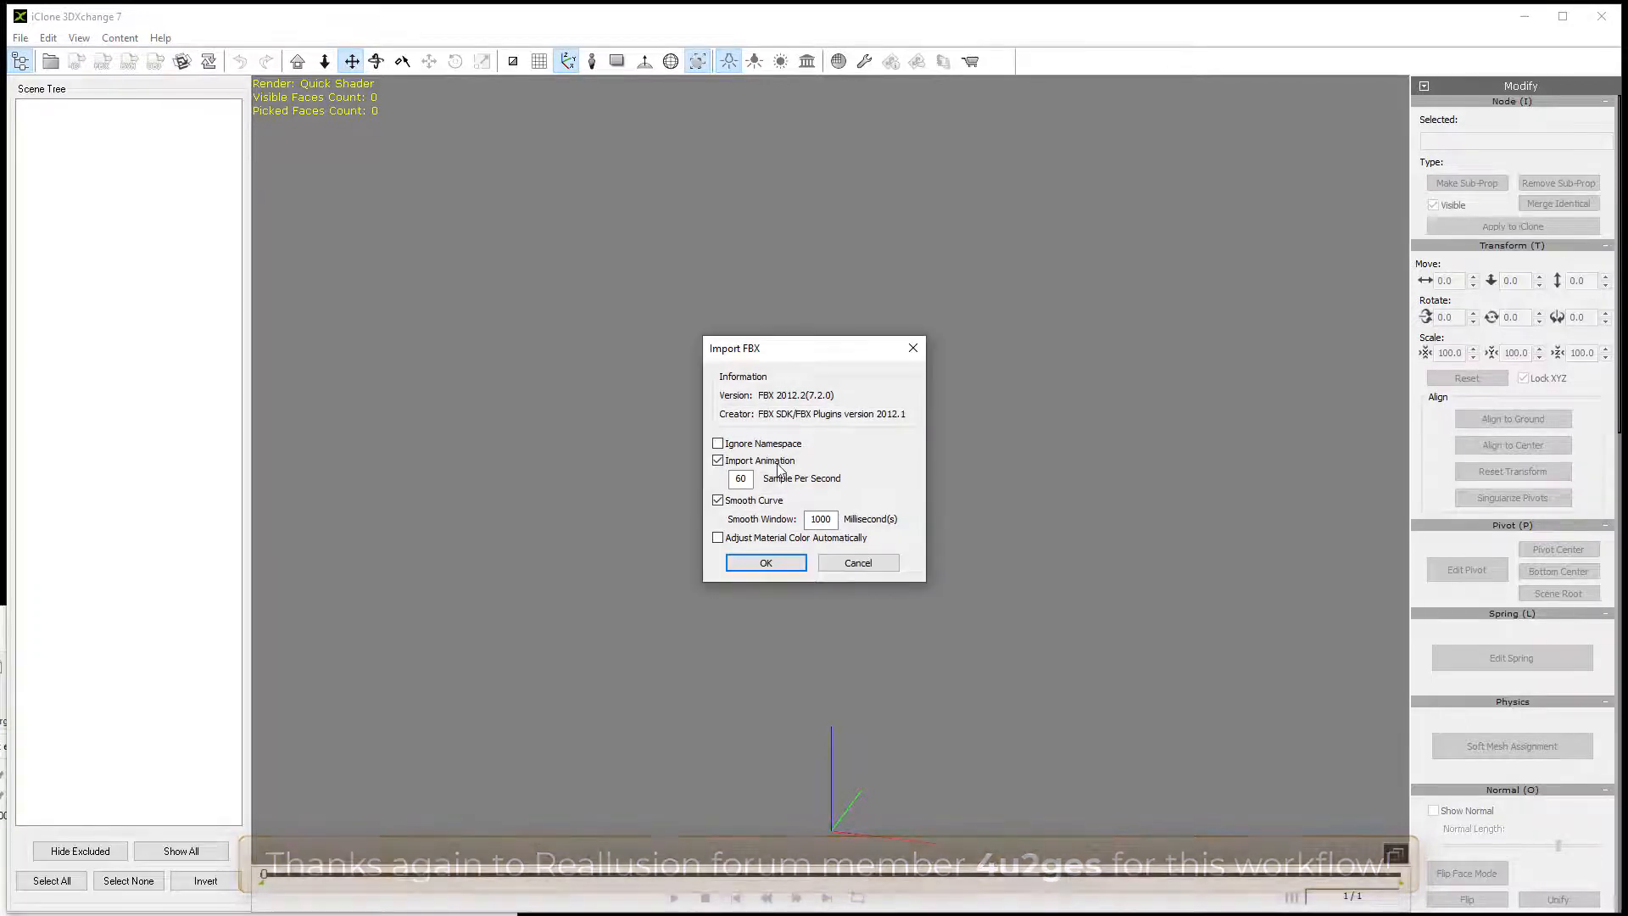
left_click(764, 561)
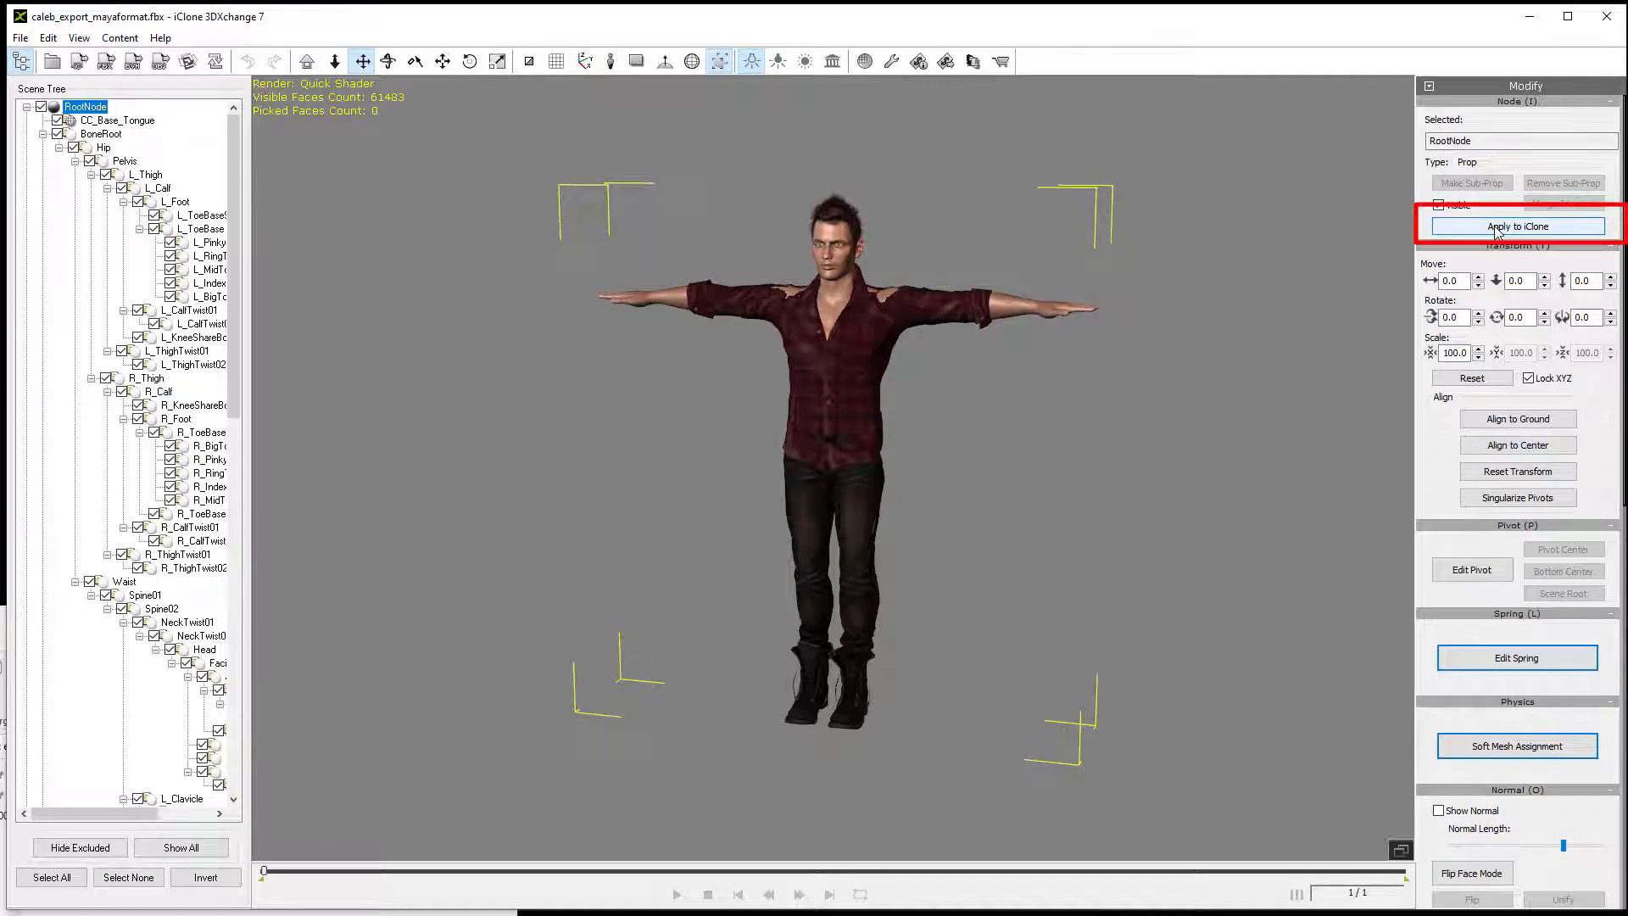
Step: Apply the Caleb model to iClone as a prop and show its Motion modify options
left_click(1516, 226)
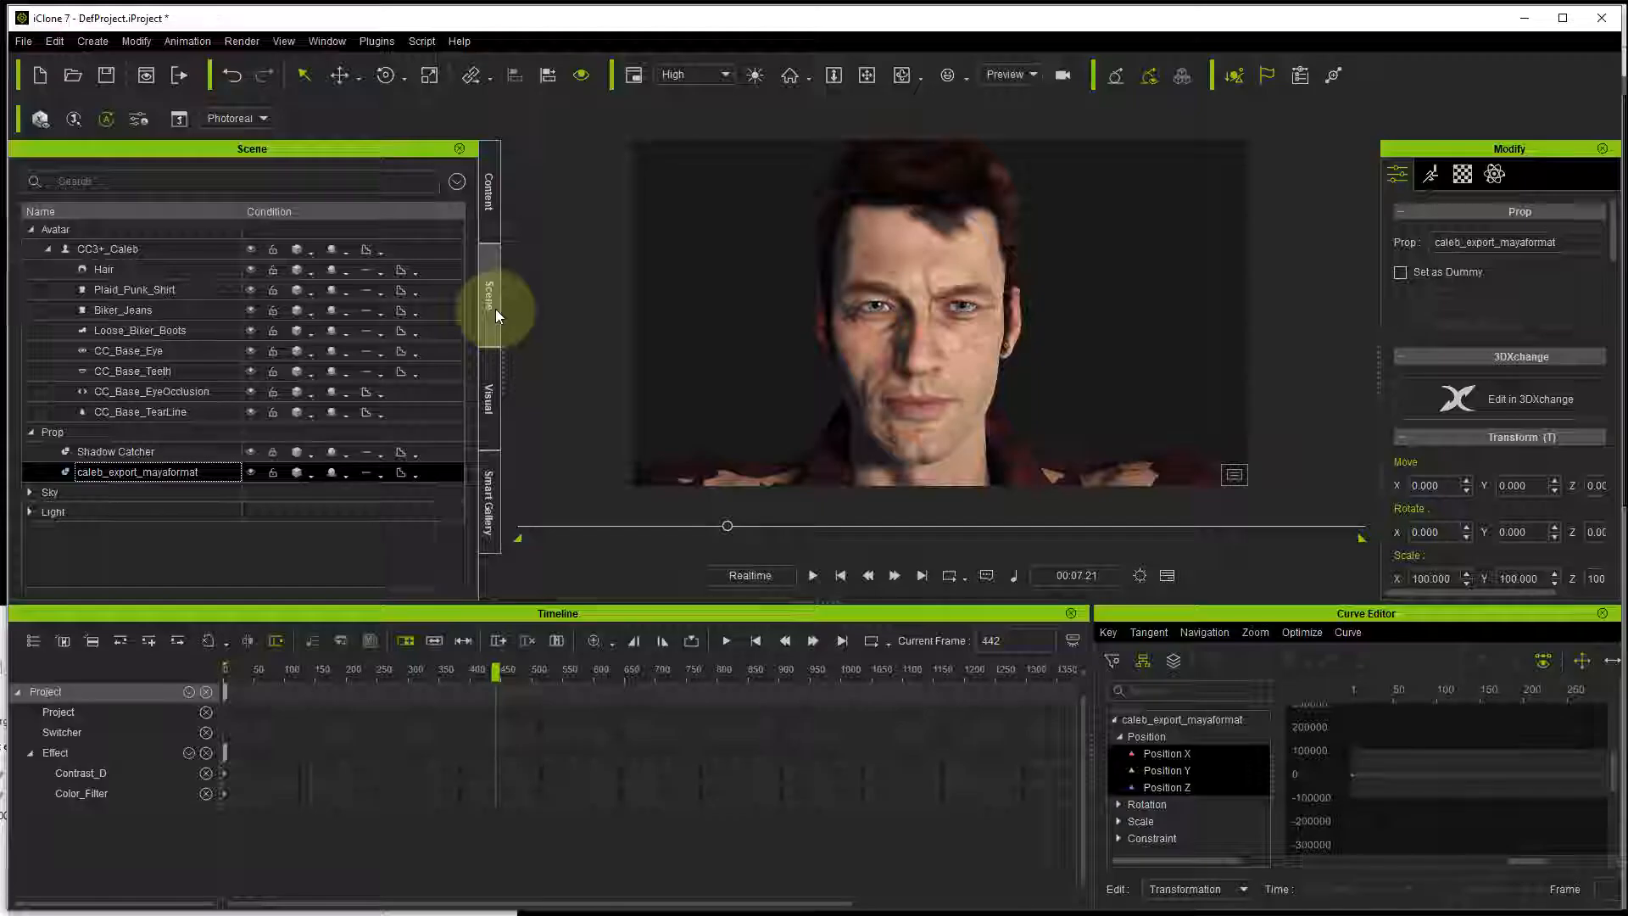
left_click(136, 471)
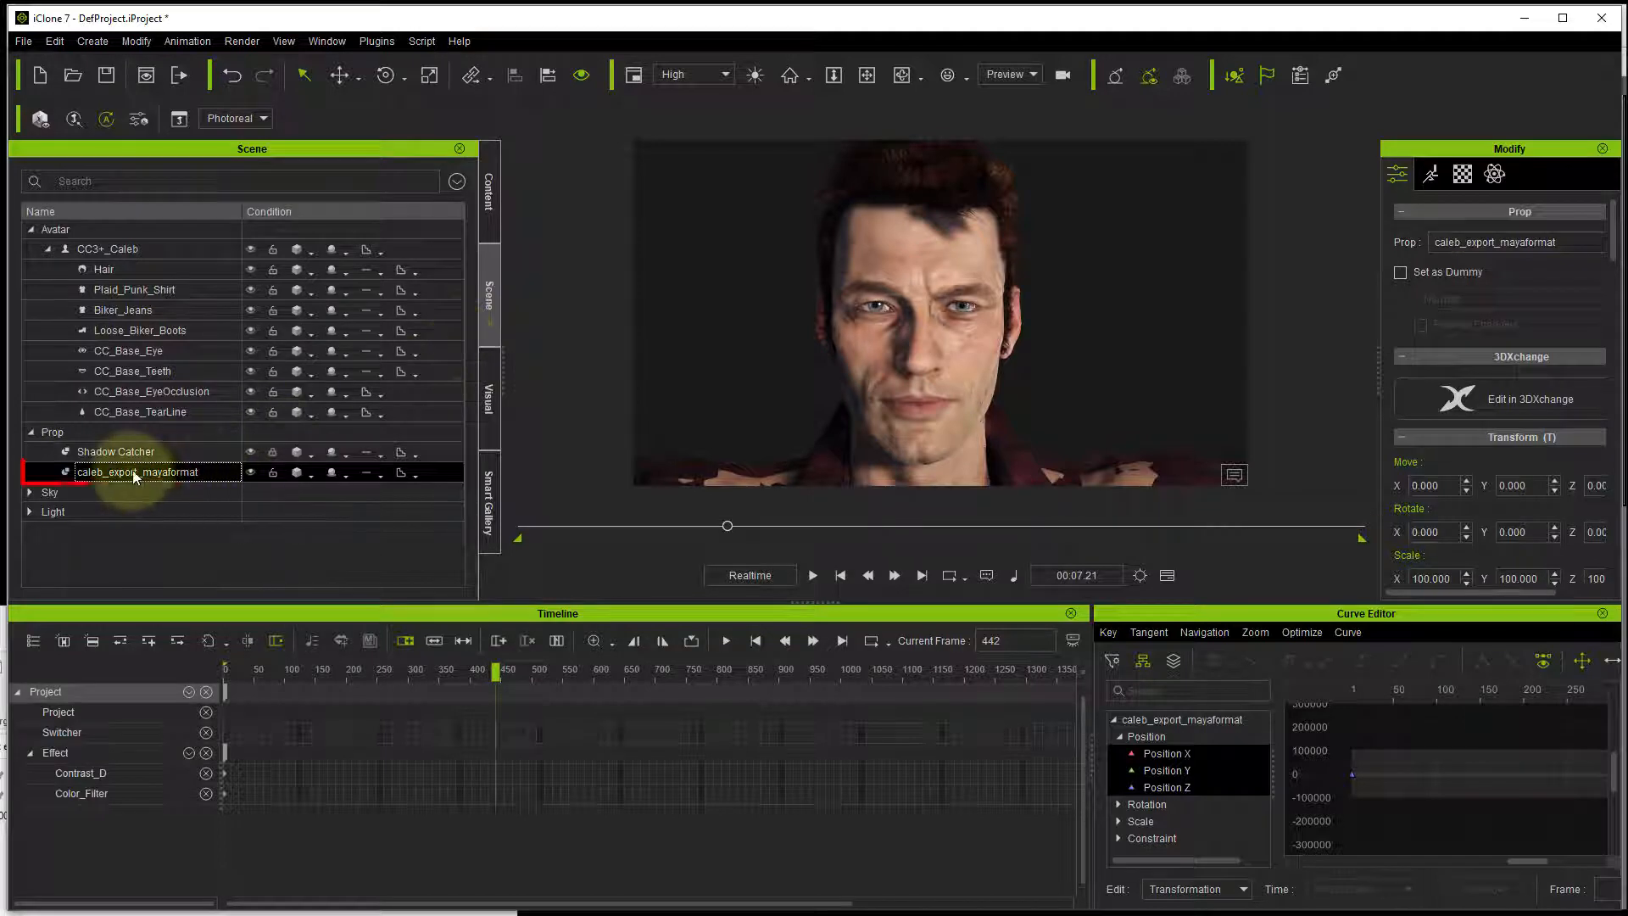
left_click(136, 470)
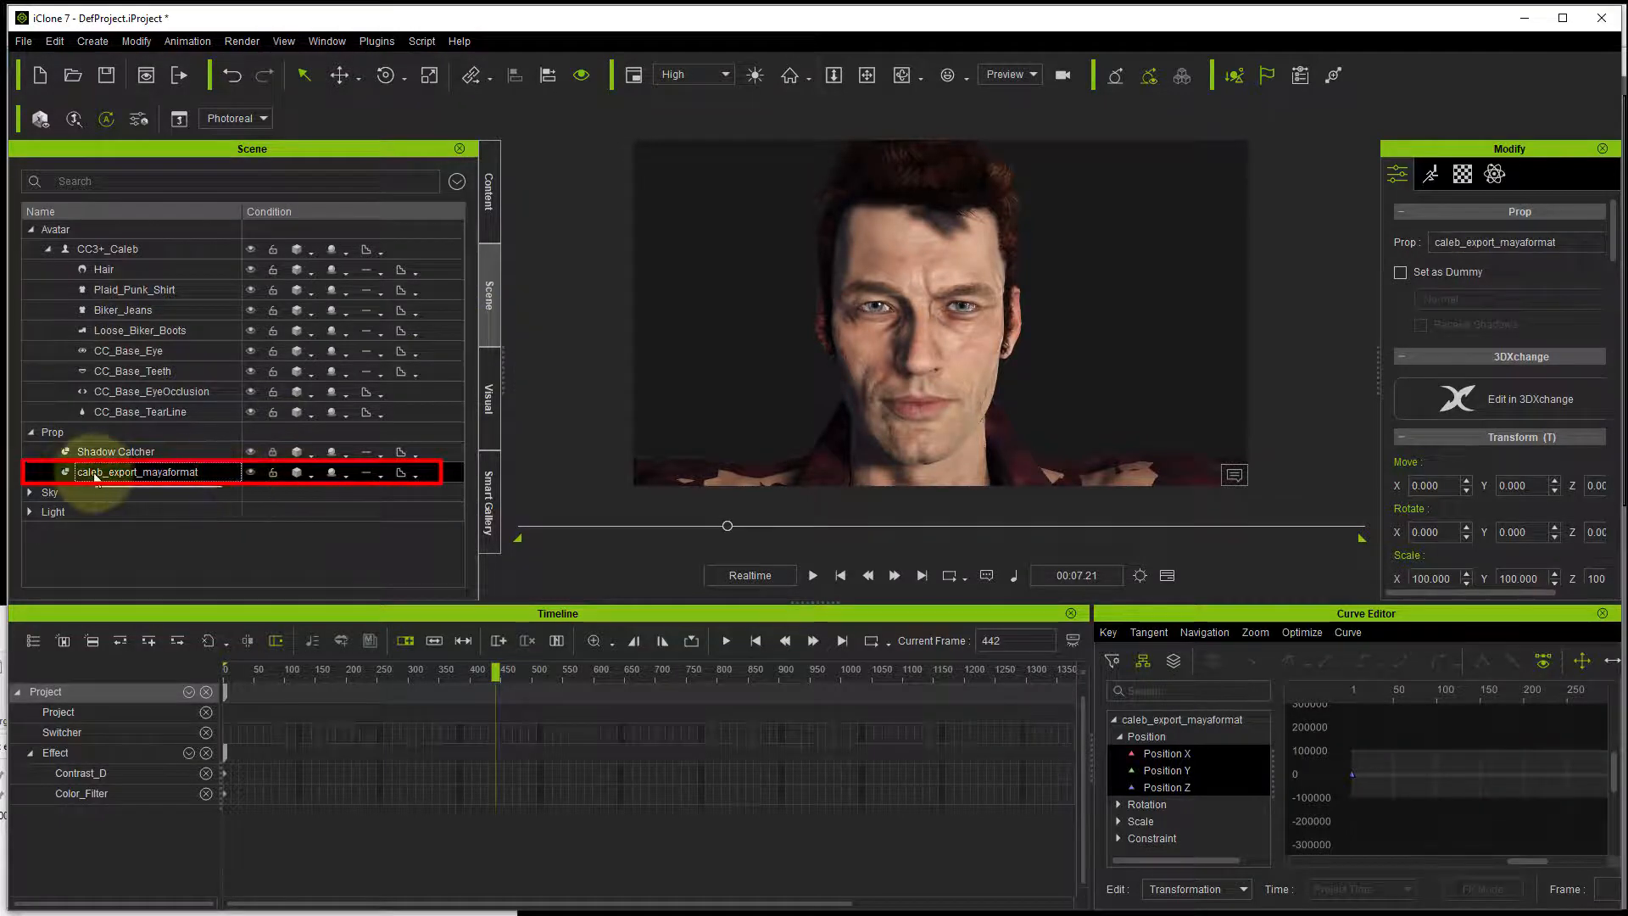
mouse_move(135, 472)
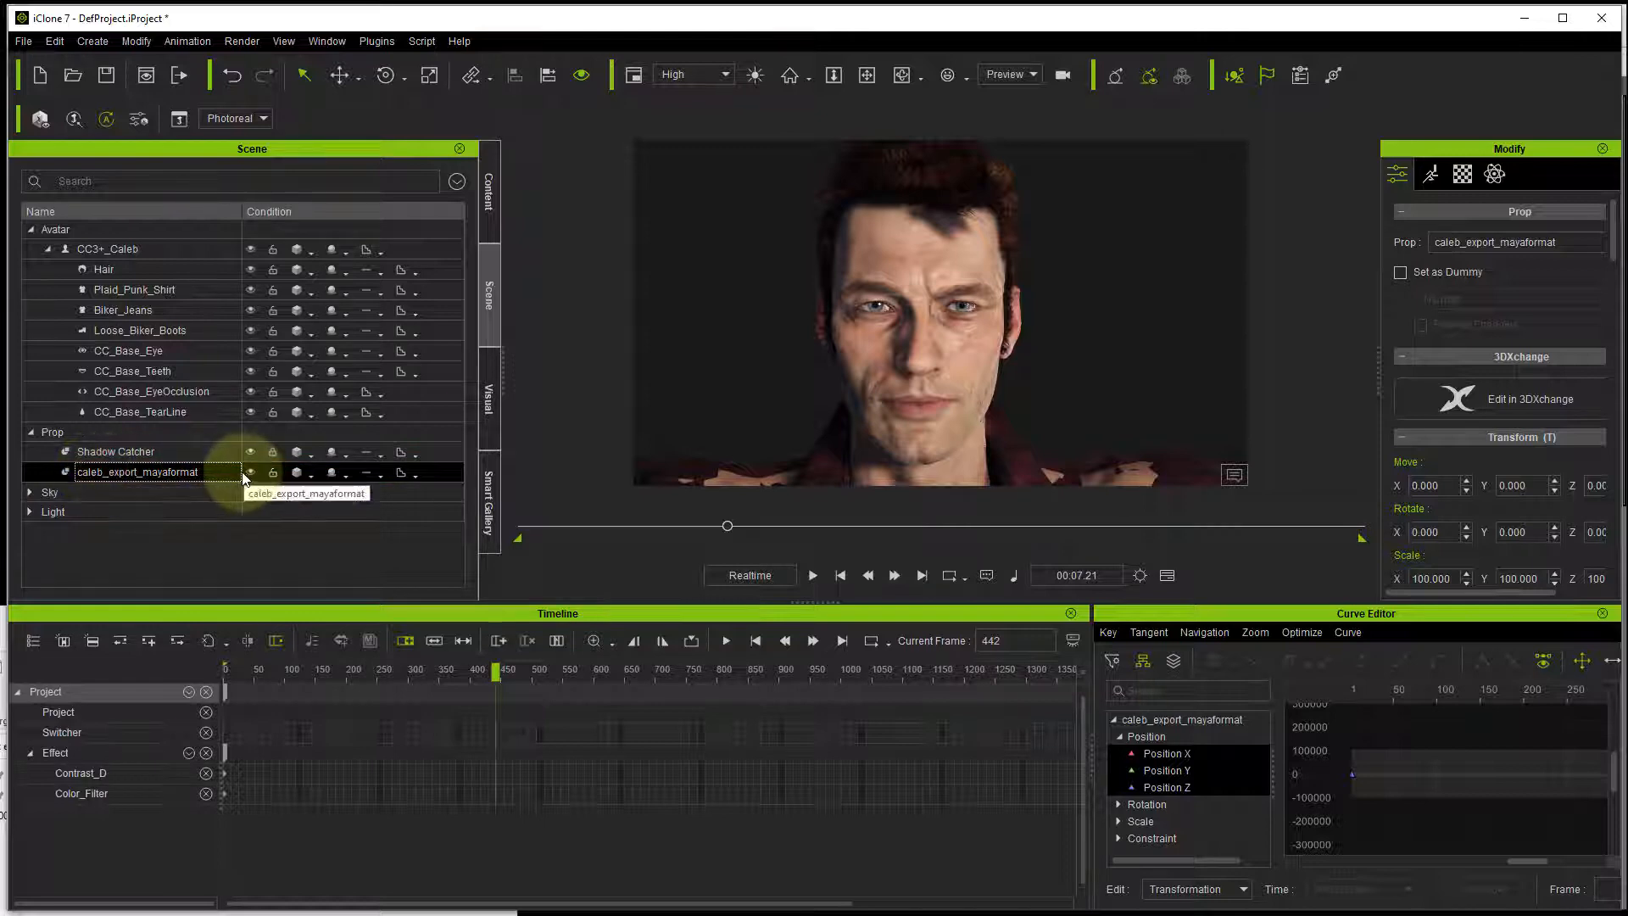
mouse_move(1437, 176)
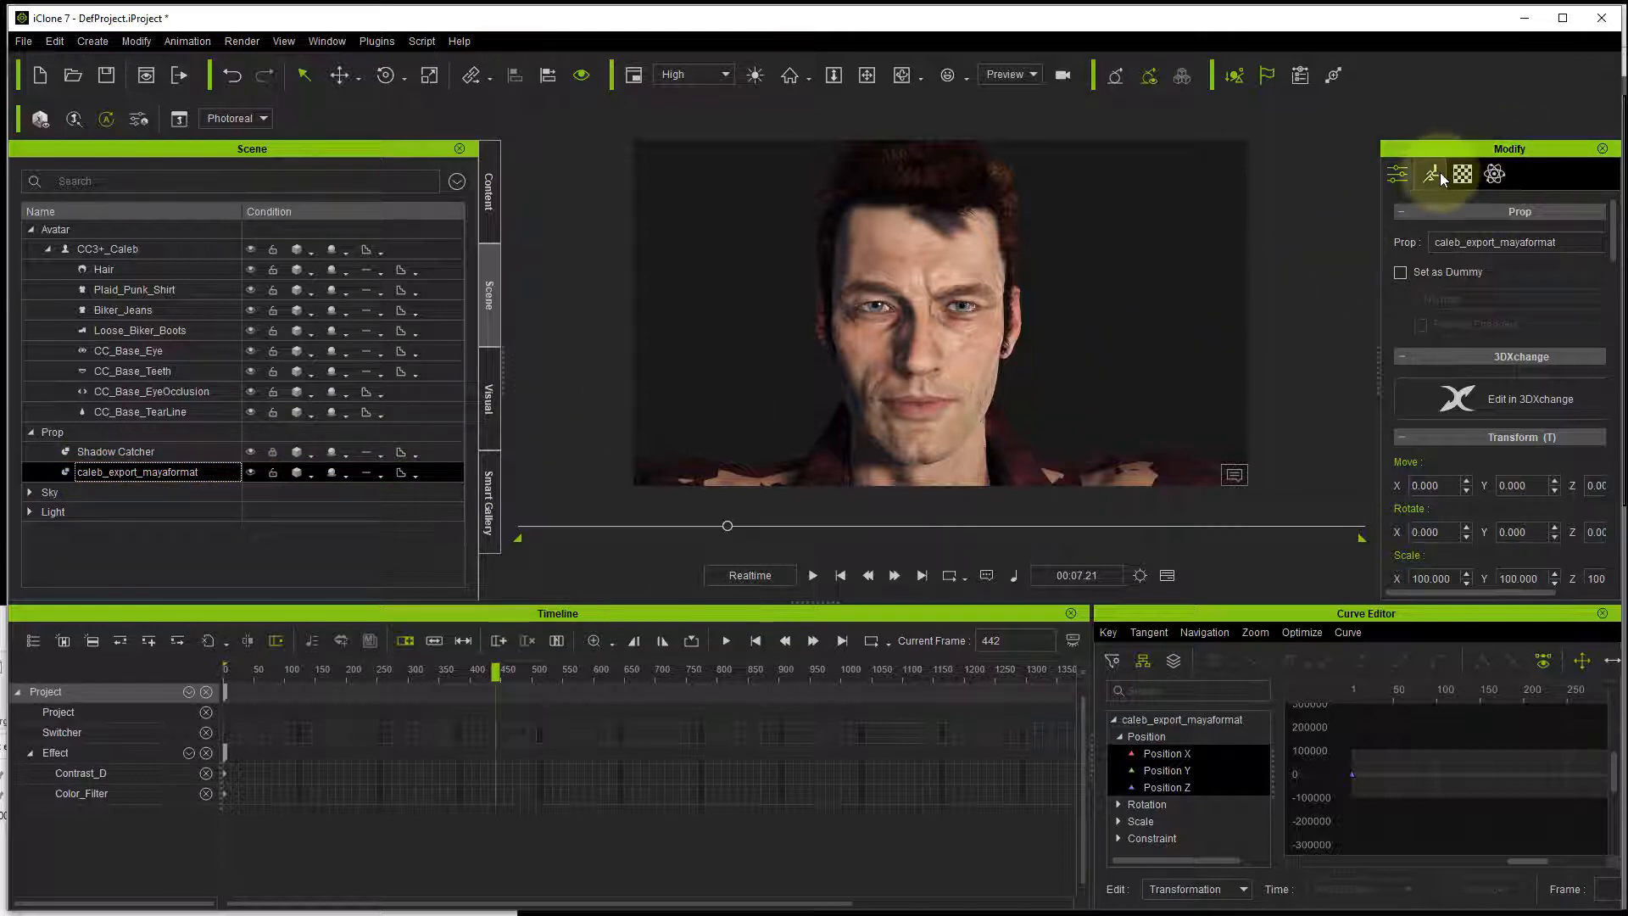
left_click(1429, 173)
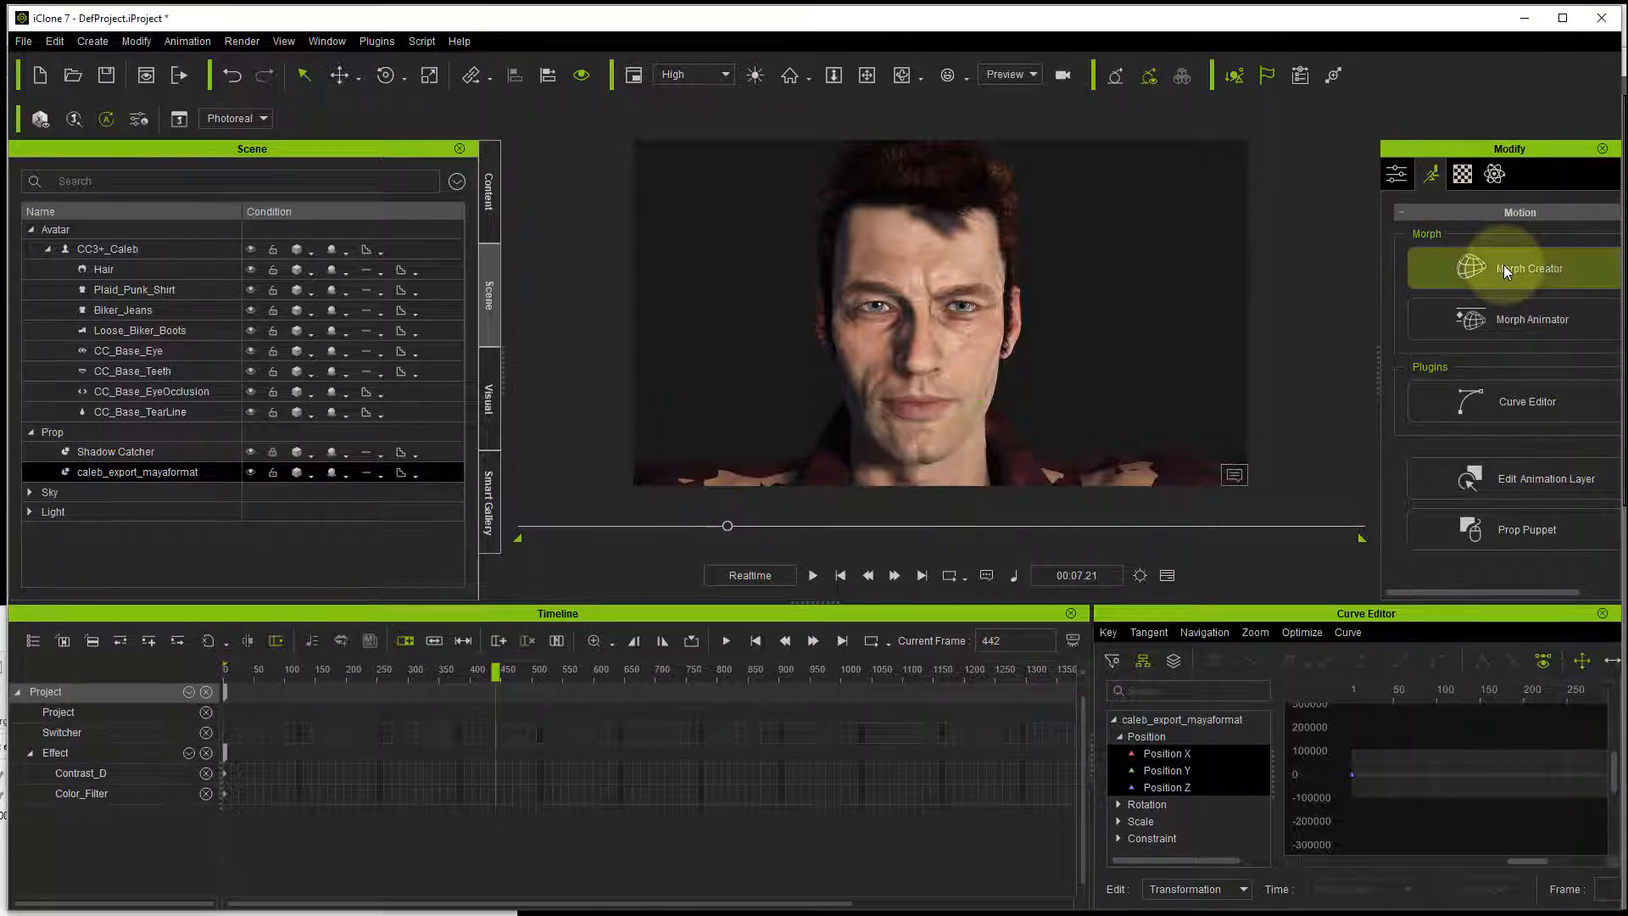
Step: Load the prop into Morph Creator, auto-convert its morphs and review the CC_Base_Tongue list
left_click(1530, 267)
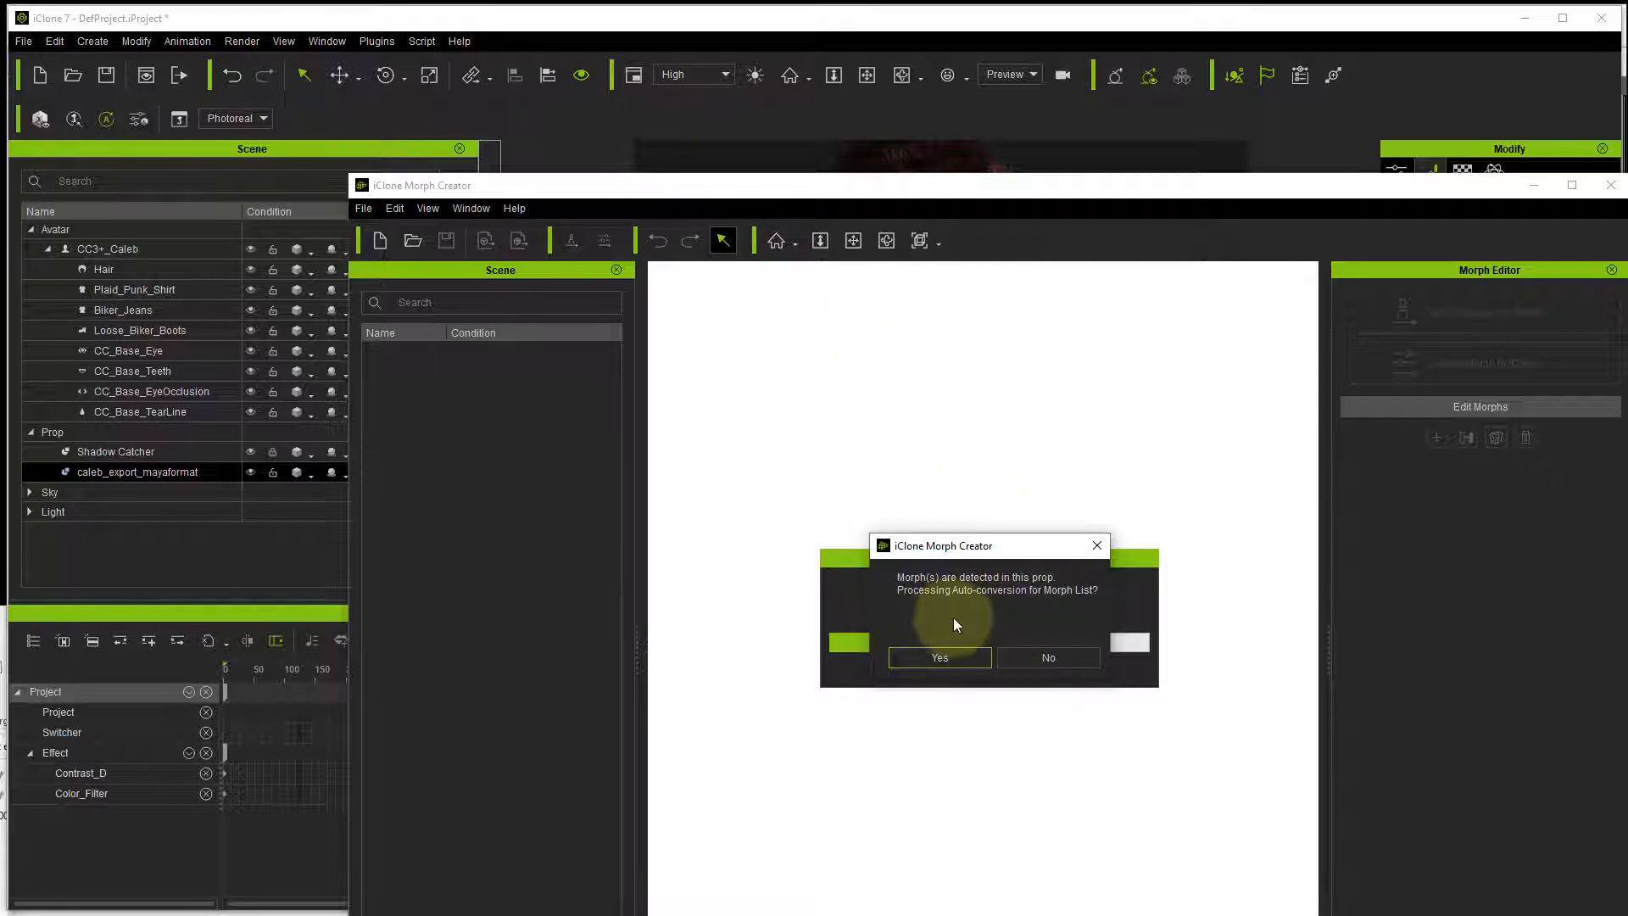
mouse_move(987, 610)
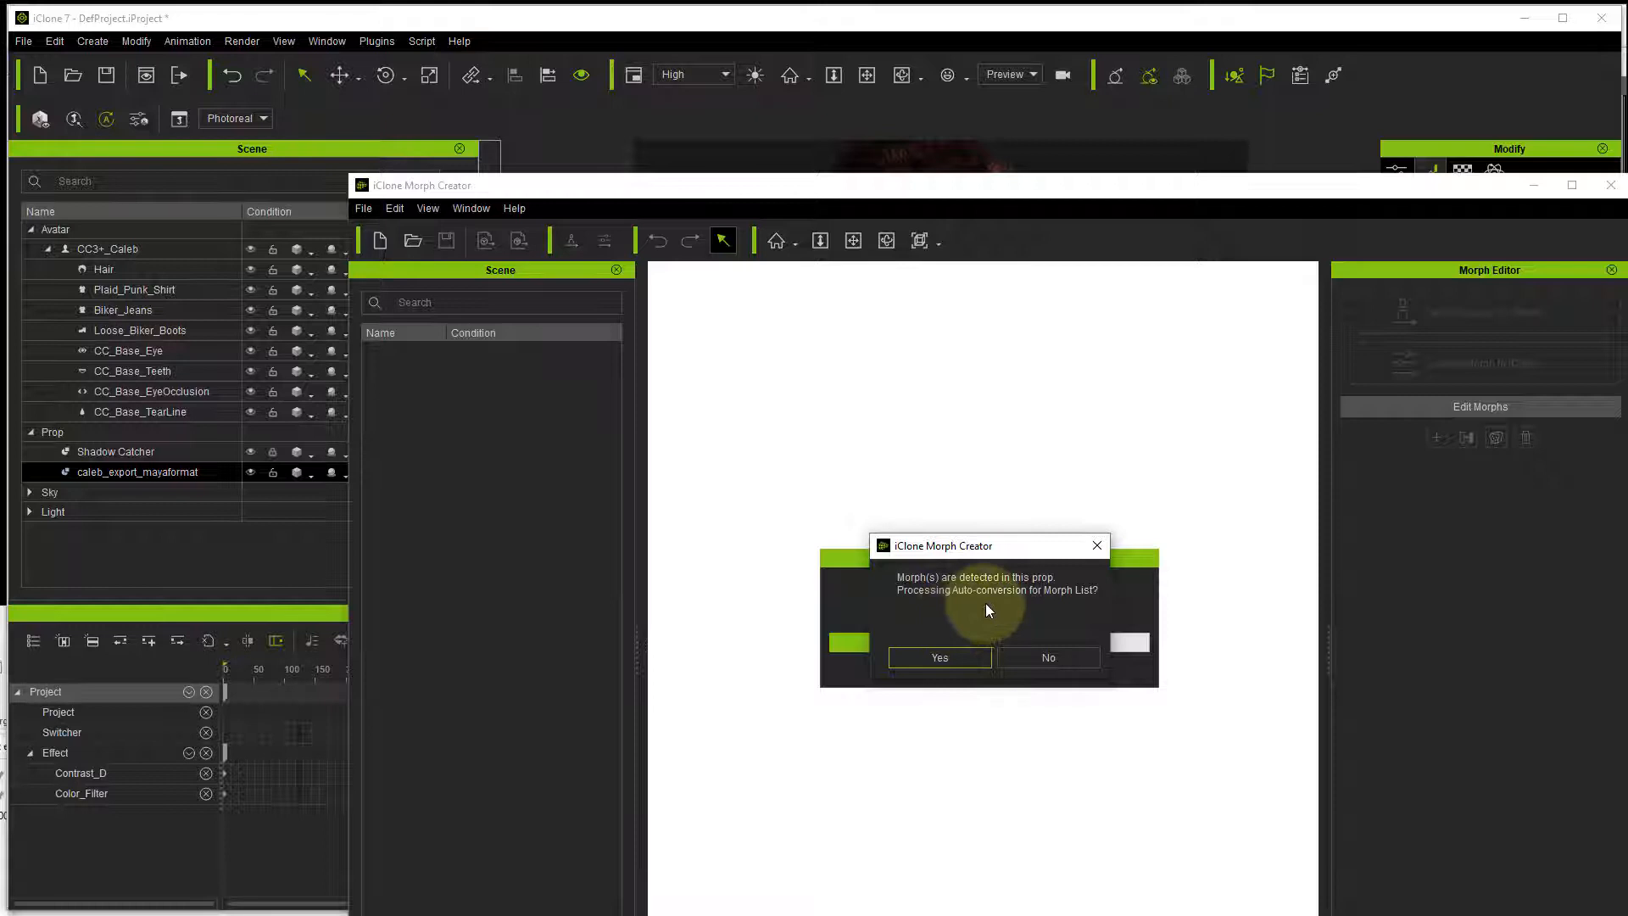
left_click(938, 657)
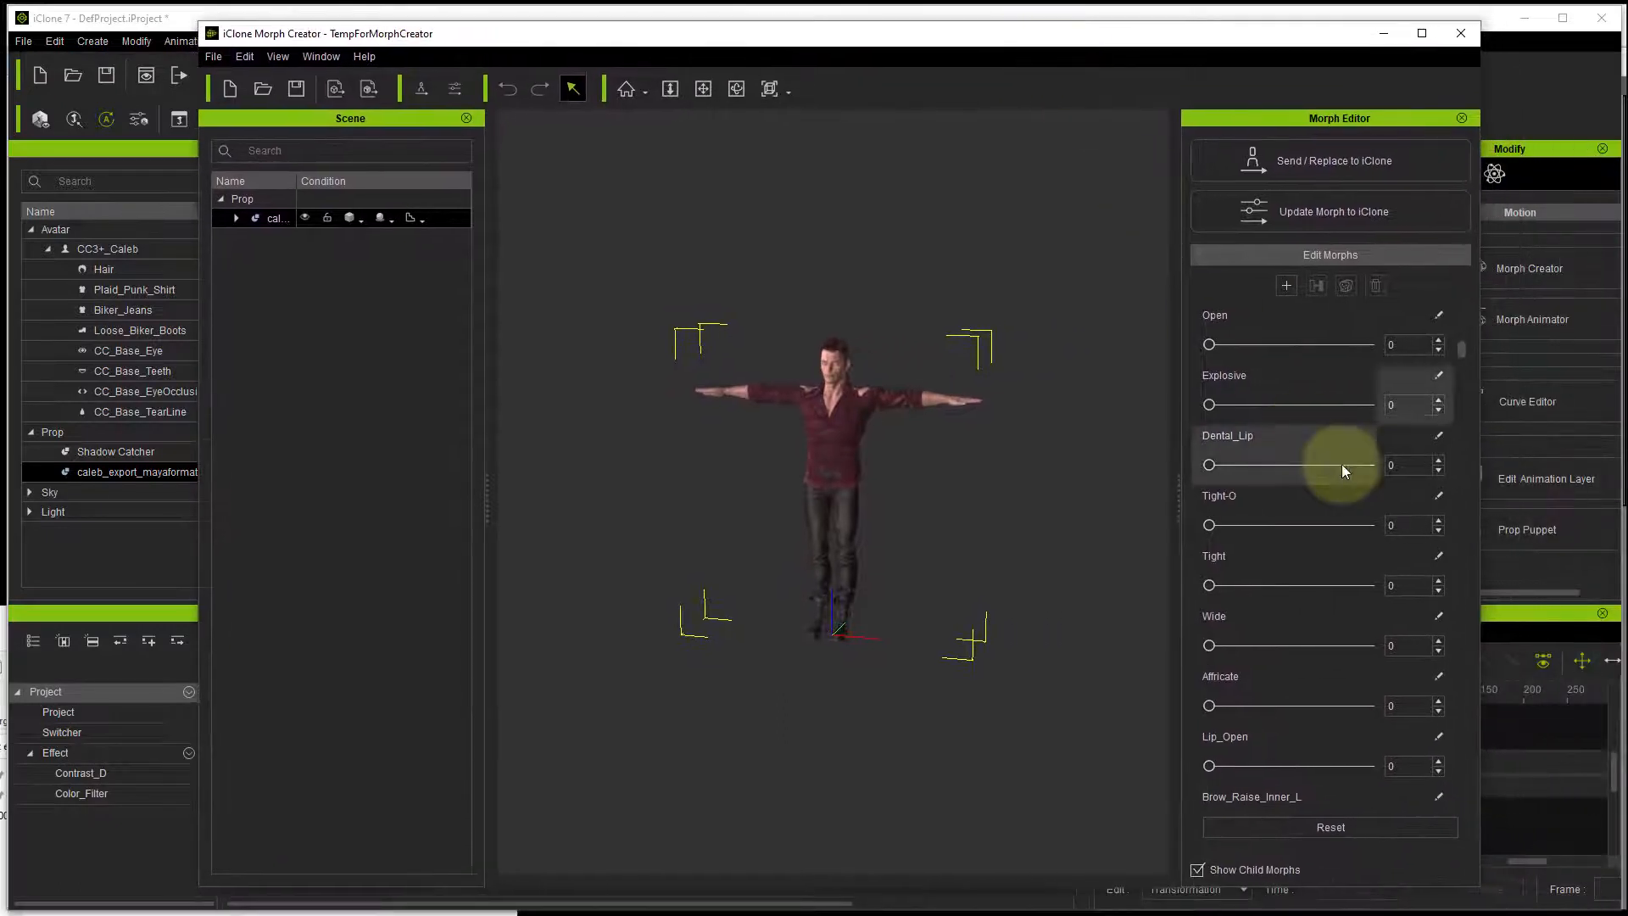
scroll("down", 3)
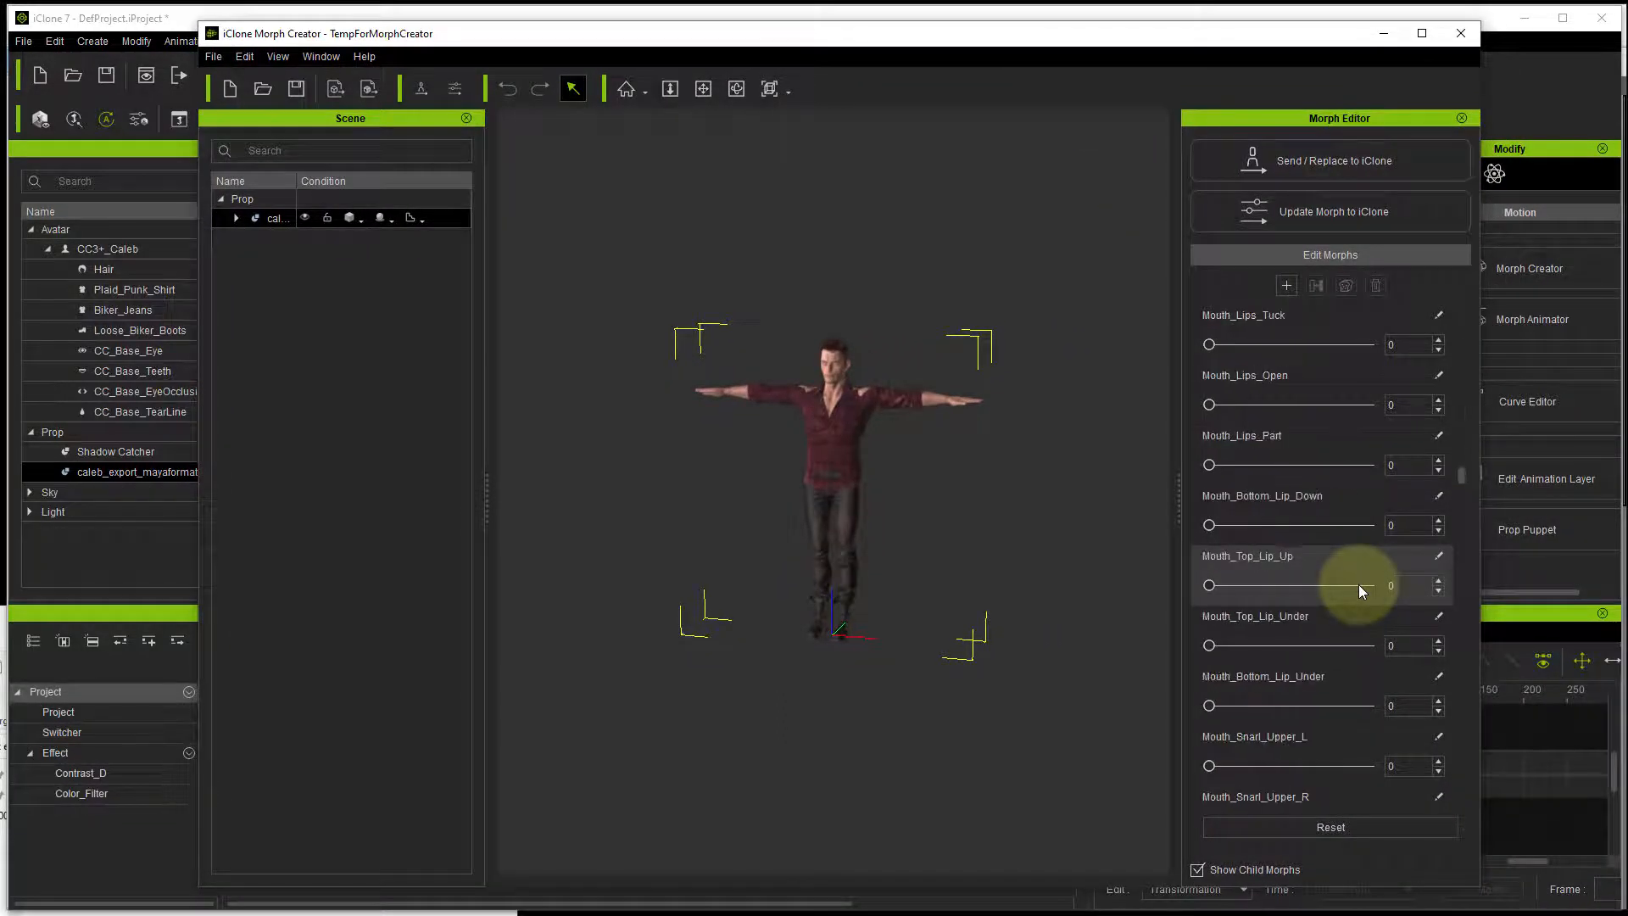
scroll("down", 3)
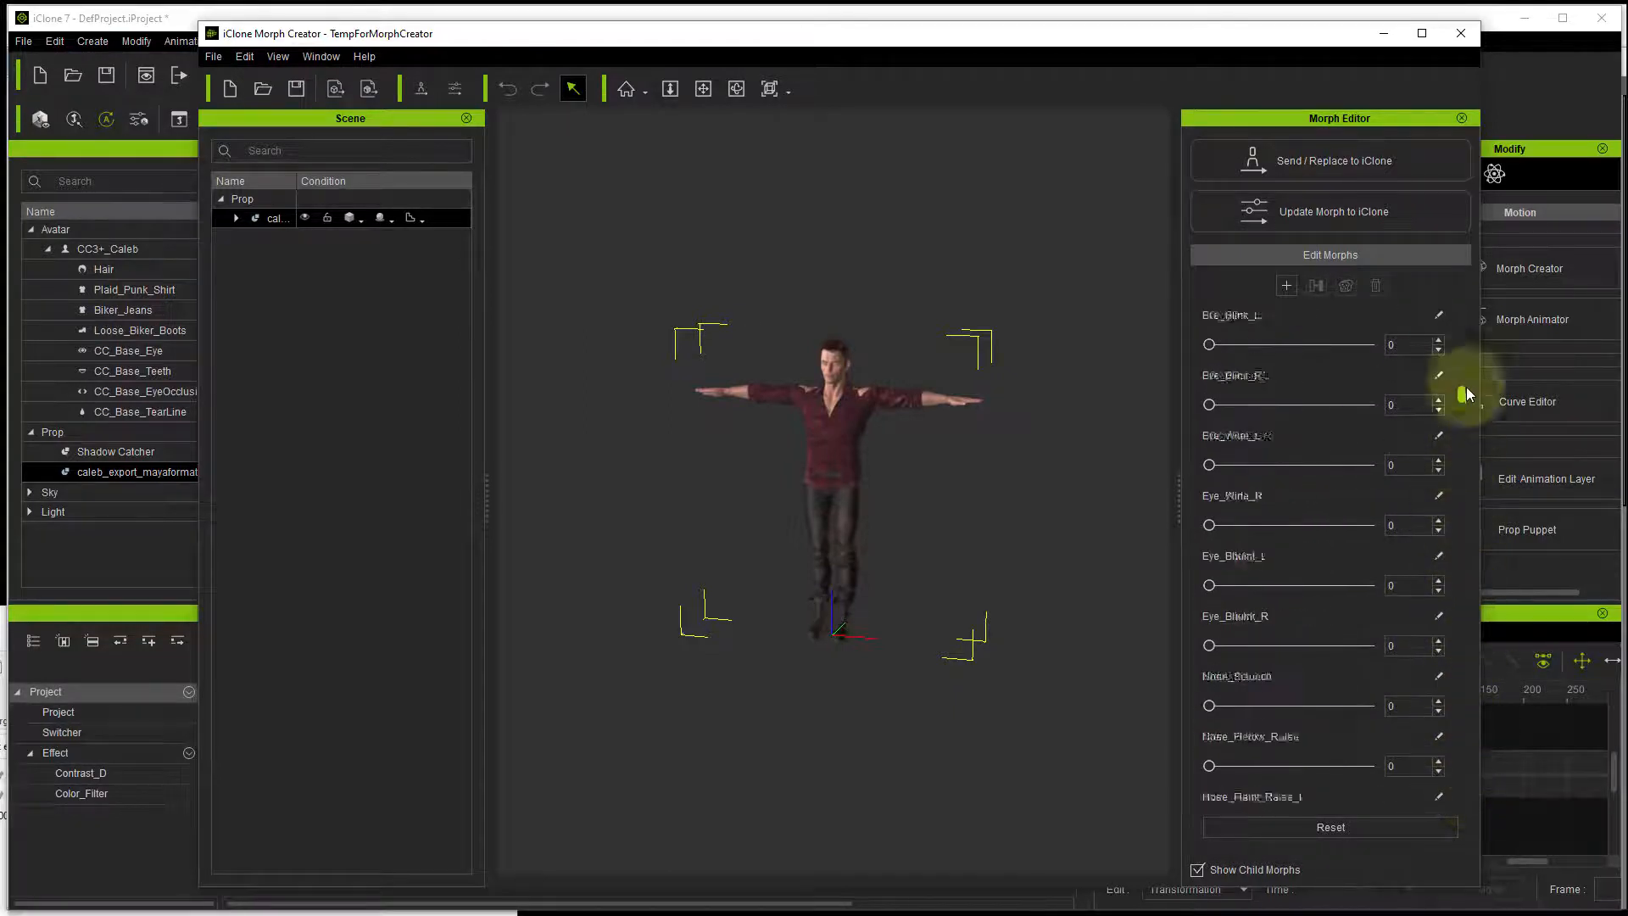
scroll("down", 3)
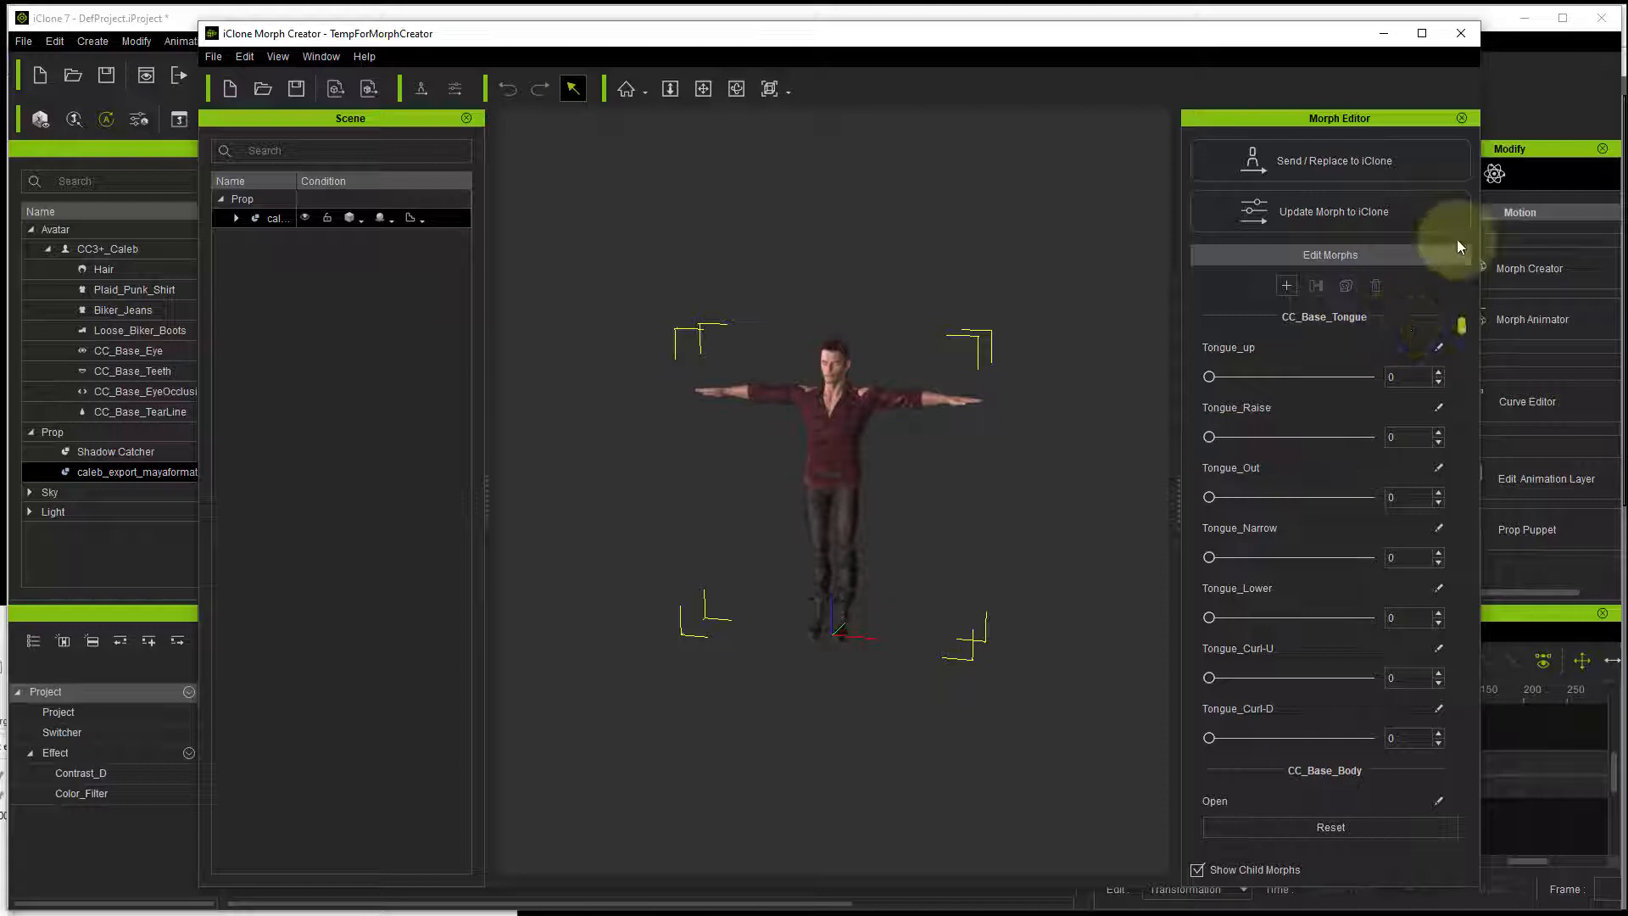
mouse_move(1256, 332)
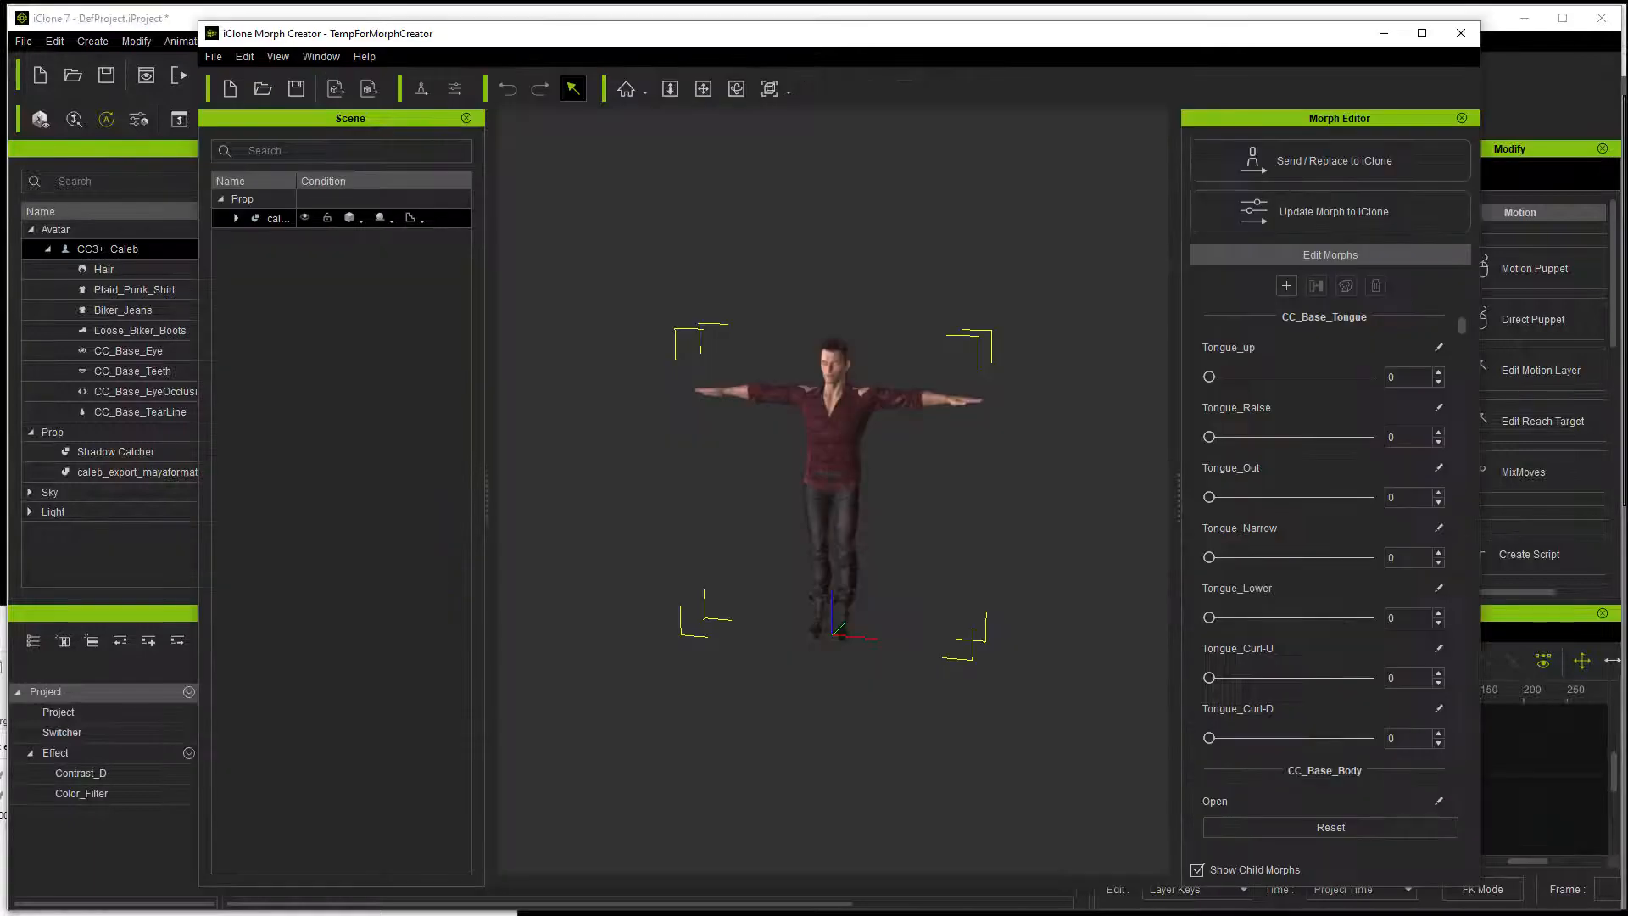
Step: Leave Morph Creator and select the caleb_export_mayaformat prop in the Scene Manager for deletion
left_click(841, 327)
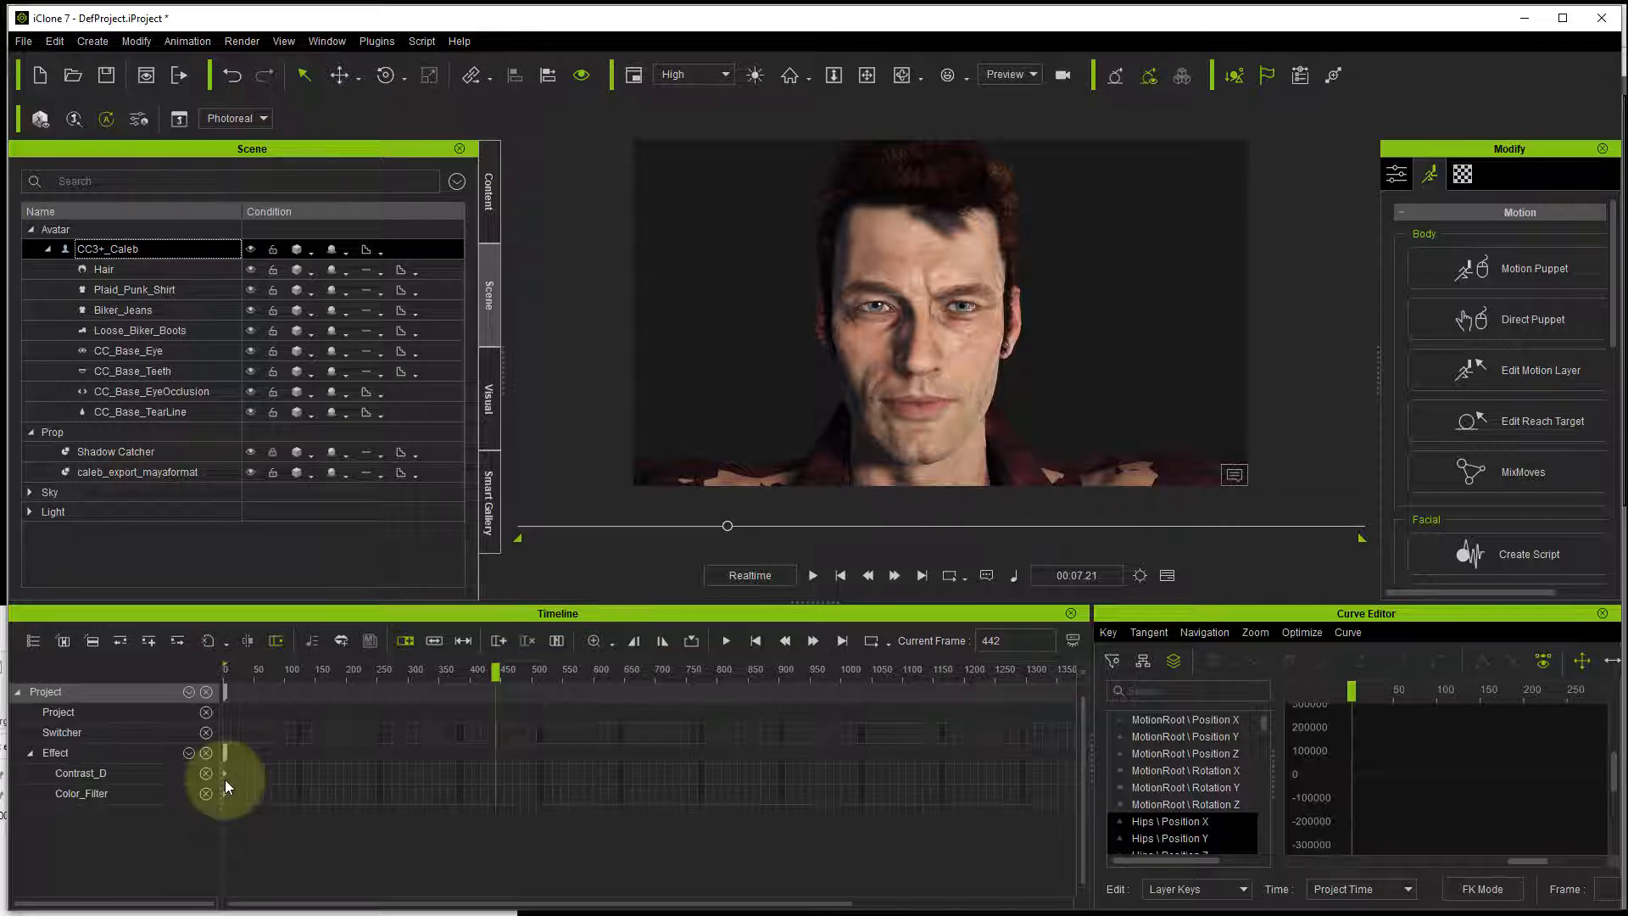
mouse_move(373, 585)
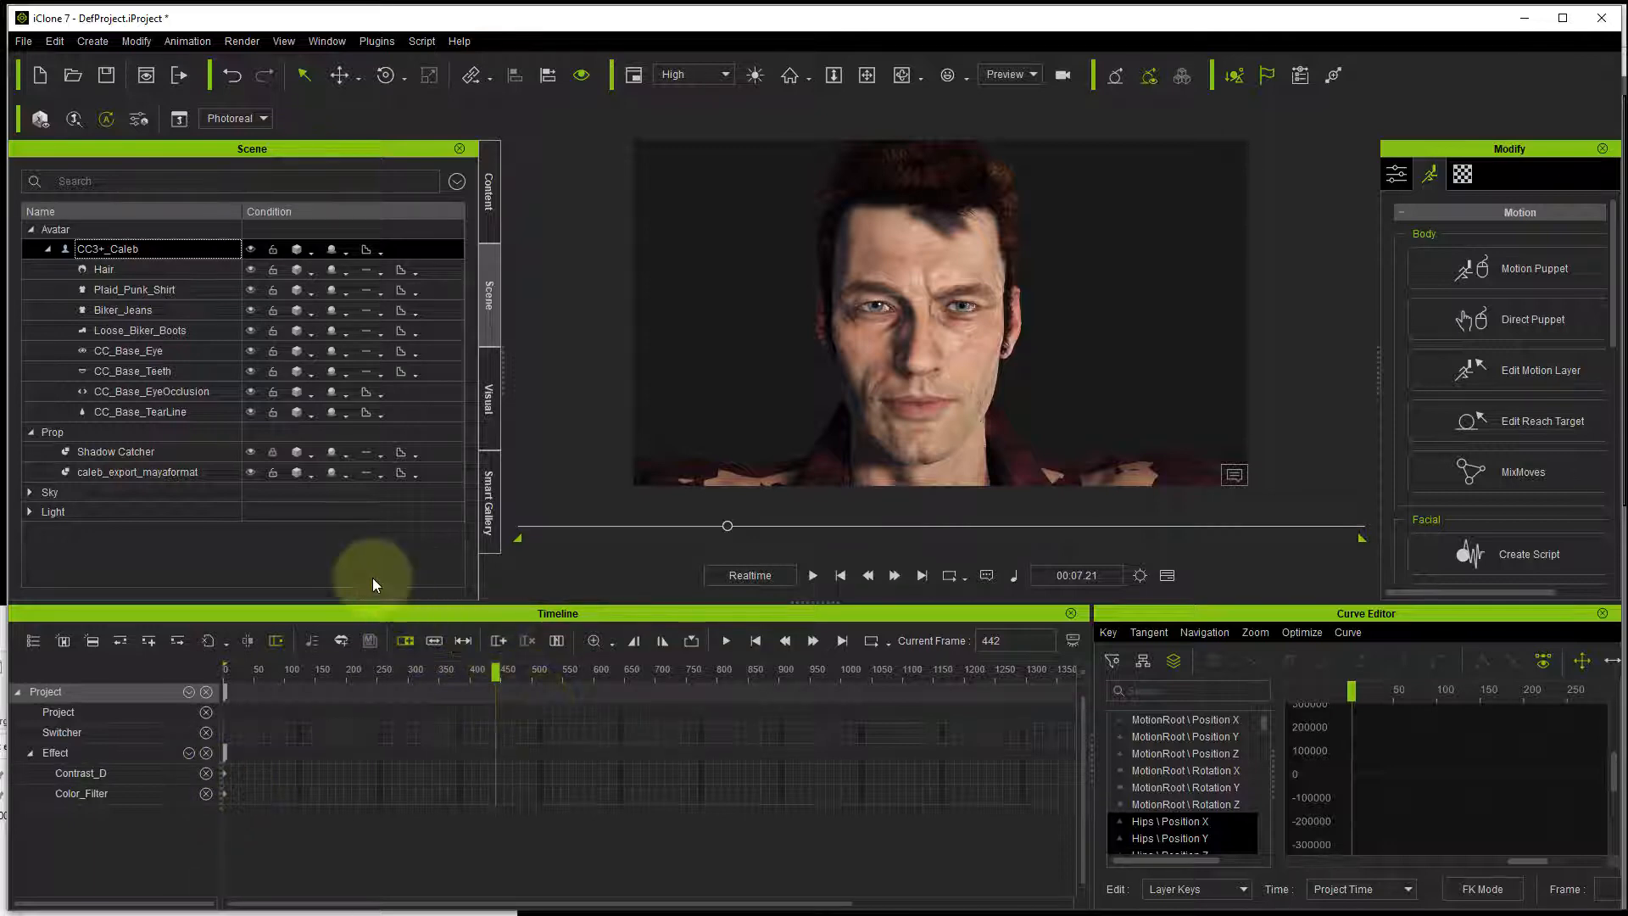
left_click(135, 472)
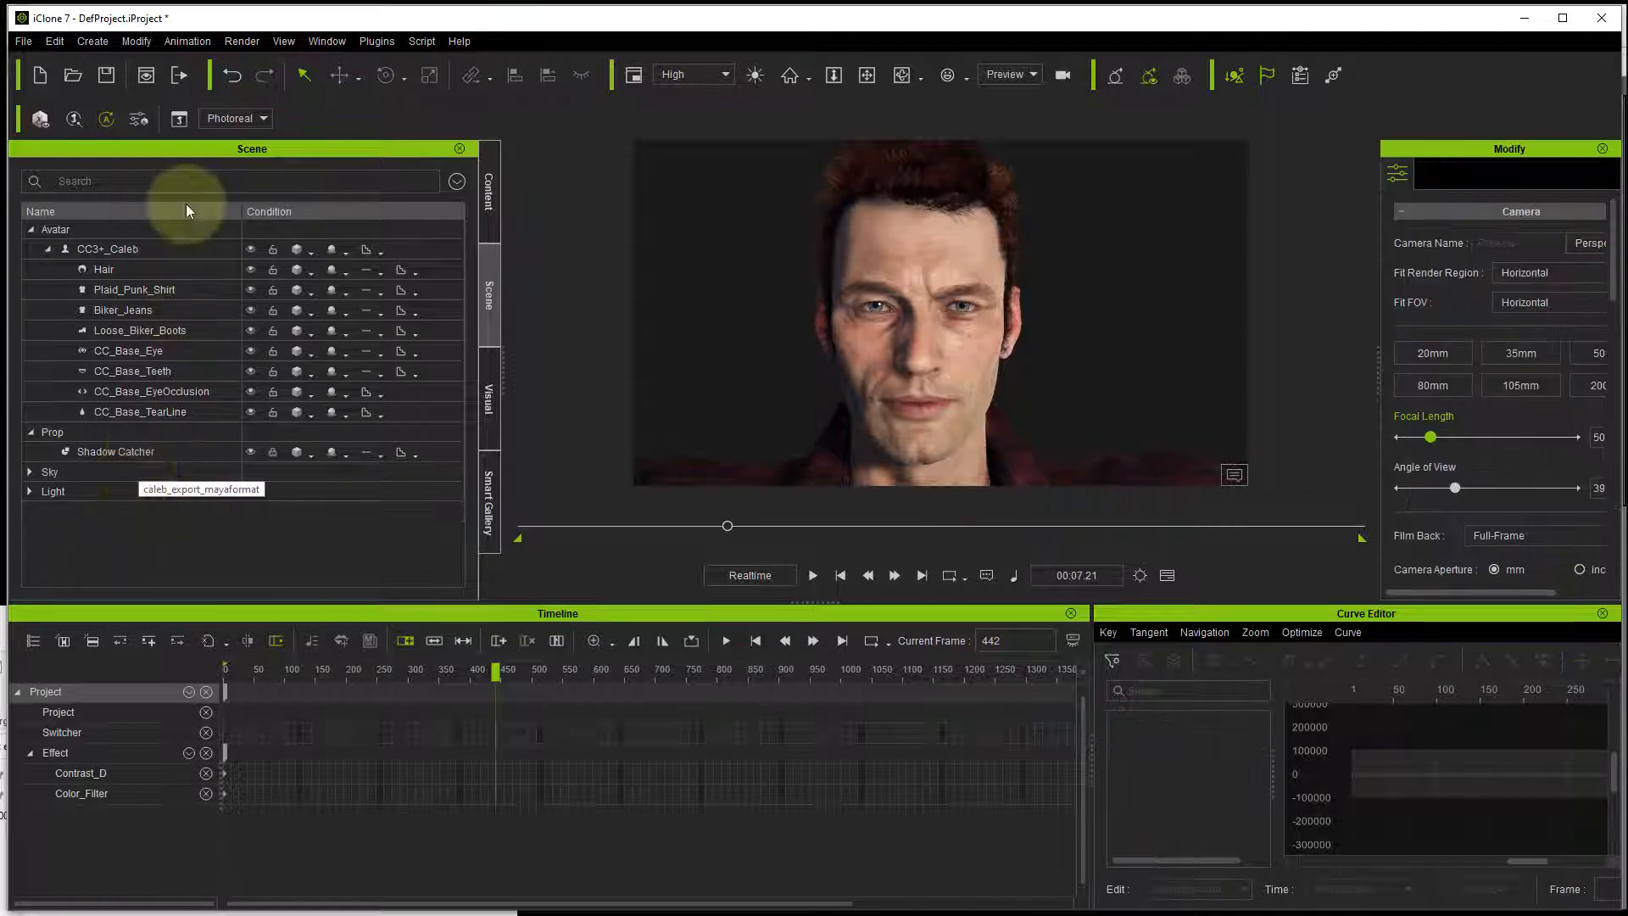
Step: Reopen the recent project 'caleb with blendshape layers'
left_click(22, 40)
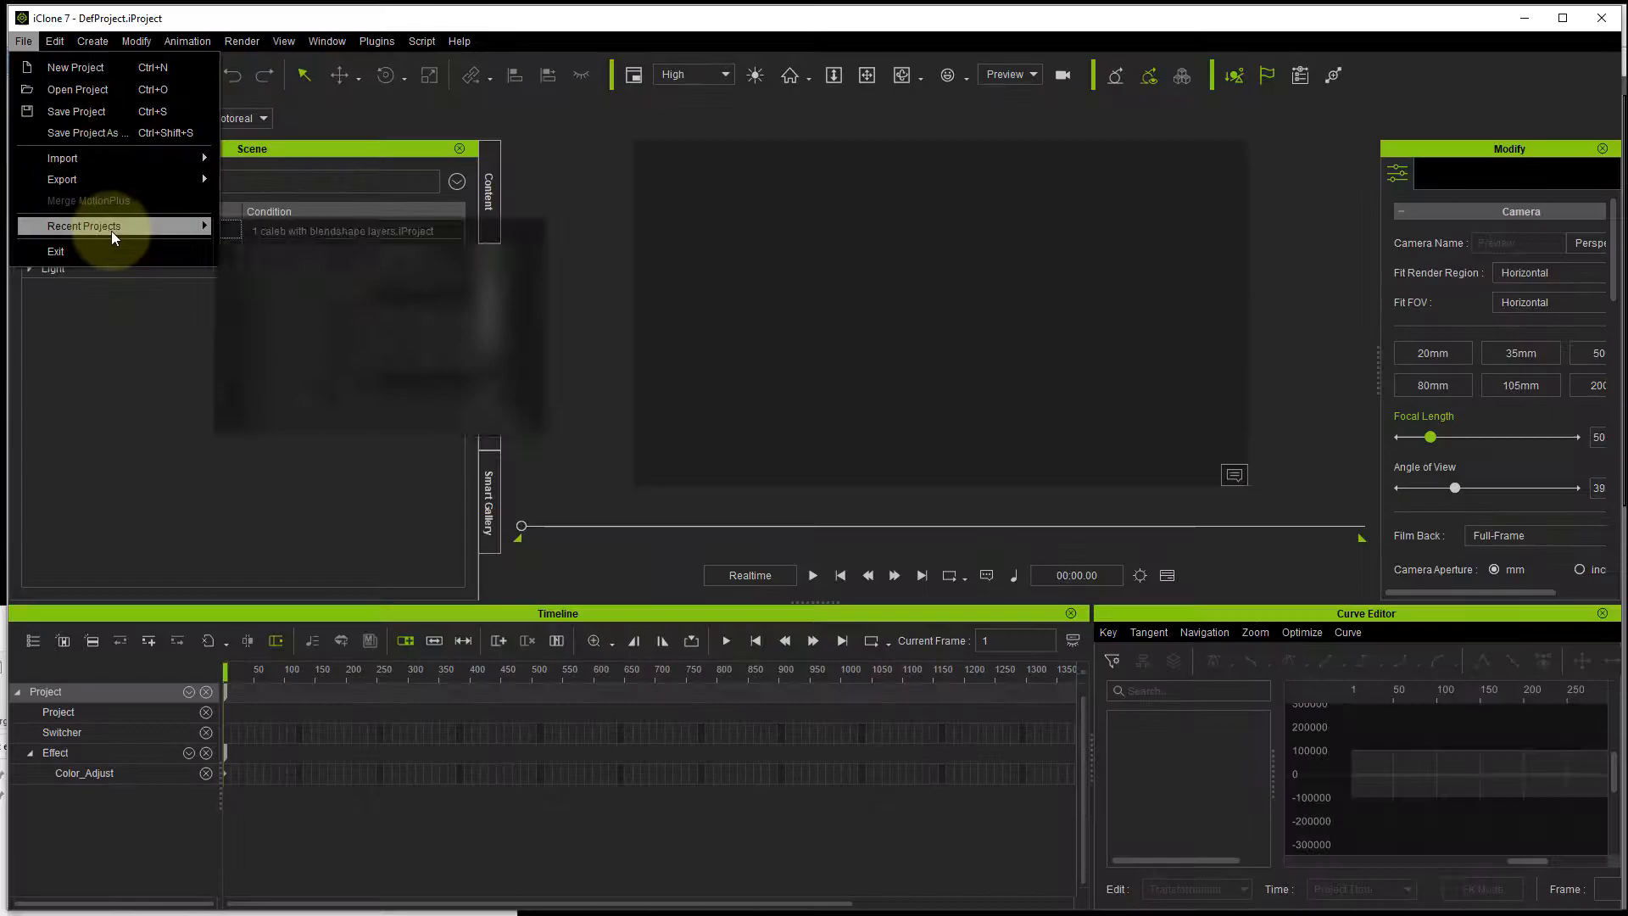
left_click(352, 230)
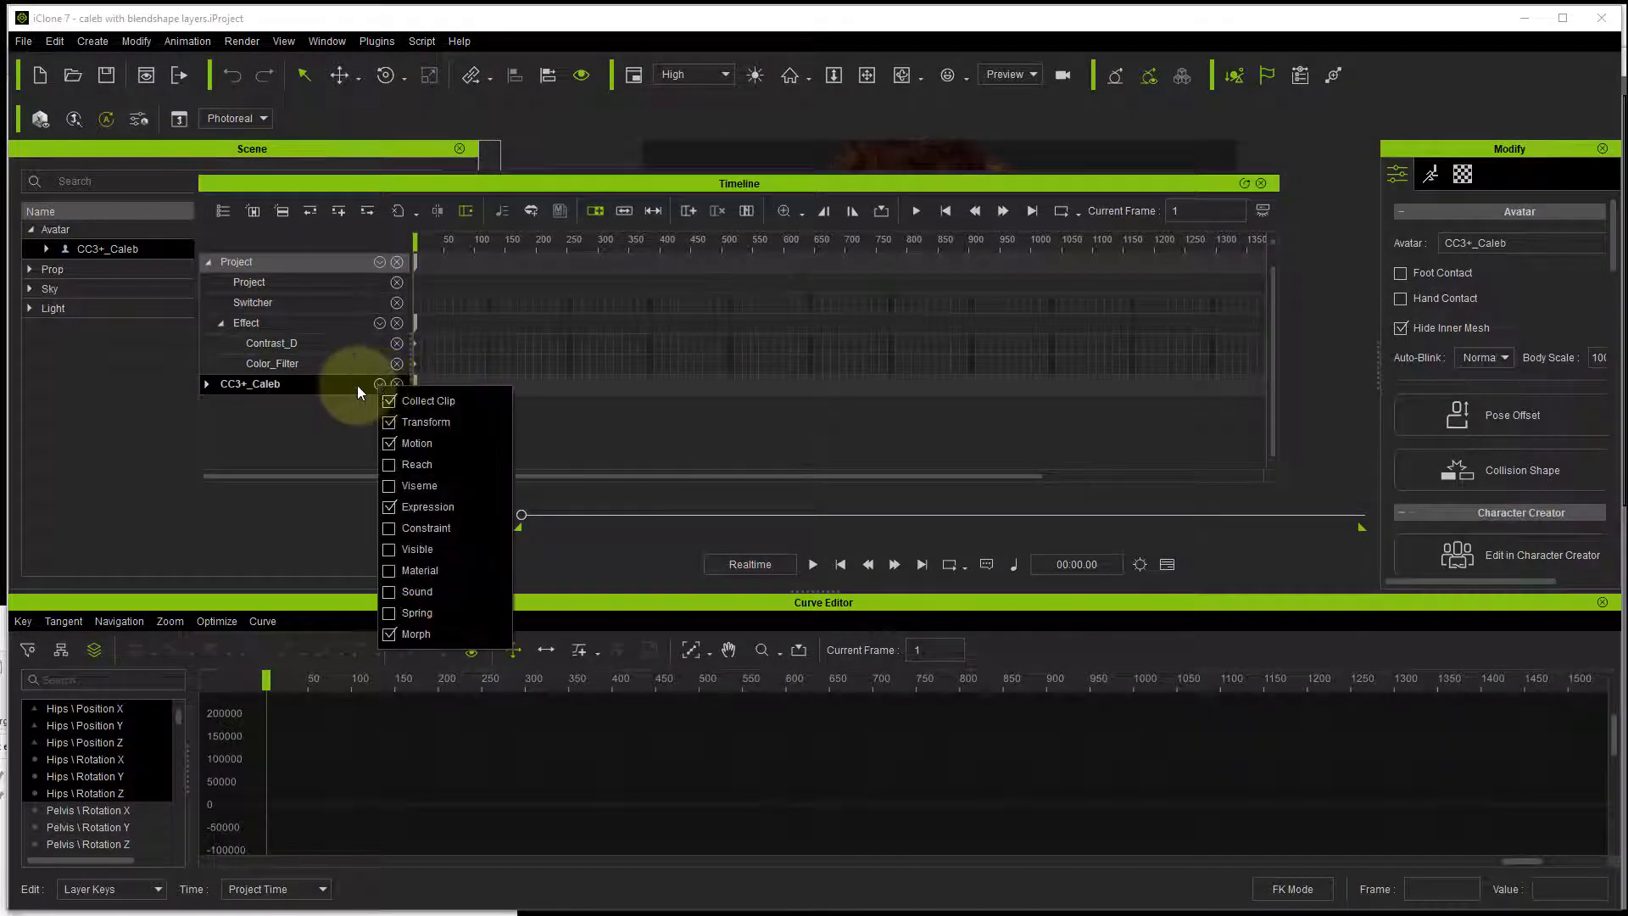
mouse_move(407, 634)
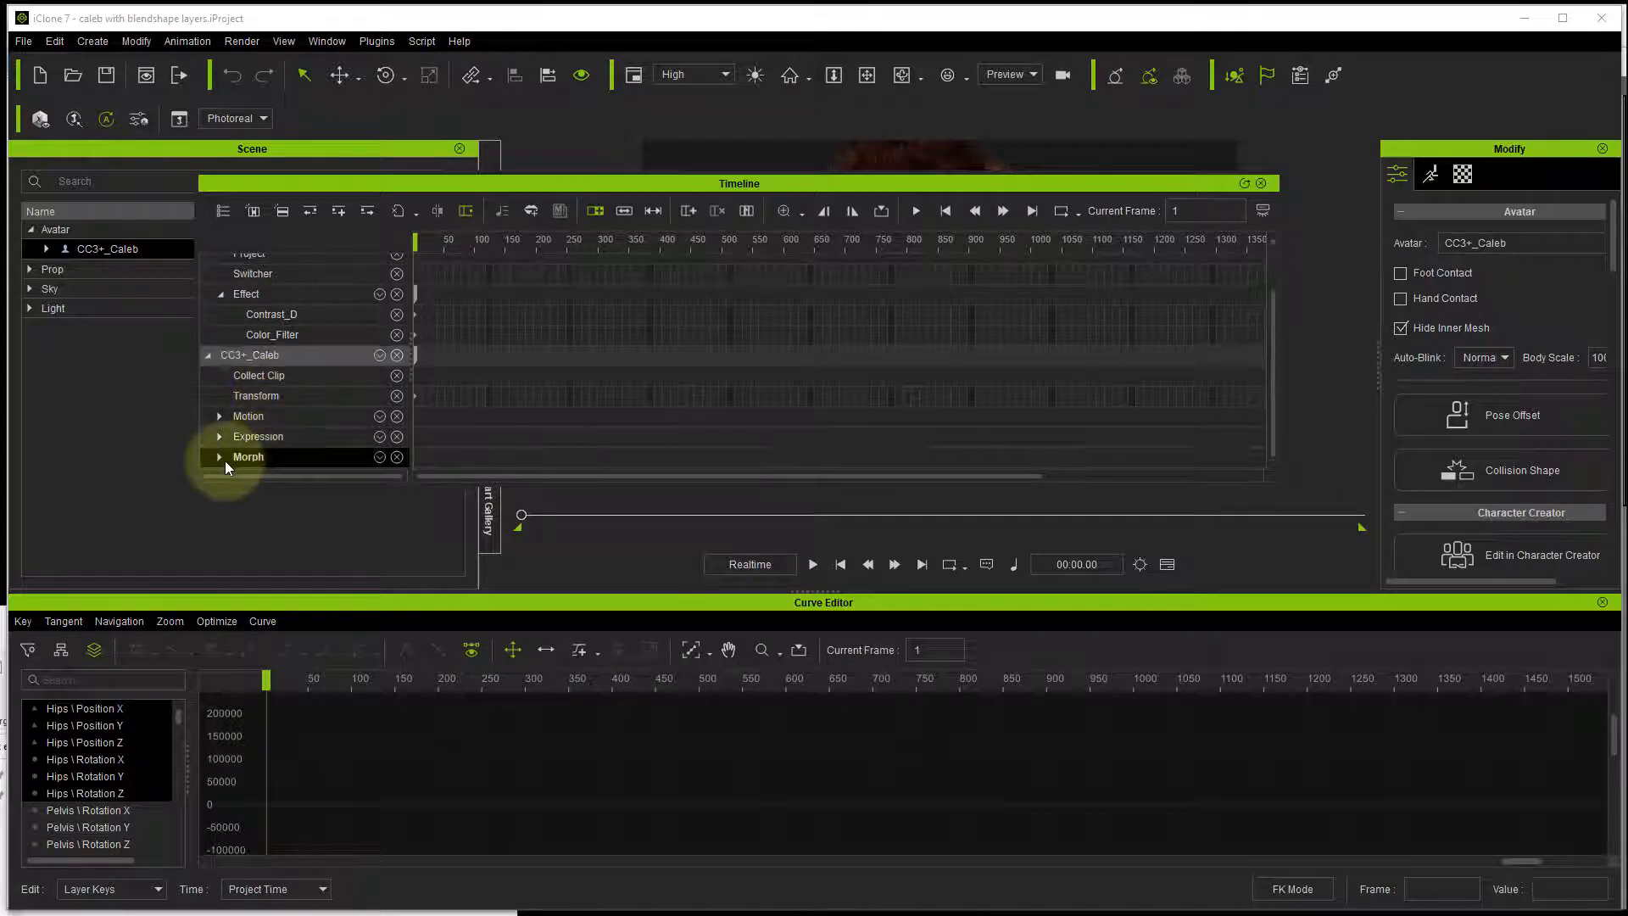
Step: Expand the Morph track, collapse CC_Base_Tongue and show the CC_Base_Body morph tracks
left_click(220, 456)
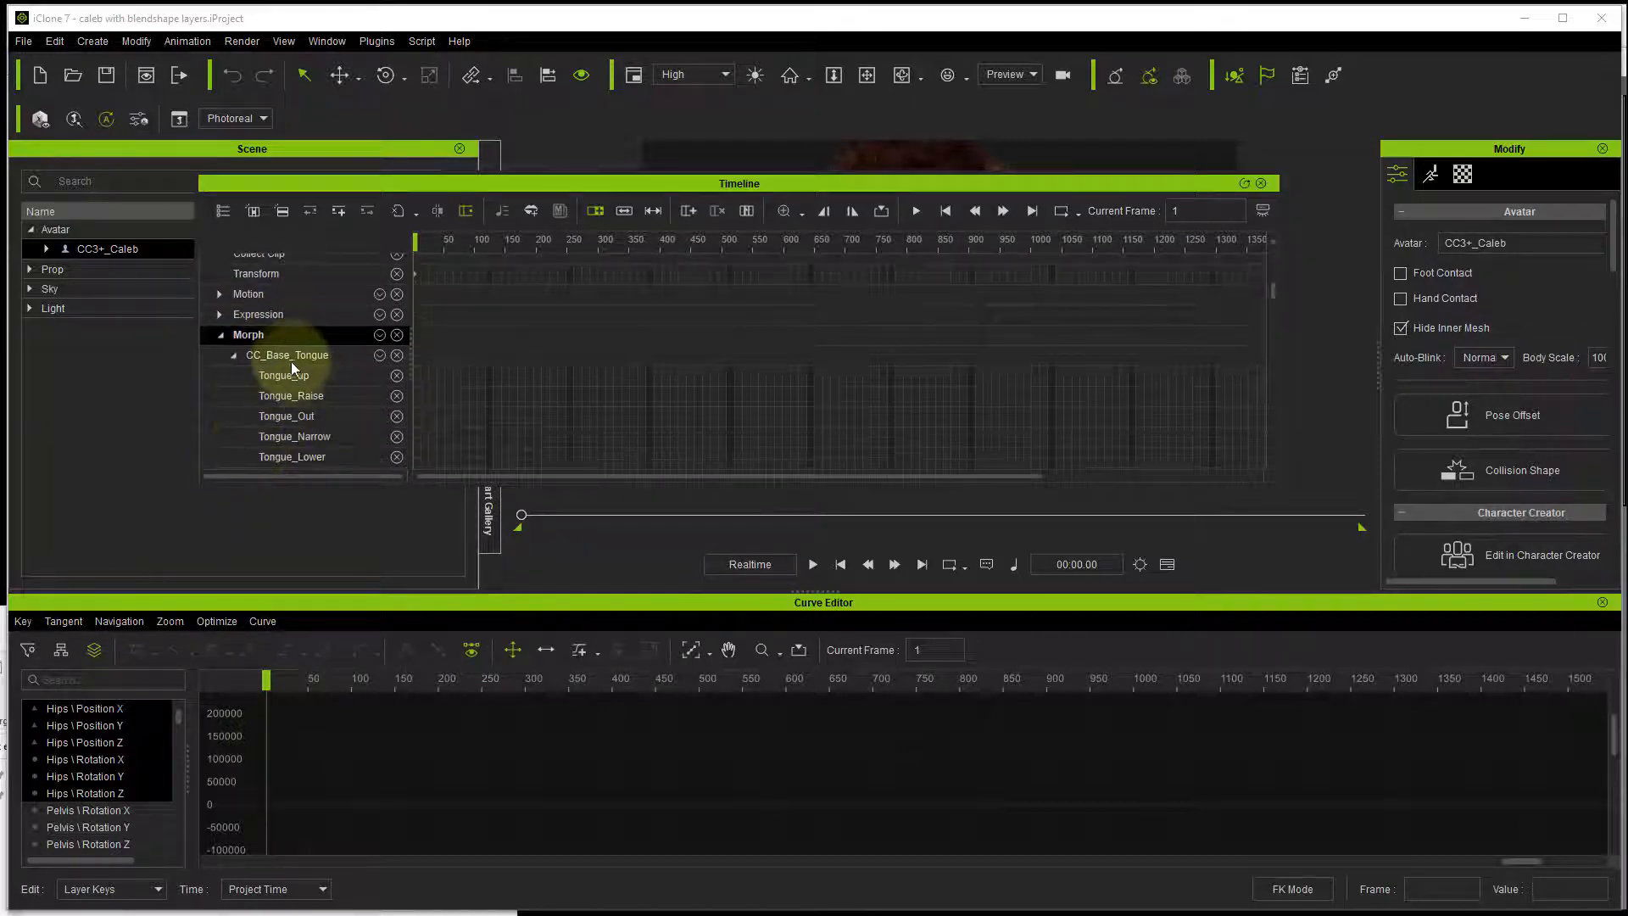
left_click(234, 355)
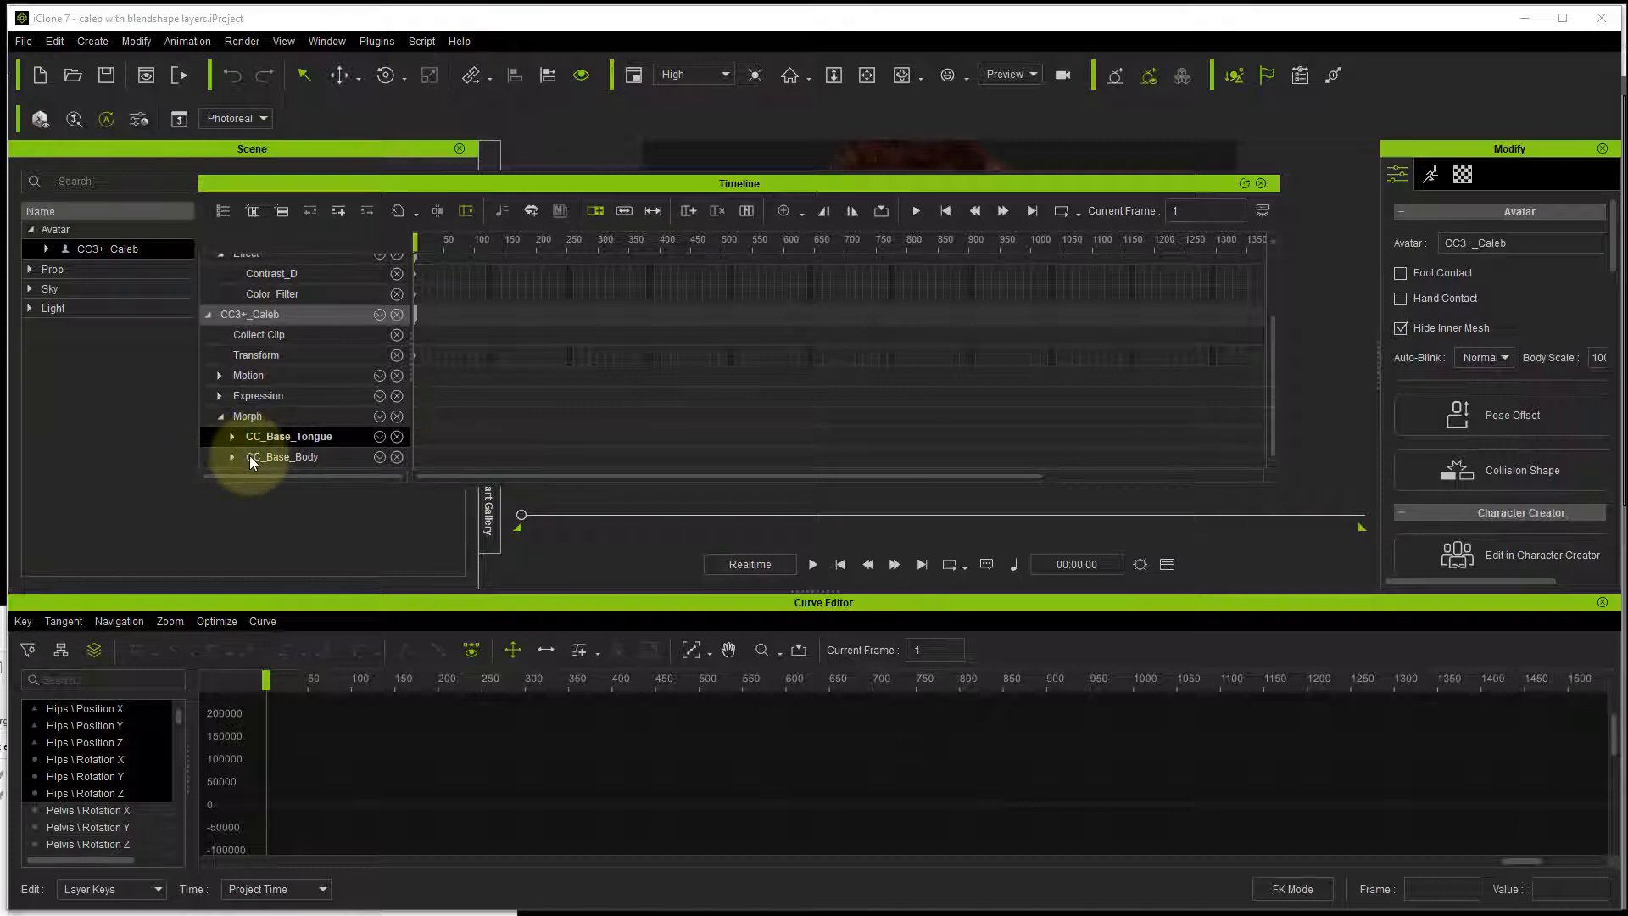
left_click(230, 456)
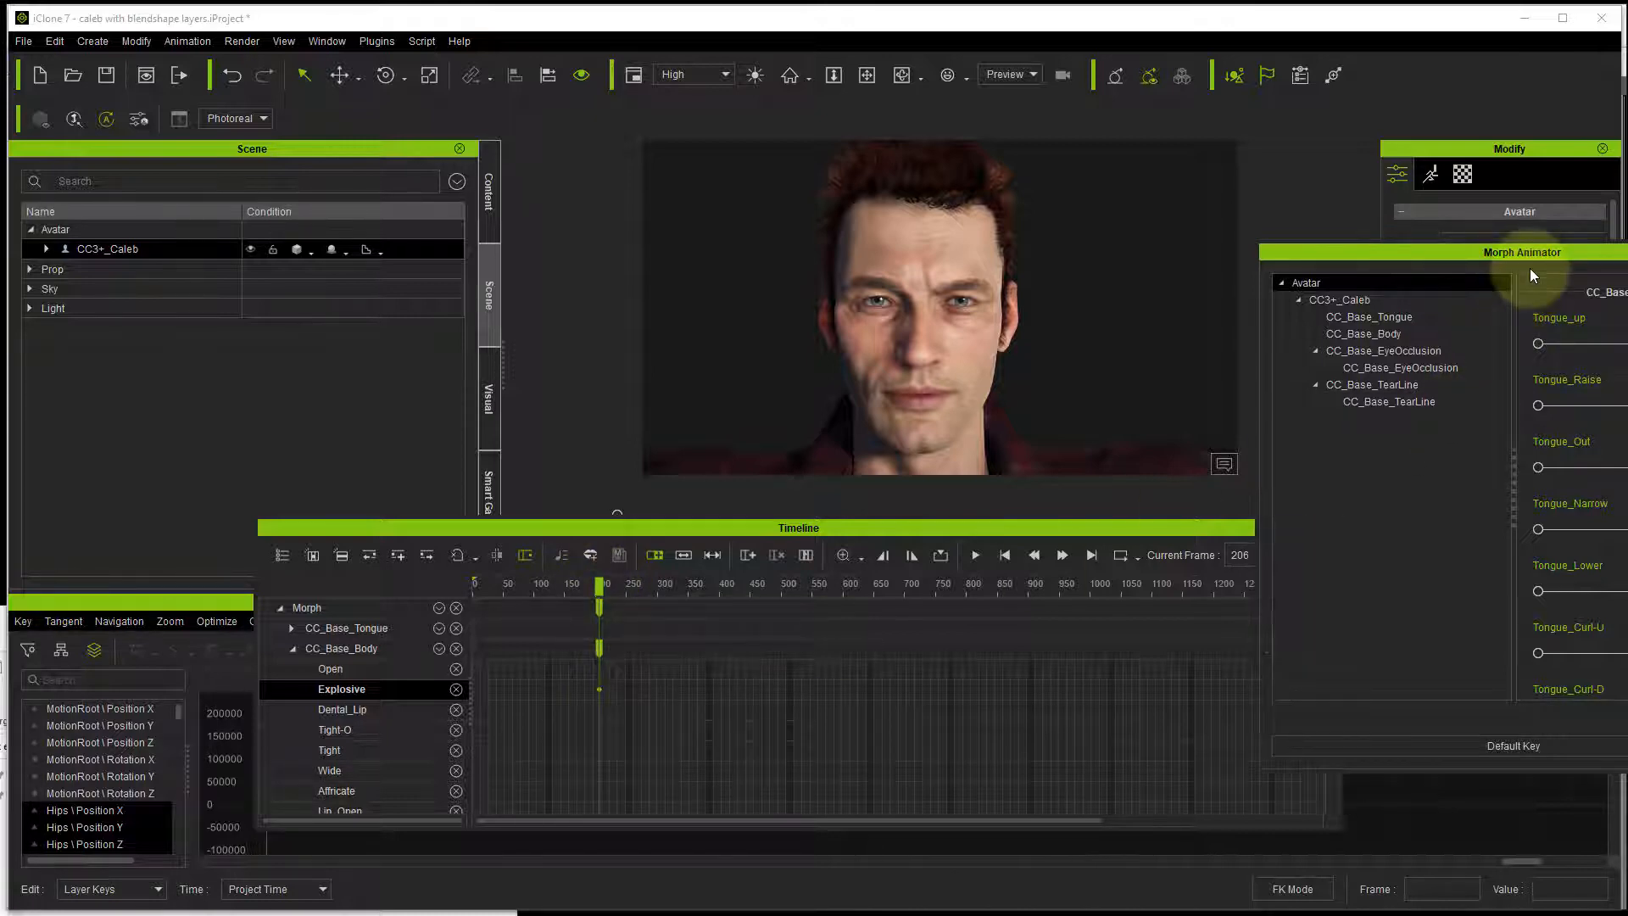
Step: Show the CC_Base_Body sliders in Morph Animator and move the playhead for the next Explosive key
left_click(1361, 334)
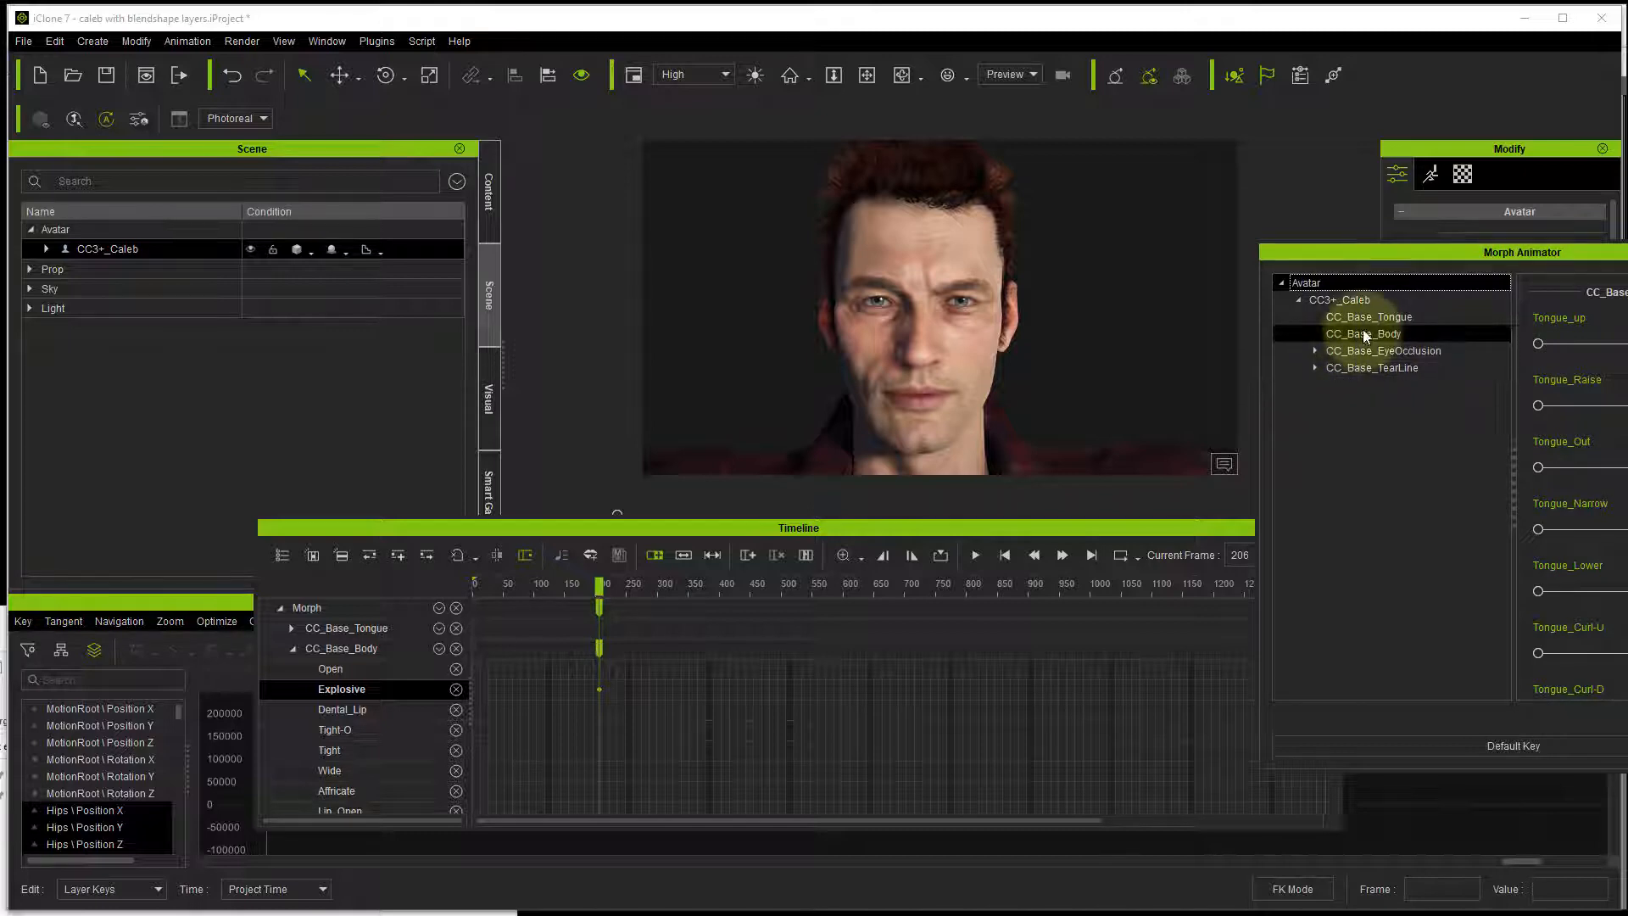
left_click(1361, 334)
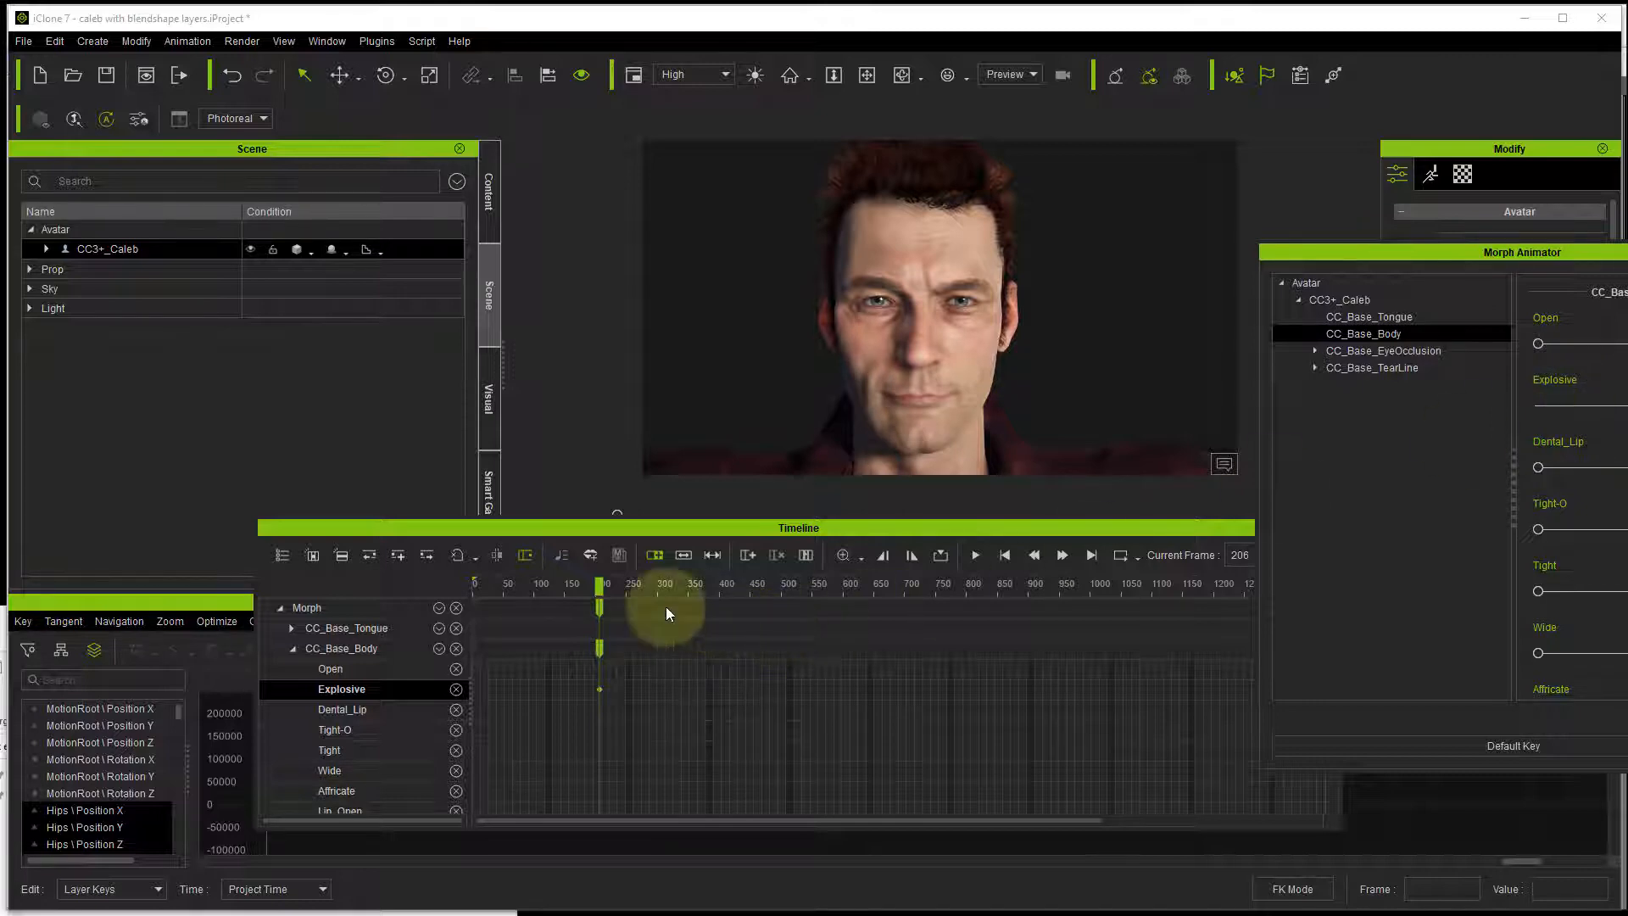
left_click(665, 583)
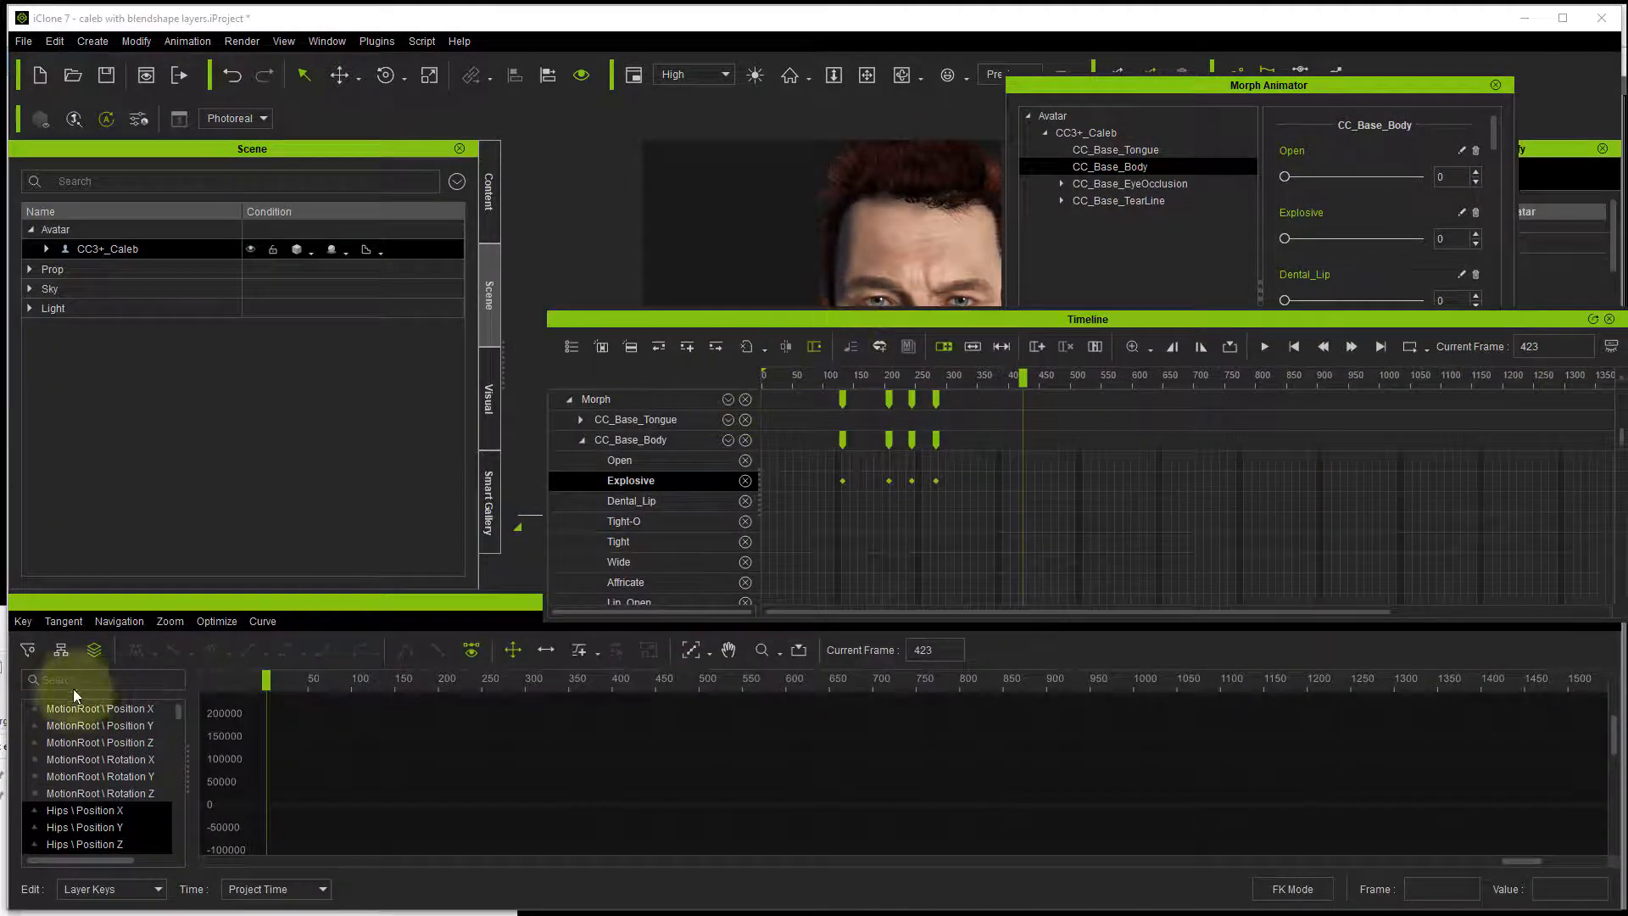
Step: Scroll through the morph tracks and dismiss the Curve Editor from the workspace
scroll("down", 3)
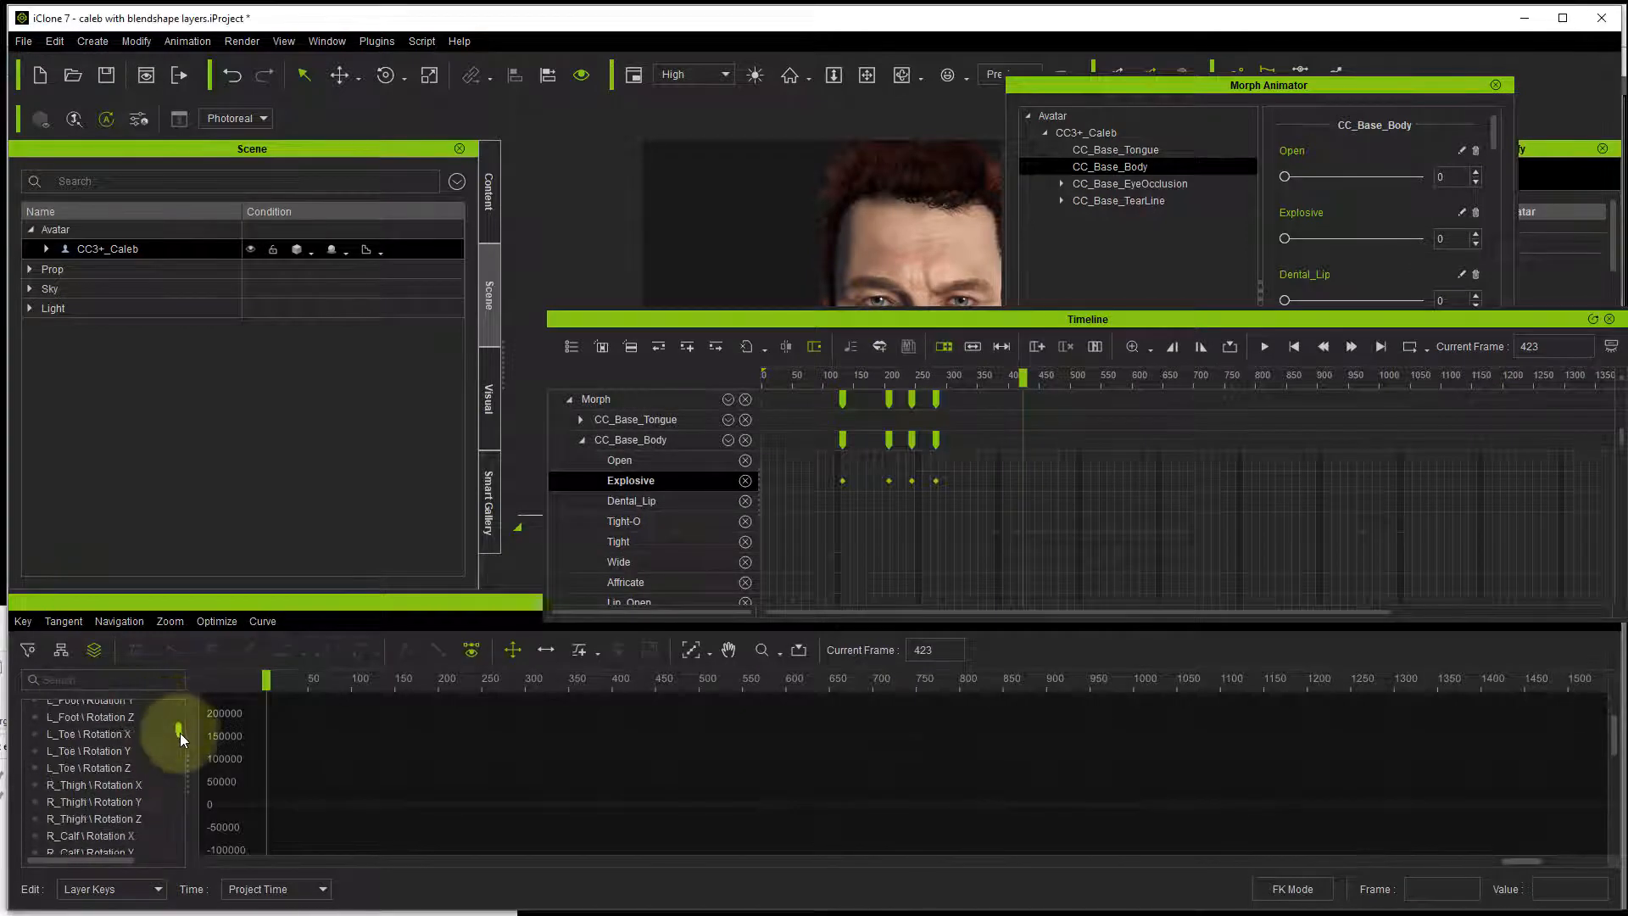
scroll("down", 3)
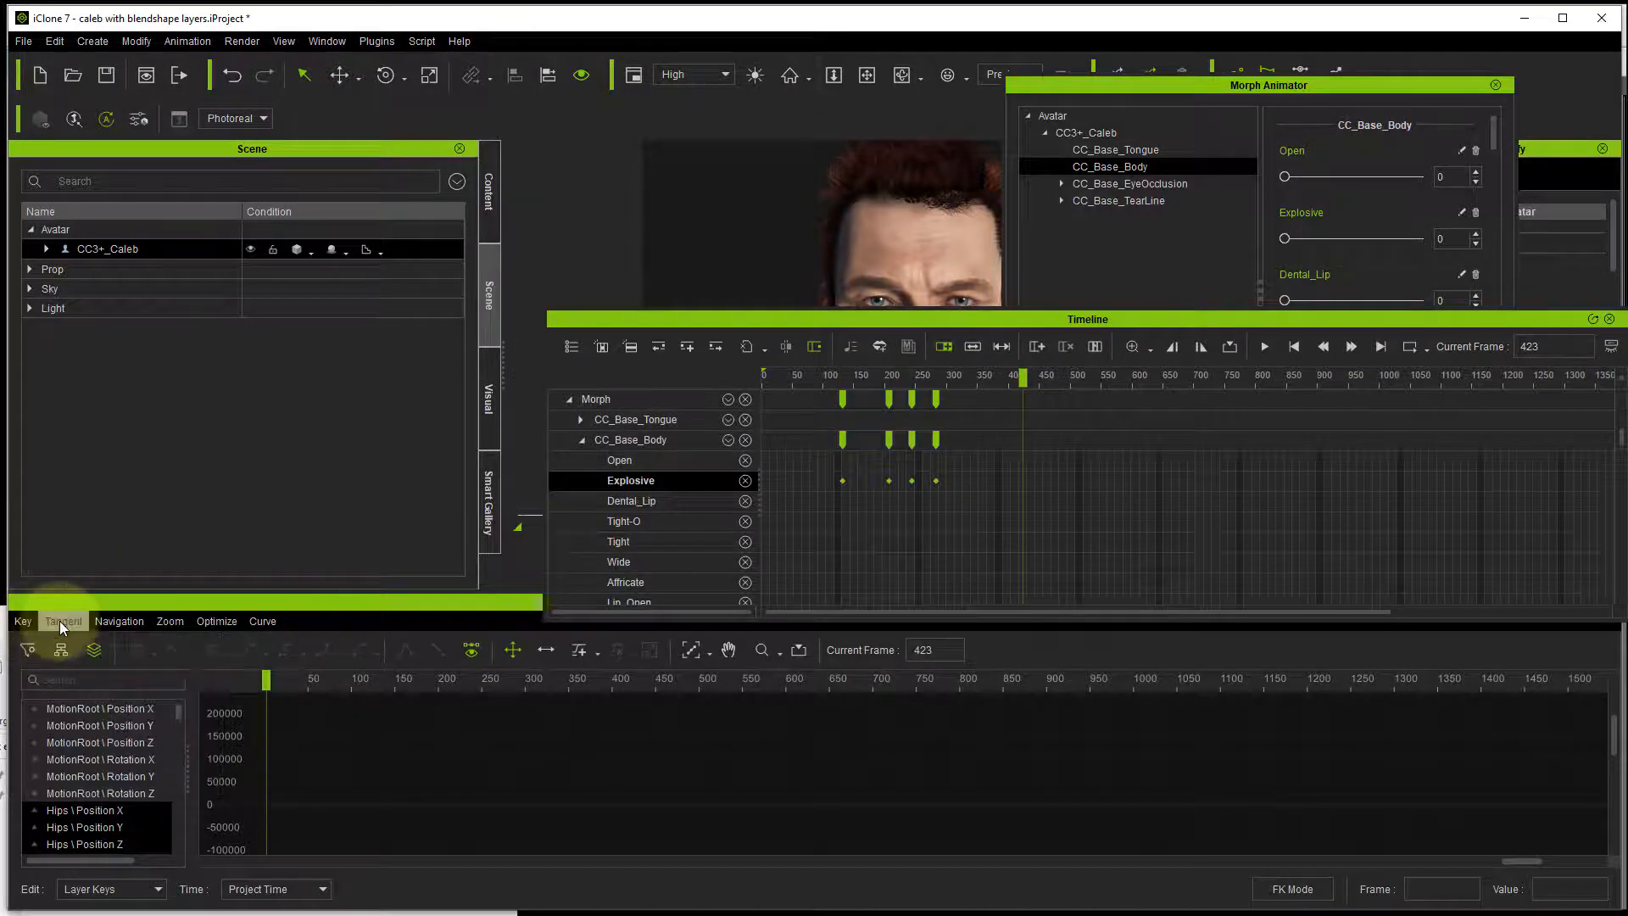
left_click(62, 620)
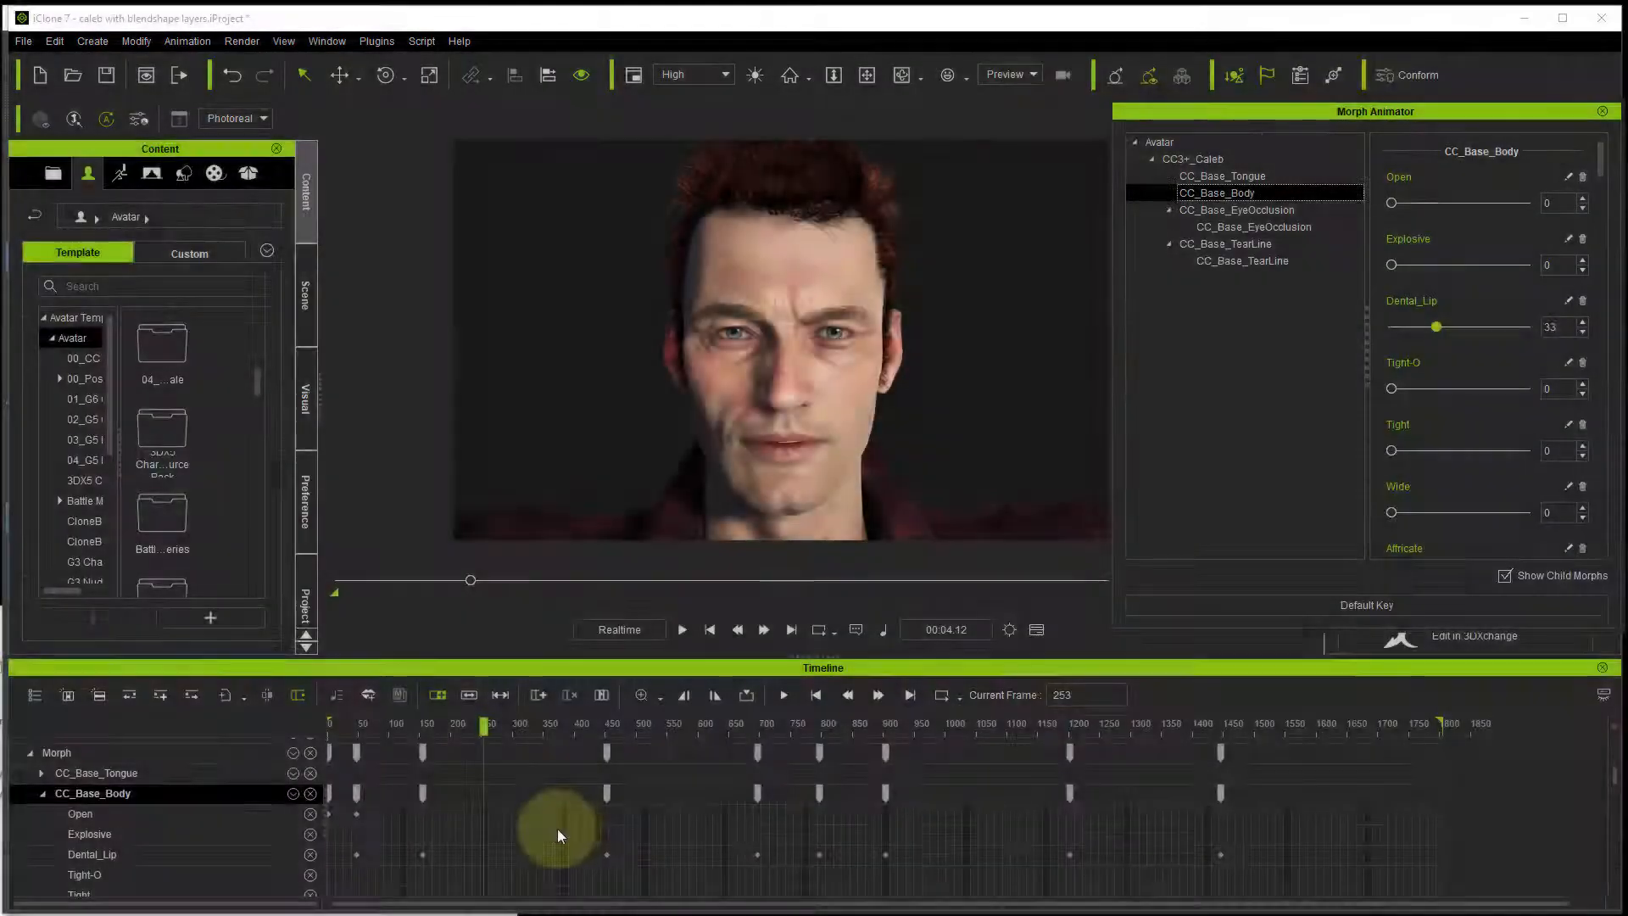
Step: Select the existing body morph keys on the Timeline to delete them
left_click(91, 853)
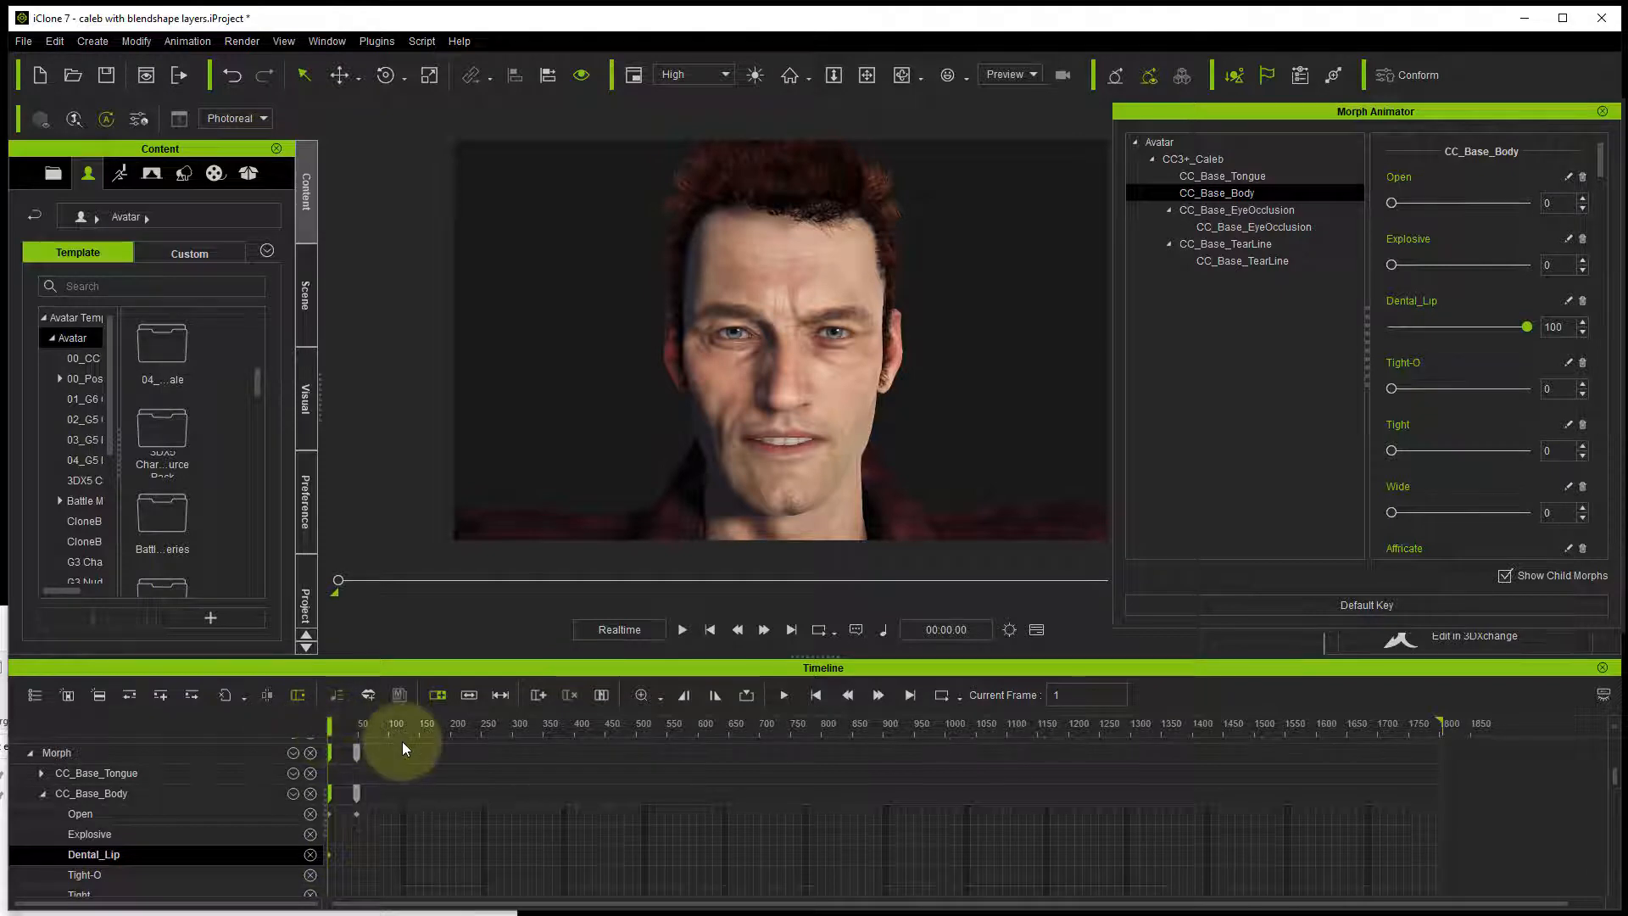
mouse_move(376, 788)
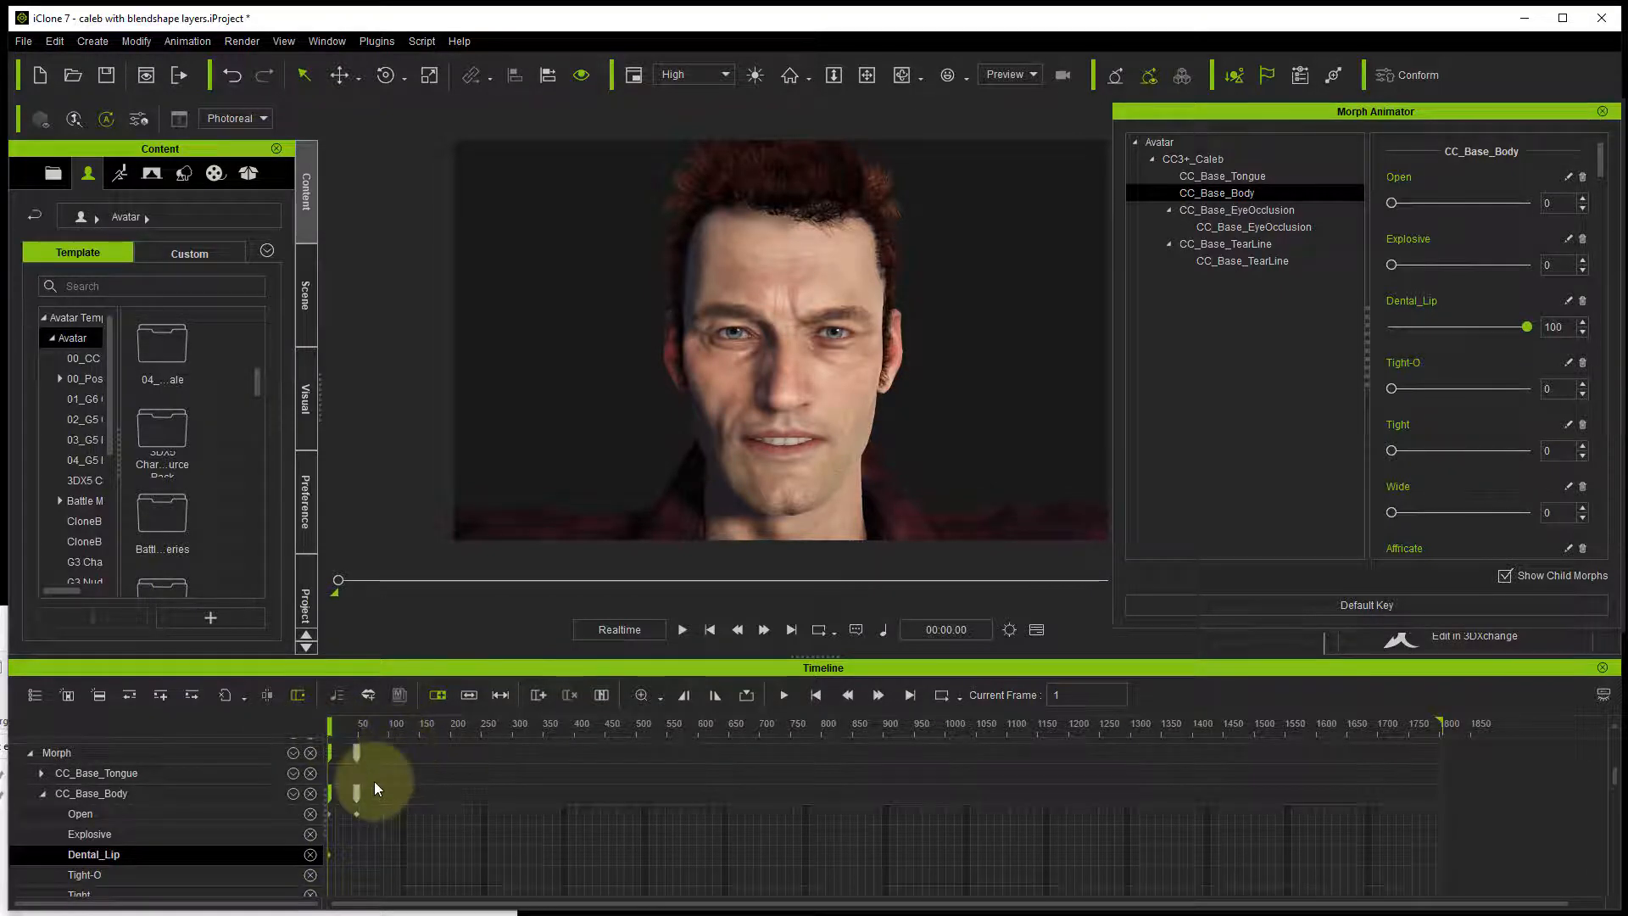
mouse_move(664, 604)
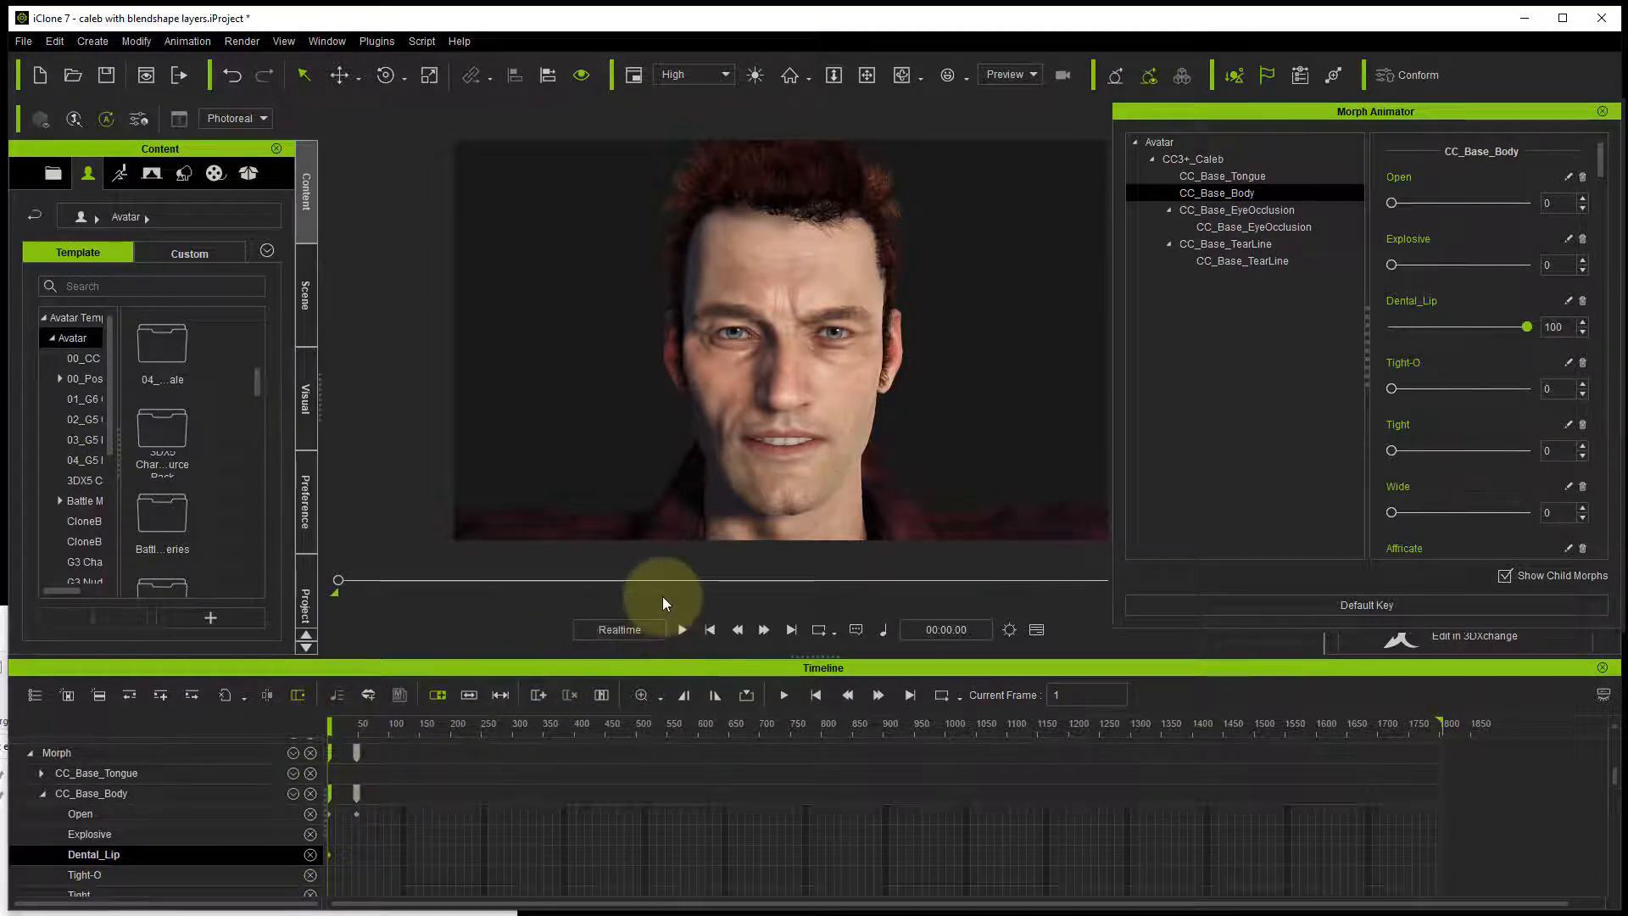
mouse_move(332, 856)
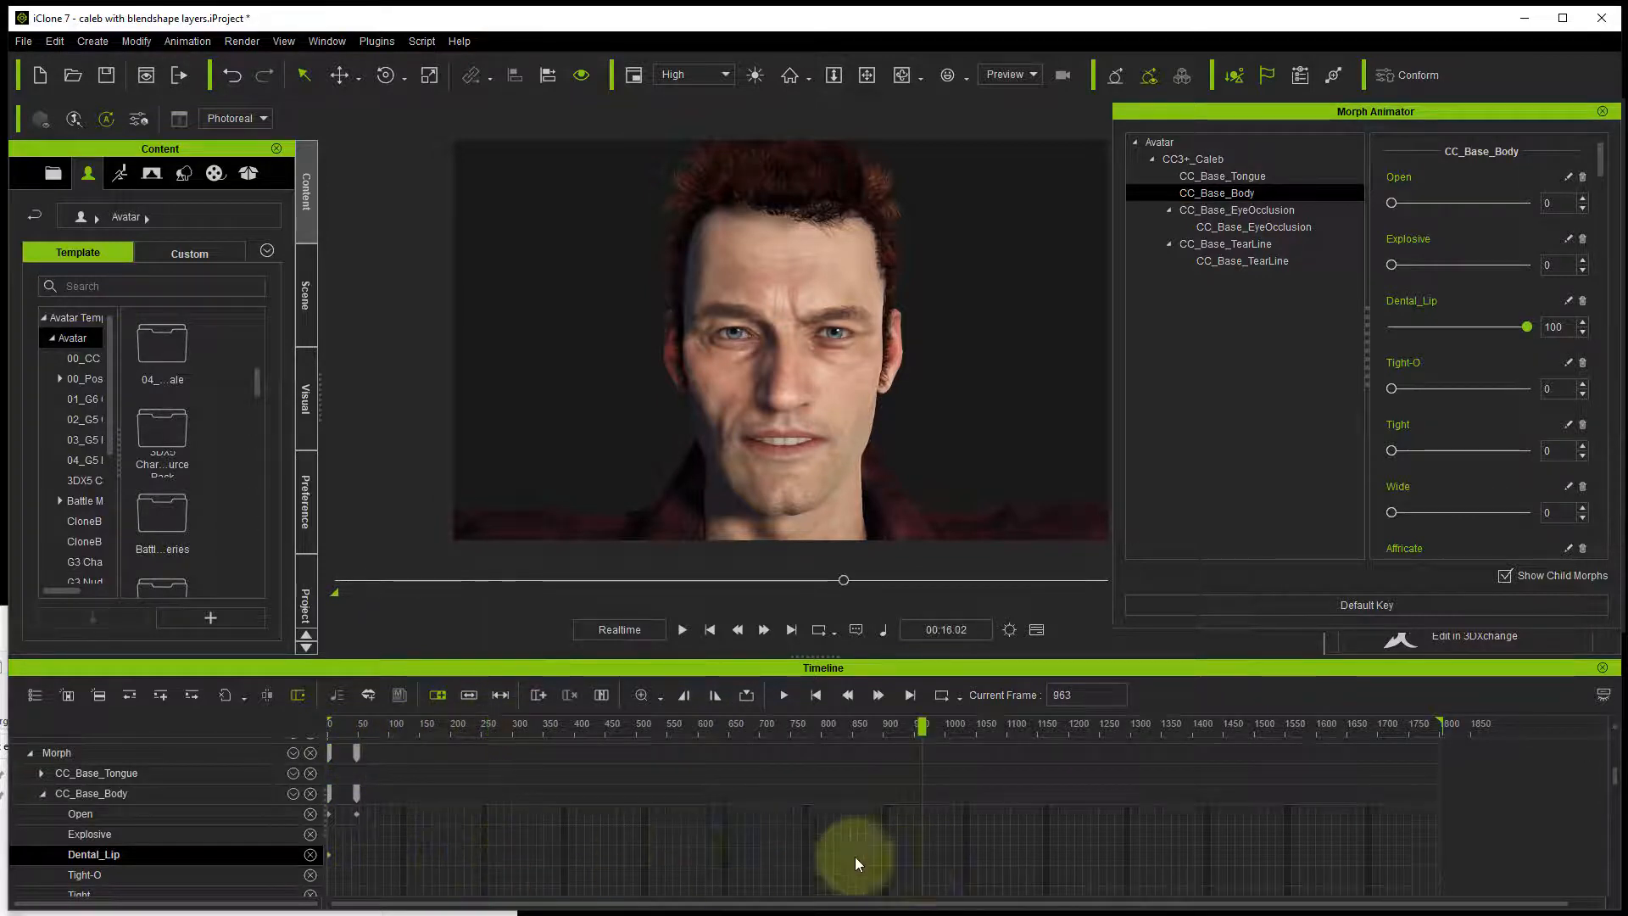
Step: Key the Dental_Lip body morph near the animation start, then bring up the File menu
scroll("down", 3)
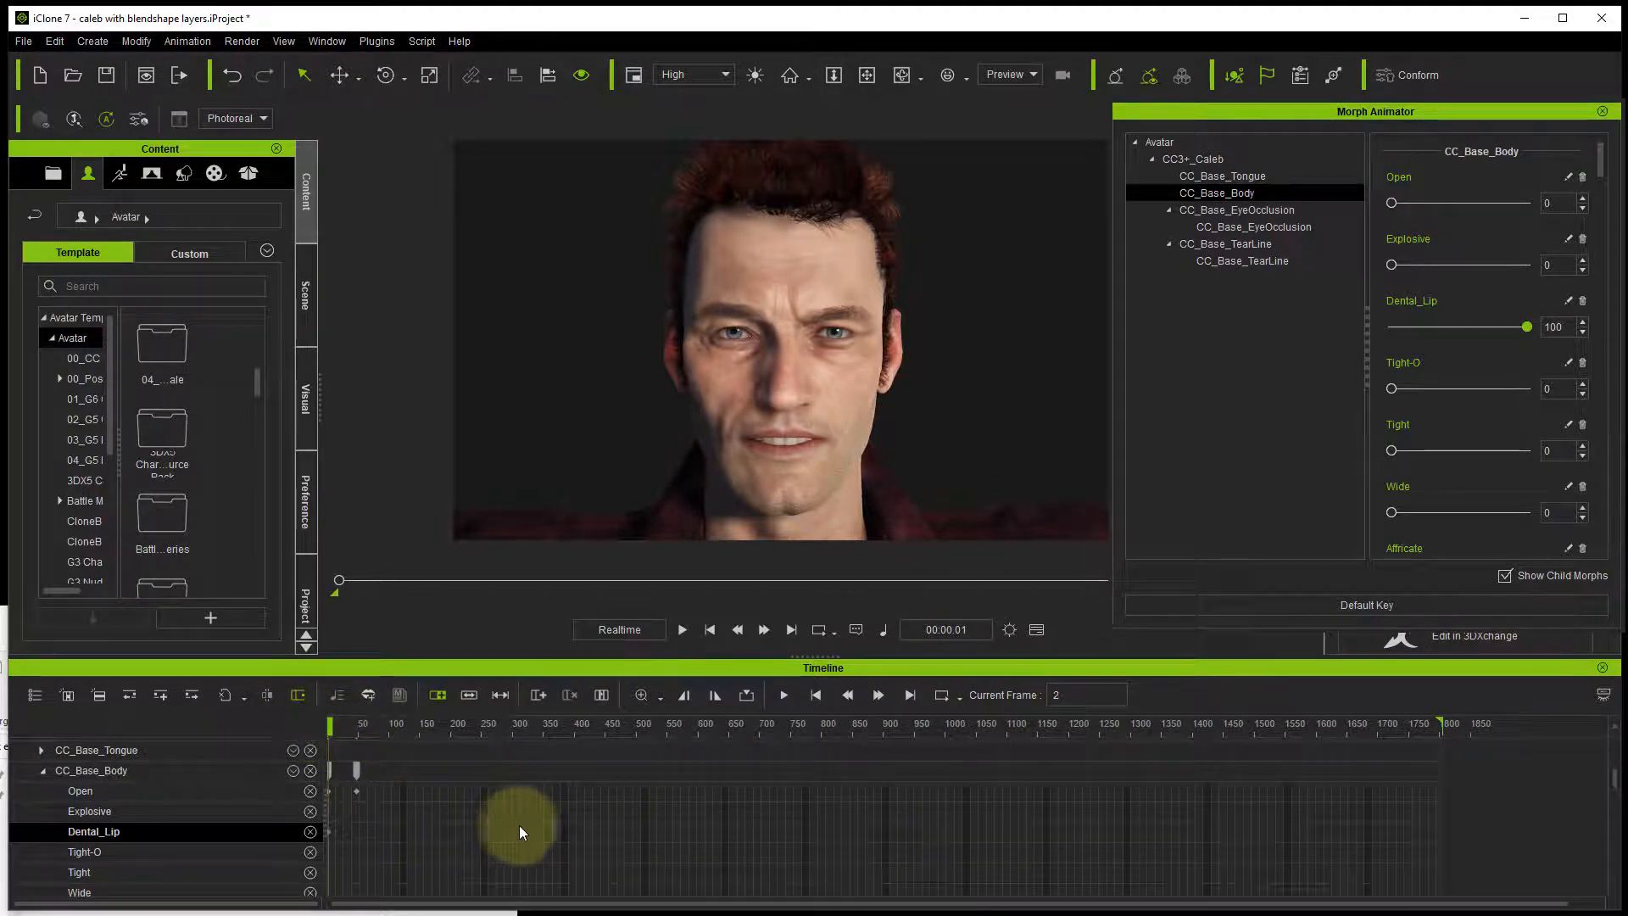
mouse_move(334, 836)
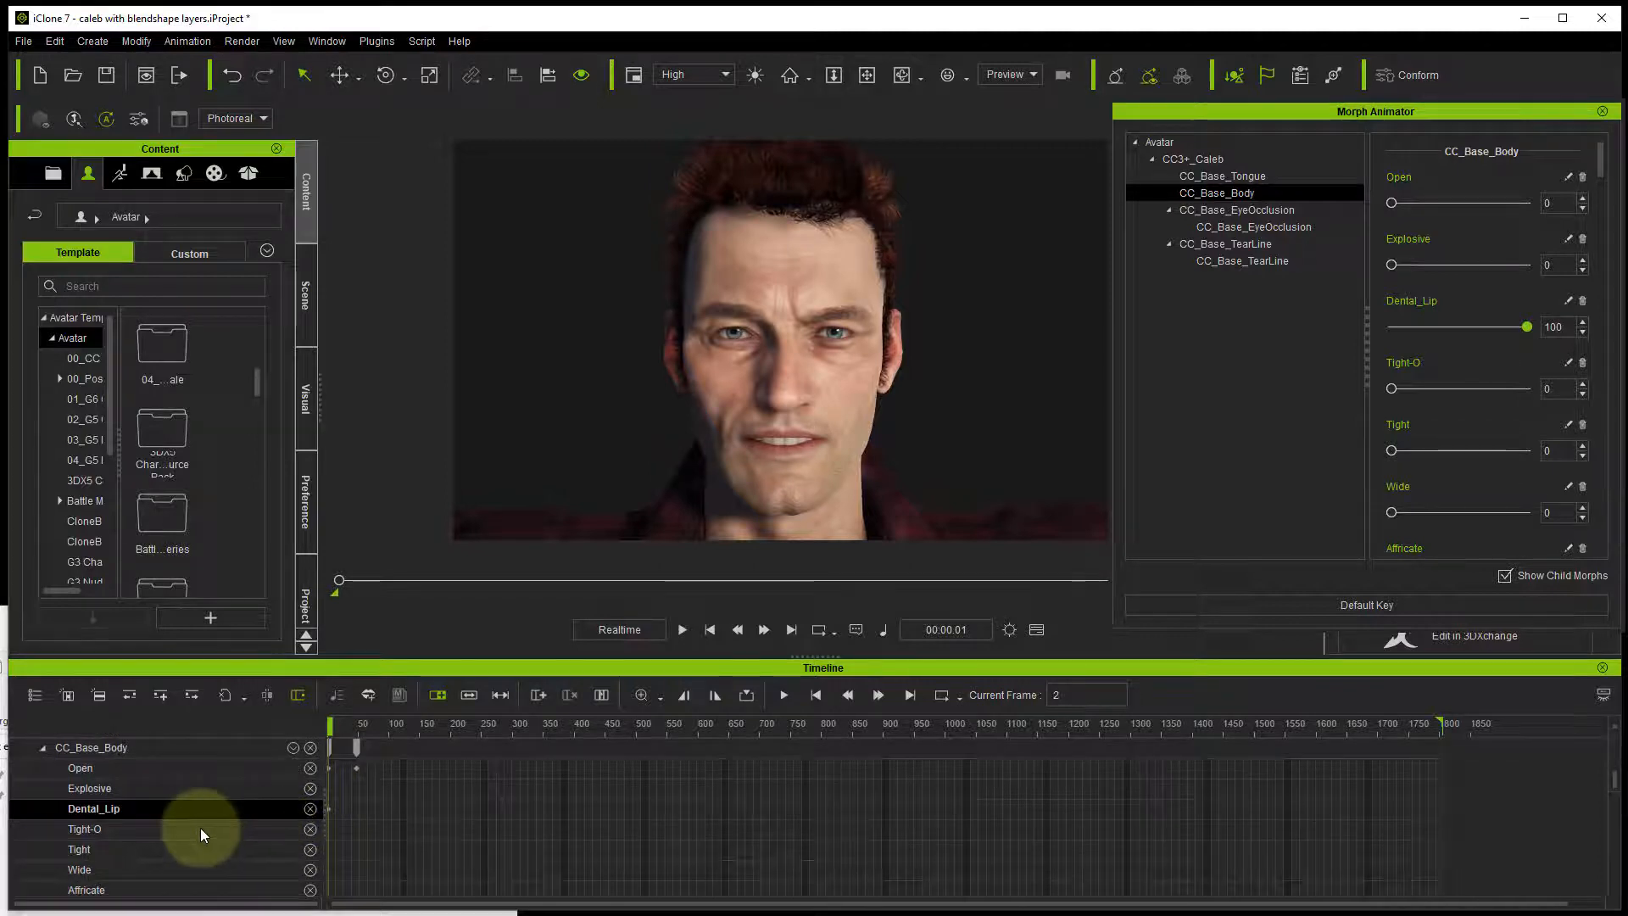
left_click(79, 868)
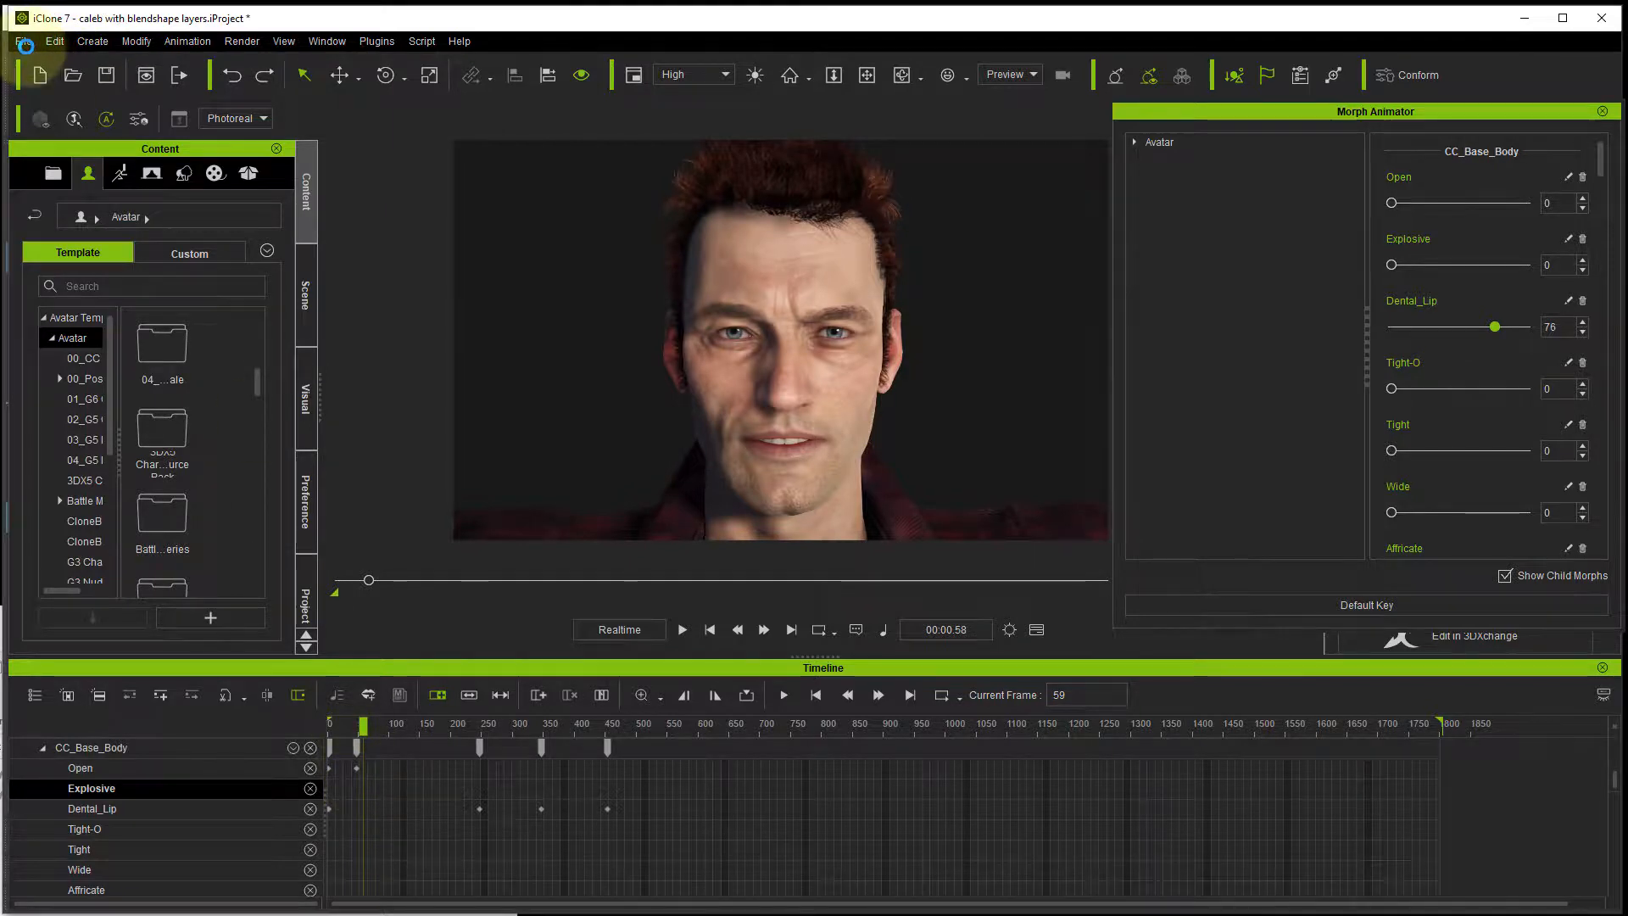
left_click(20, 40)
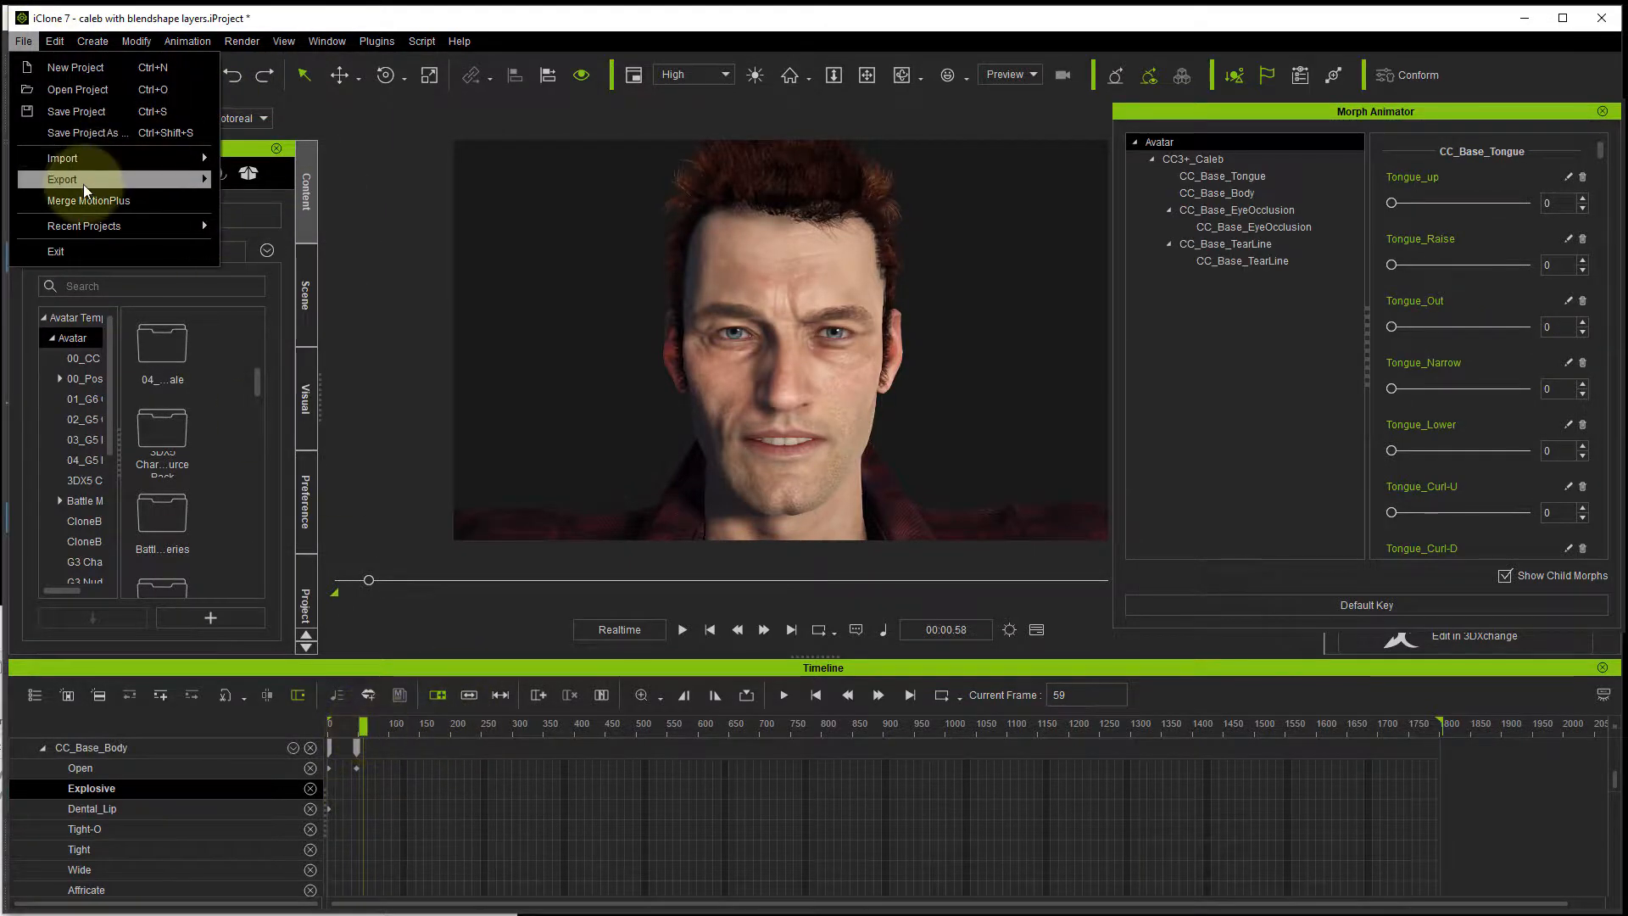